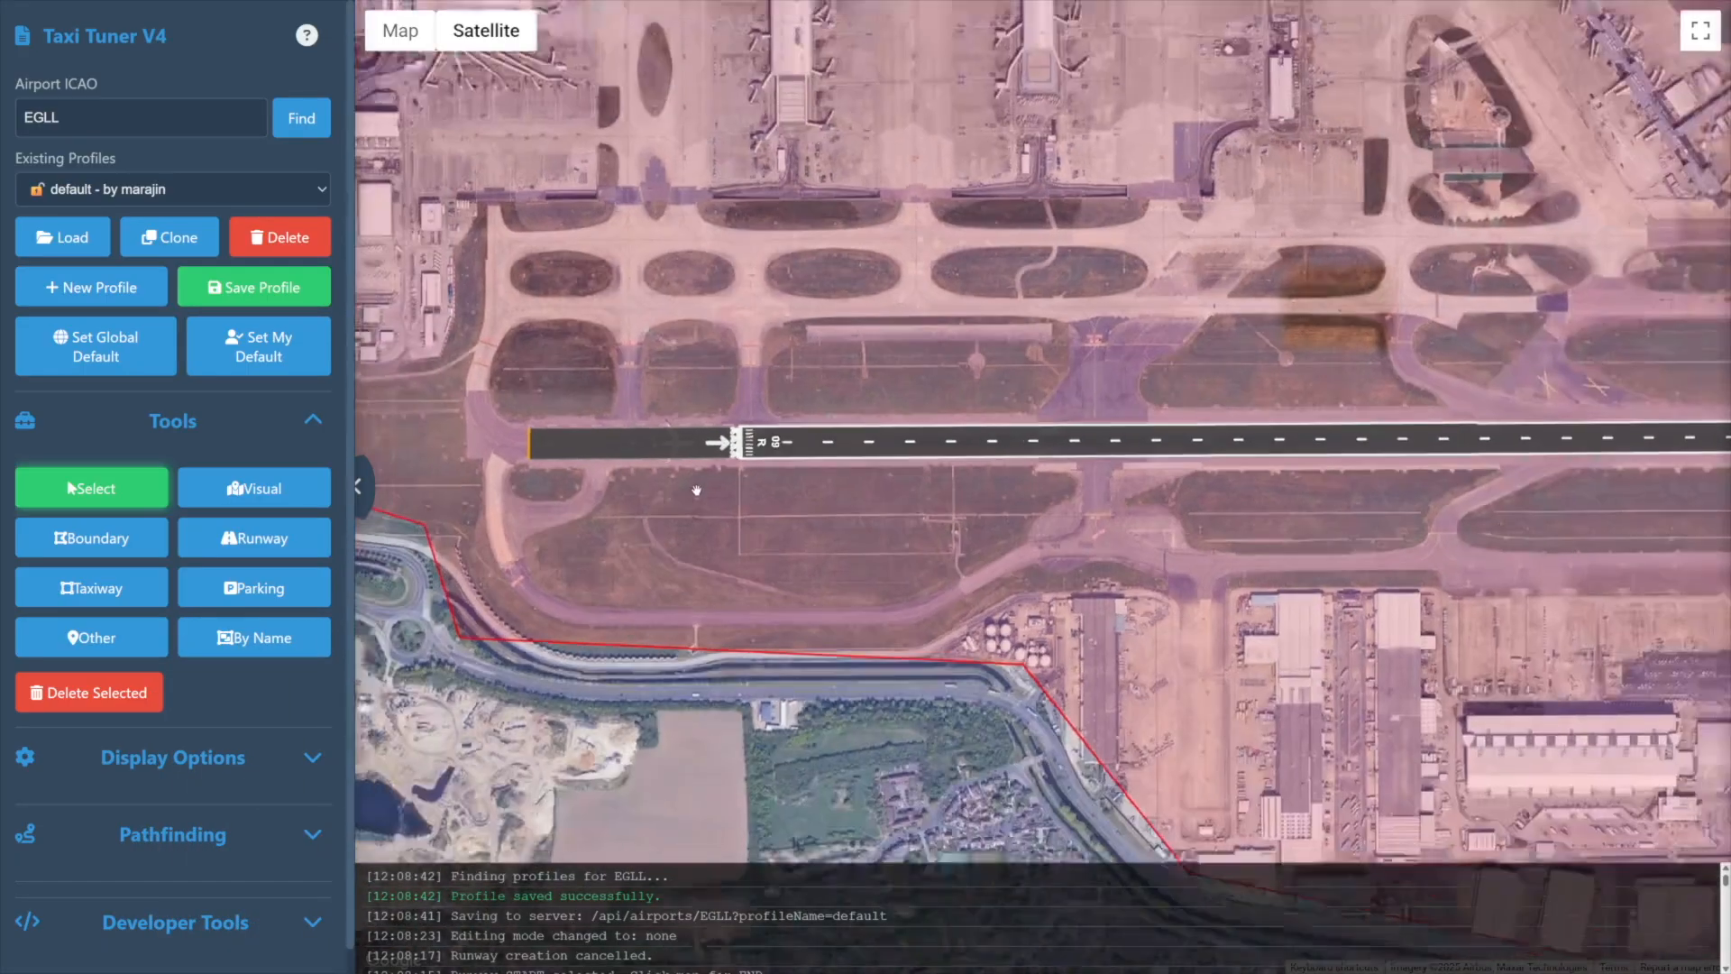
Zoom the EGLL map into the grass ovals and taxiways north of the runway
{"action": "scroll", "scroll_direction": "down", "scroll_amount": 3}
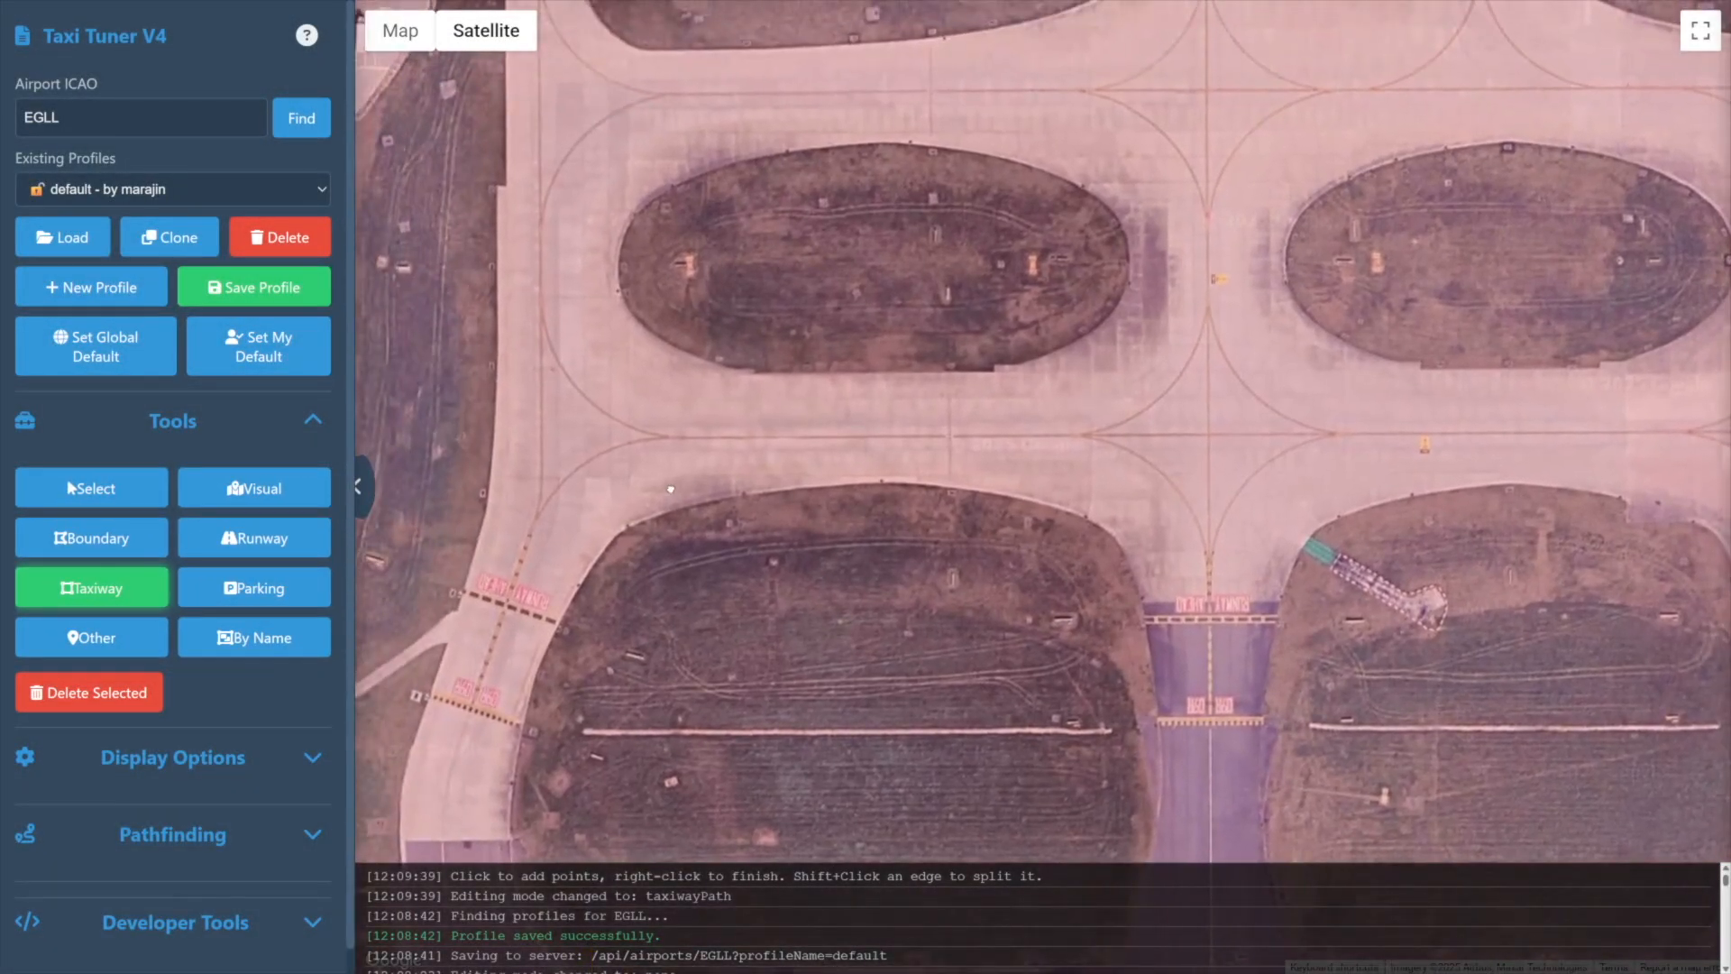
{"action": "mouse_move", "coordinate": [540, 312]}
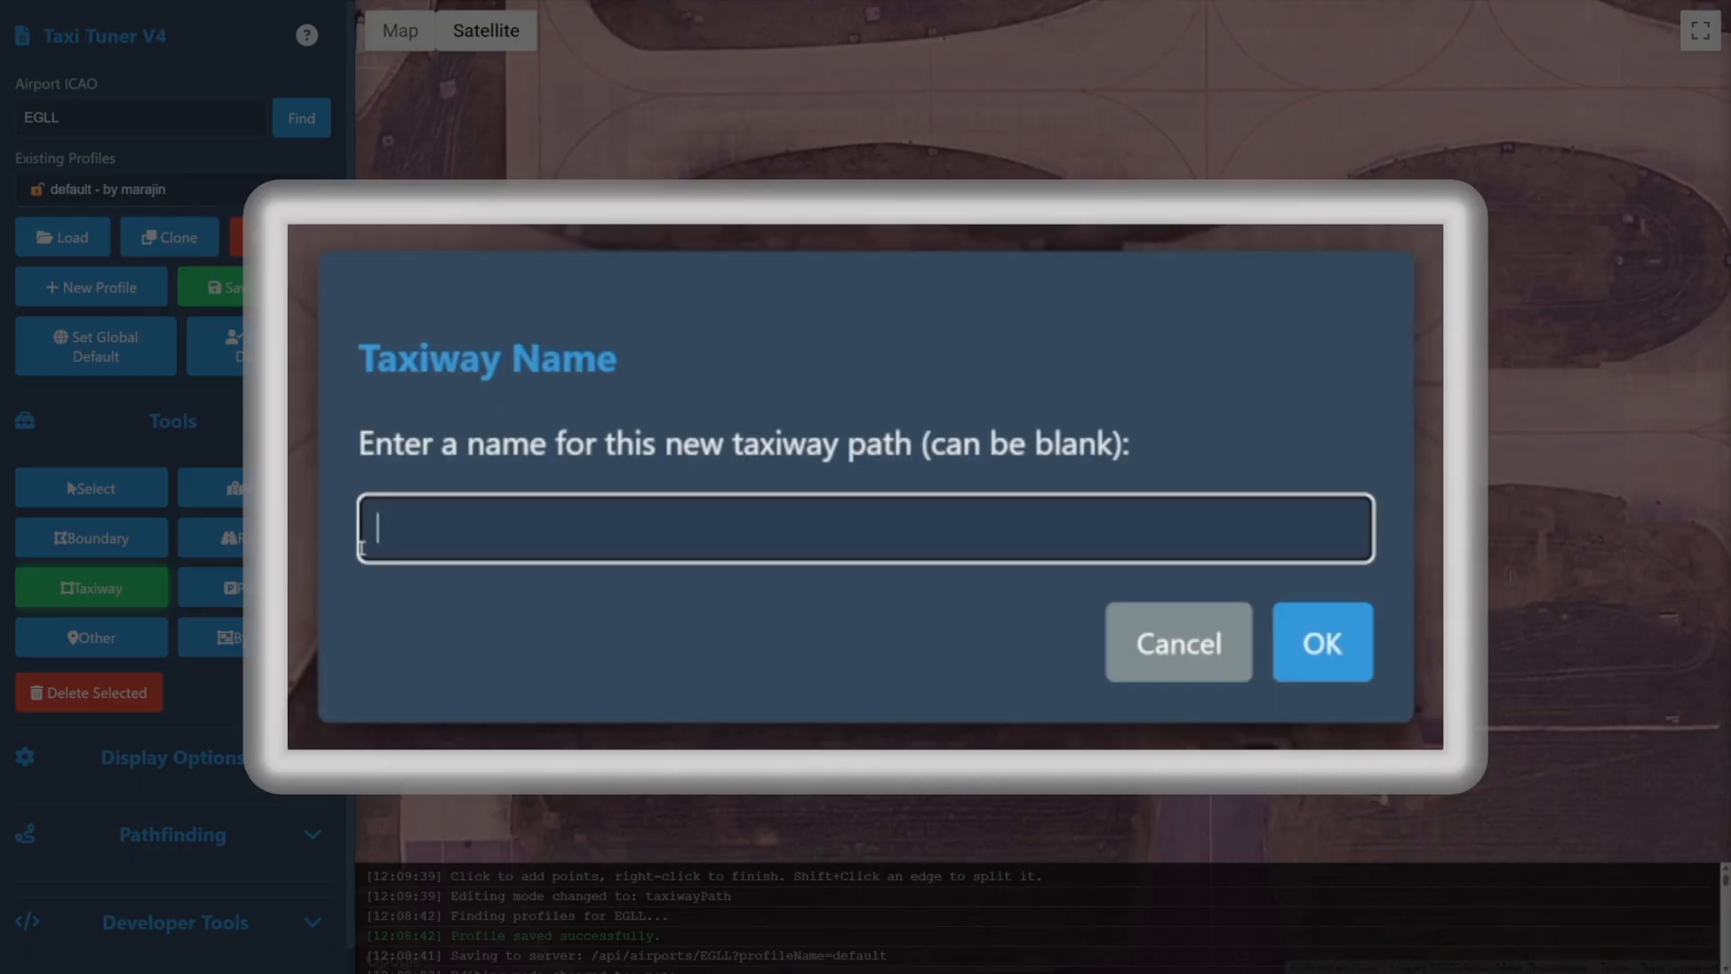
{"action": "mouse_move", "coordinate": [1322, 641]}
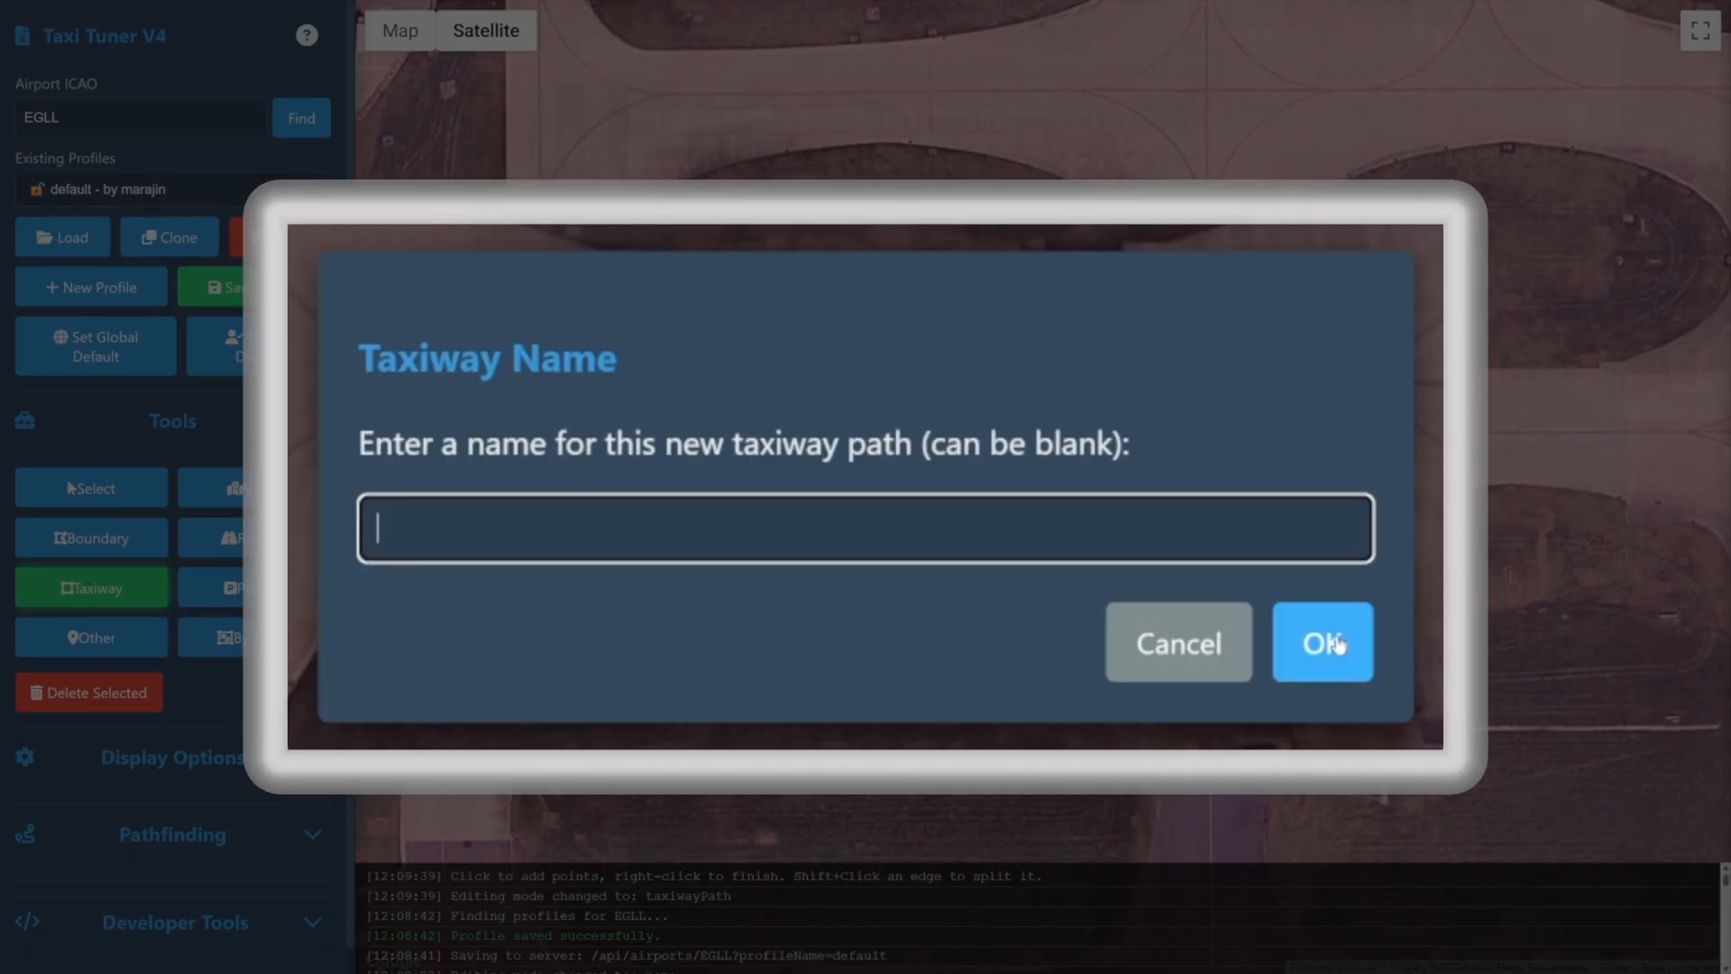
{"action": "mouse_move", "coordinate": [1402, 352]}
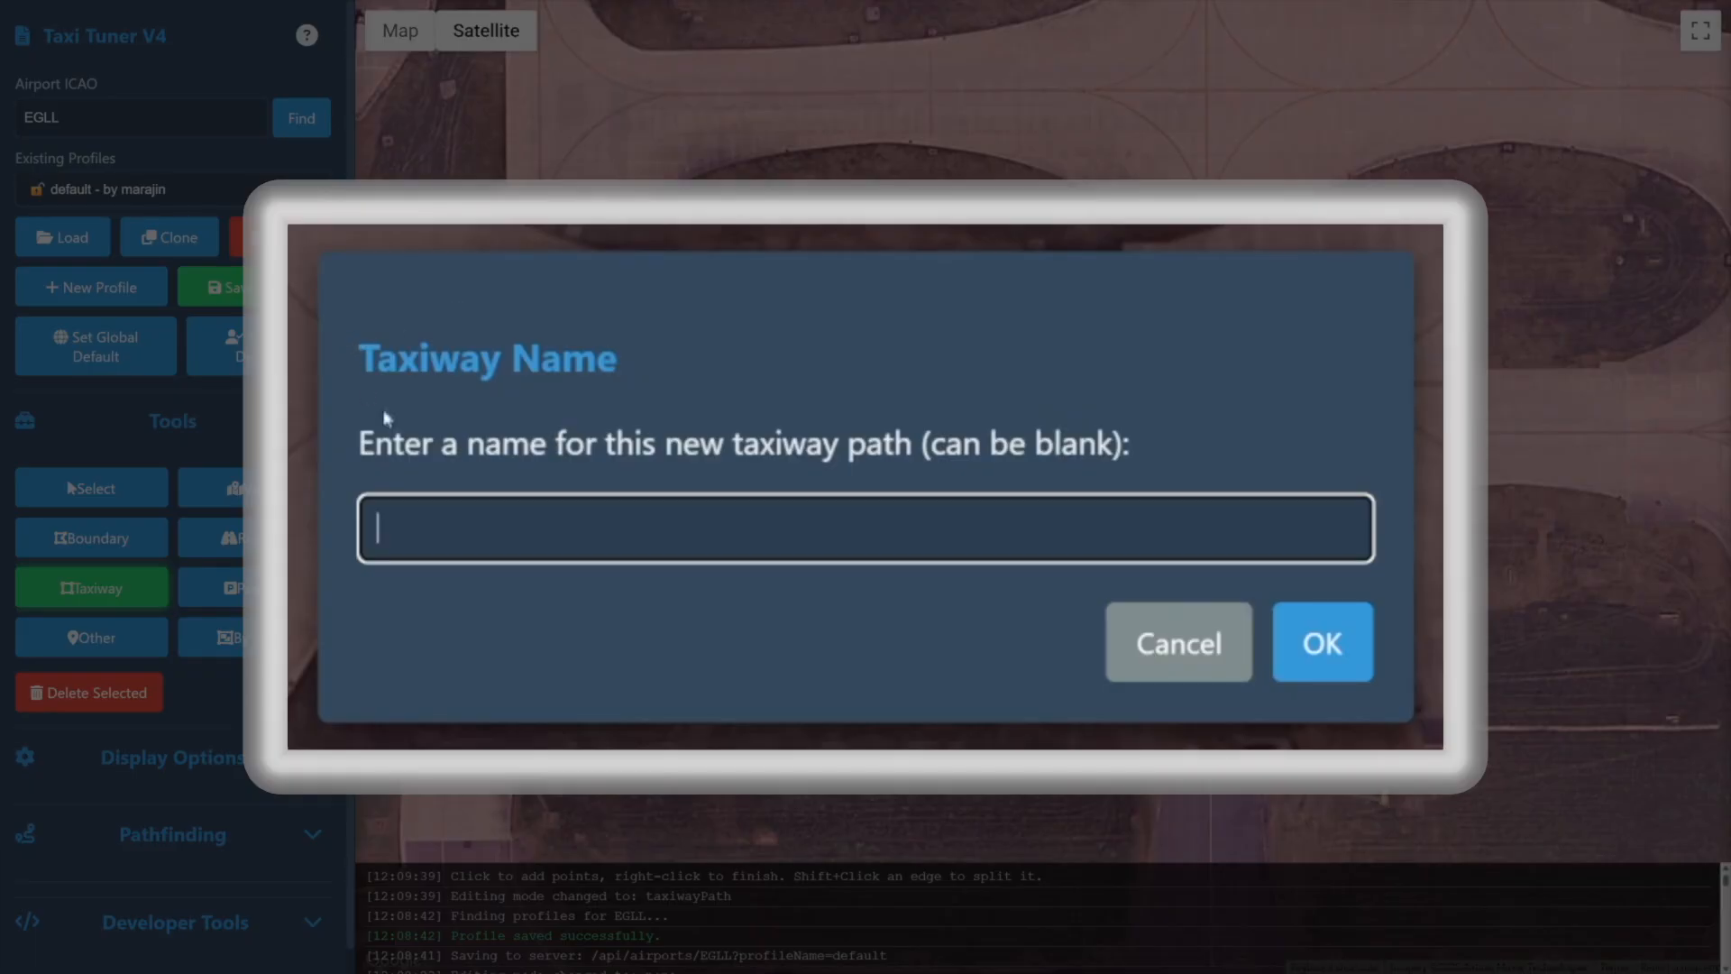
Enter 'A' as the new taxiway path's name
{"action": "type", "text": "A"}
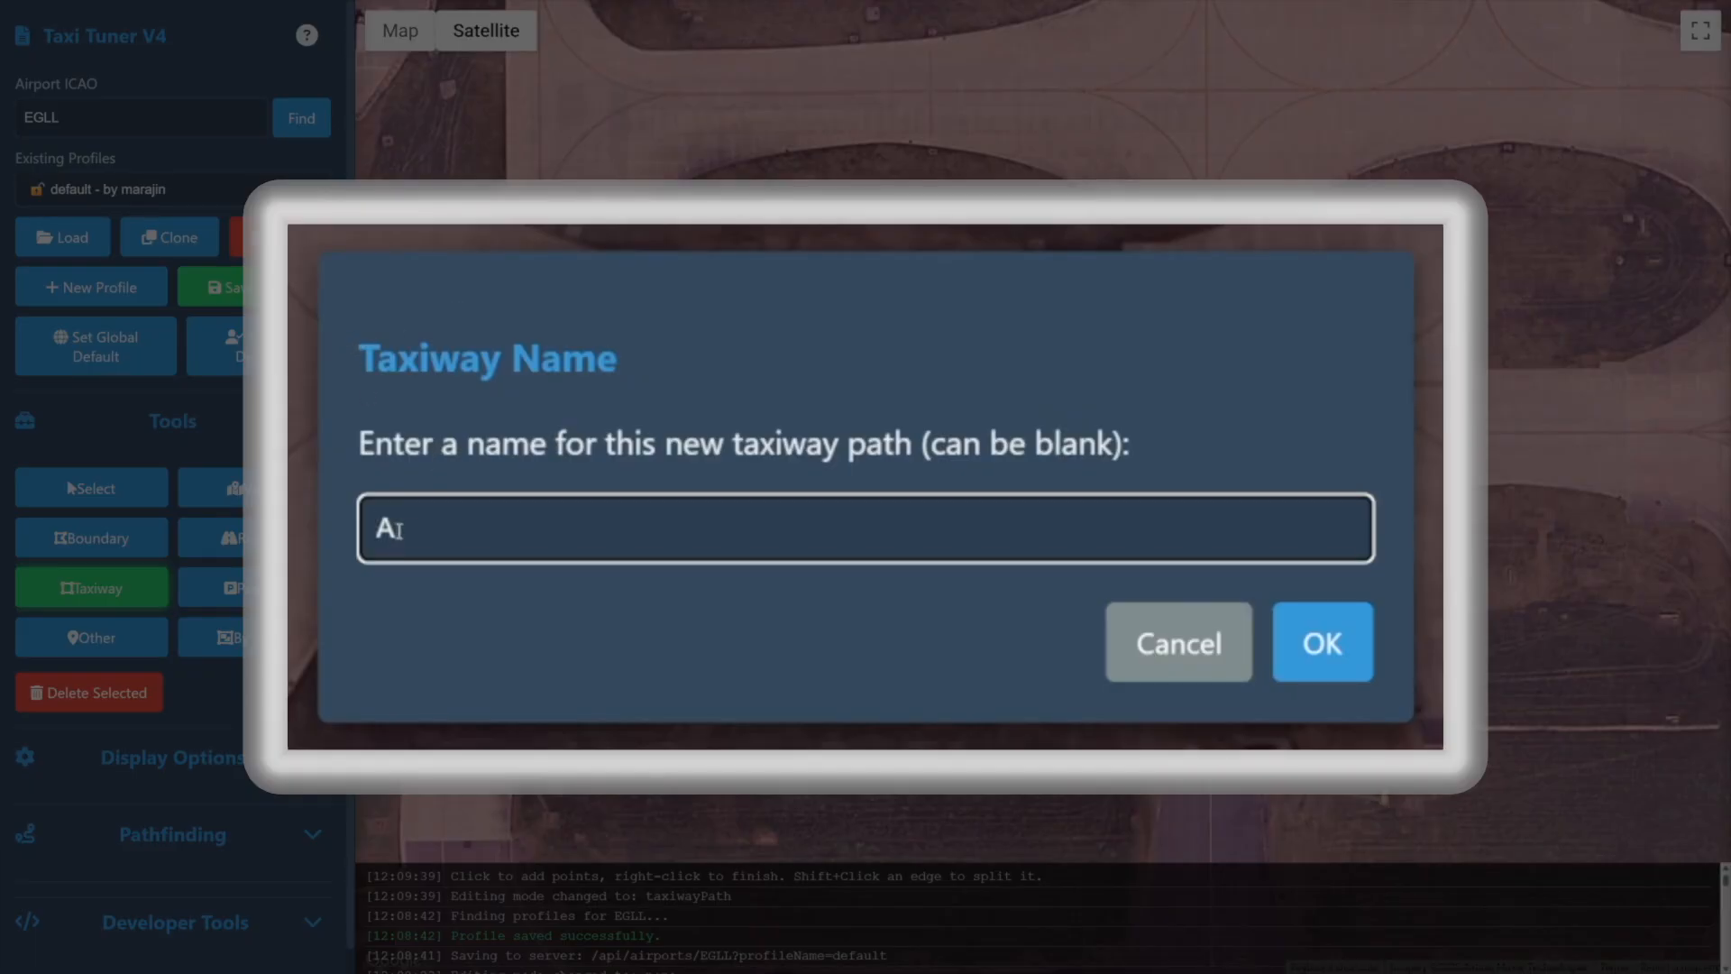
Confirm name A and place taxiway A's nodes curving southwest around the grass oval
{"action": "left_click", "coordinate": [1320, 643]}
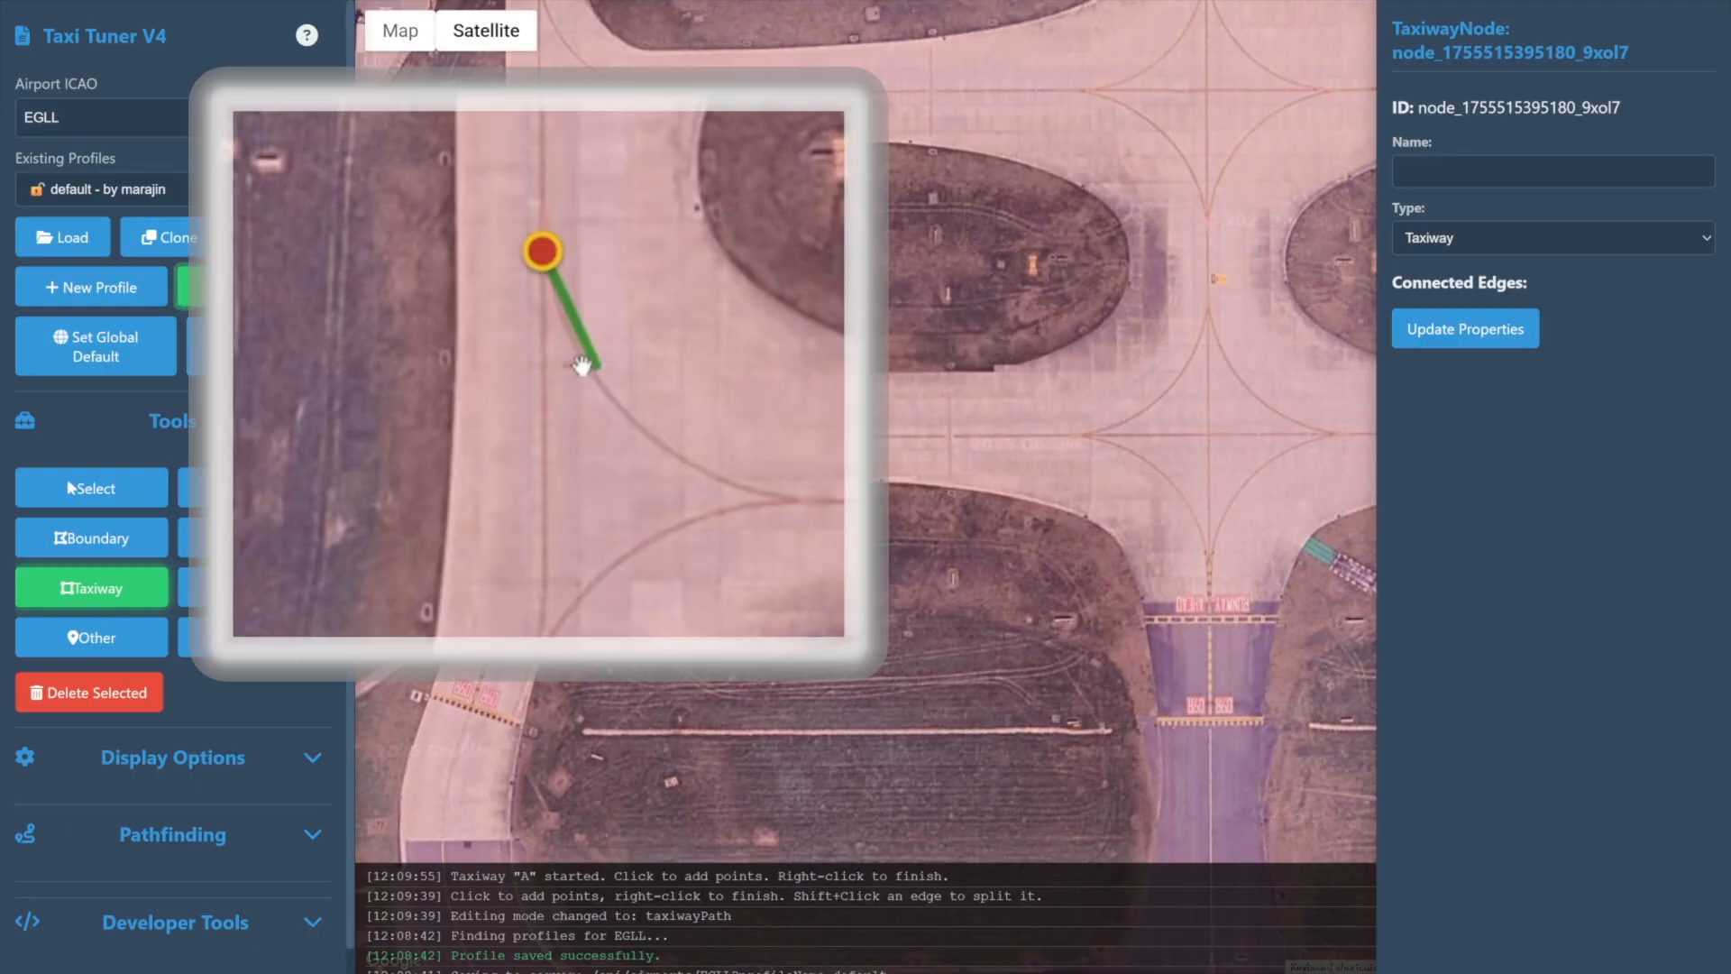
{"action": "left_click", "coordinate": [586, 364]}
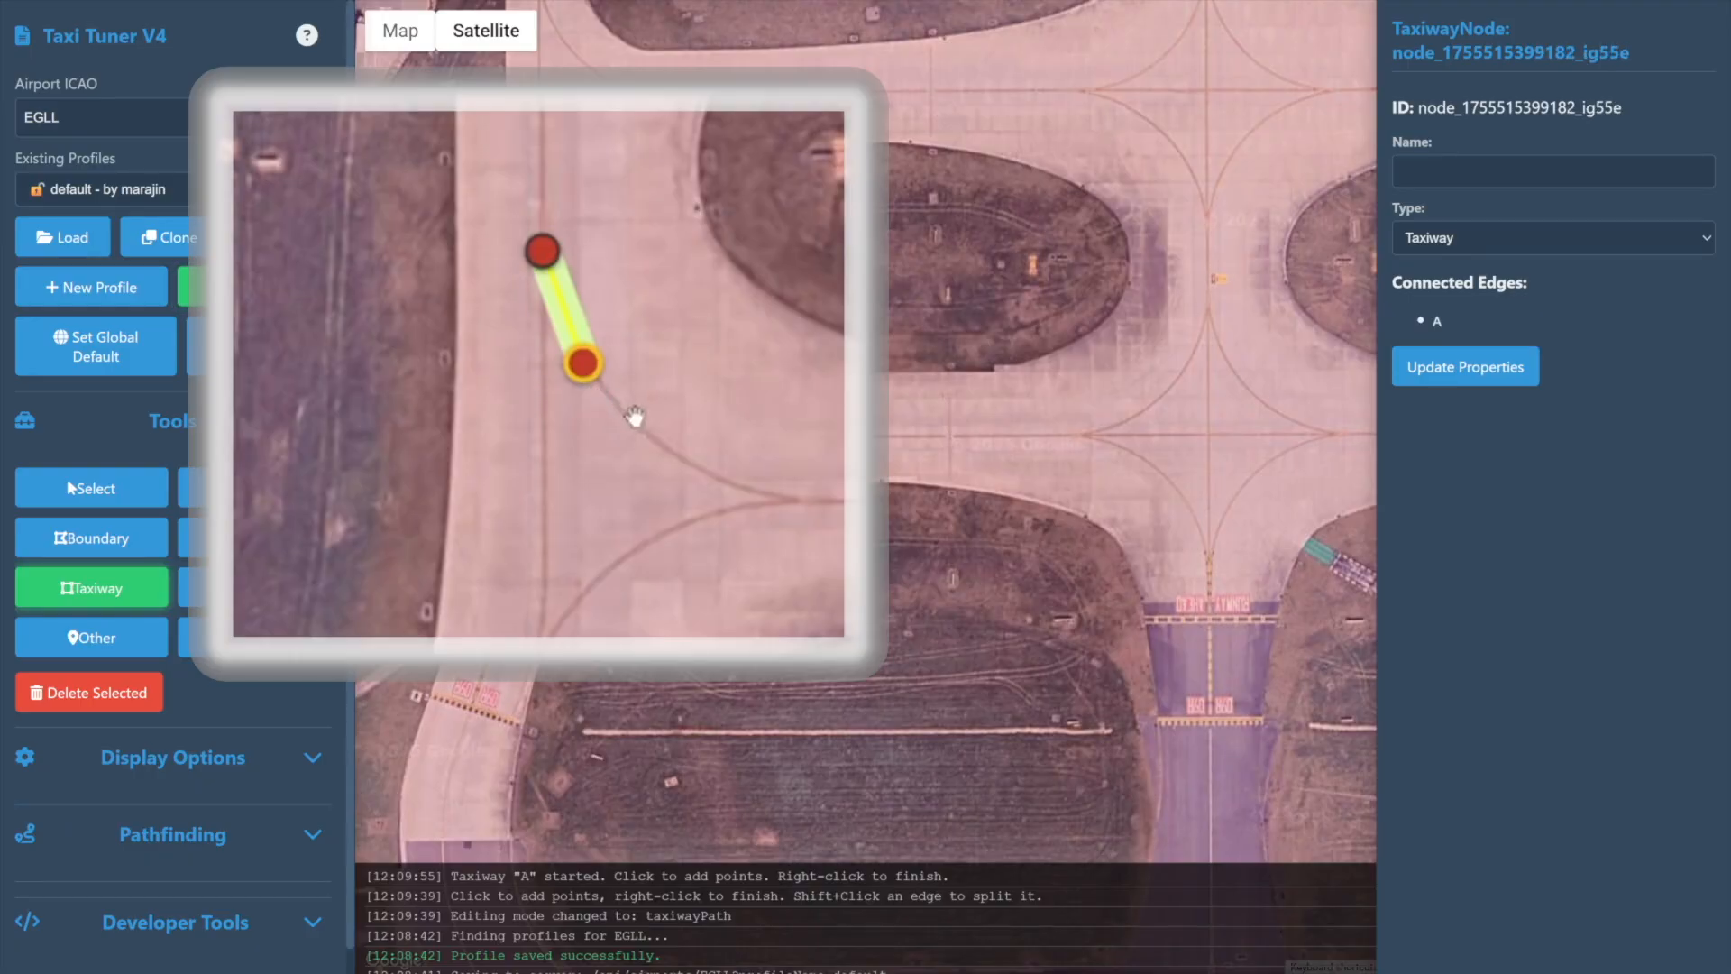
{"action": "left_click", "coordinate": [668, 451]}
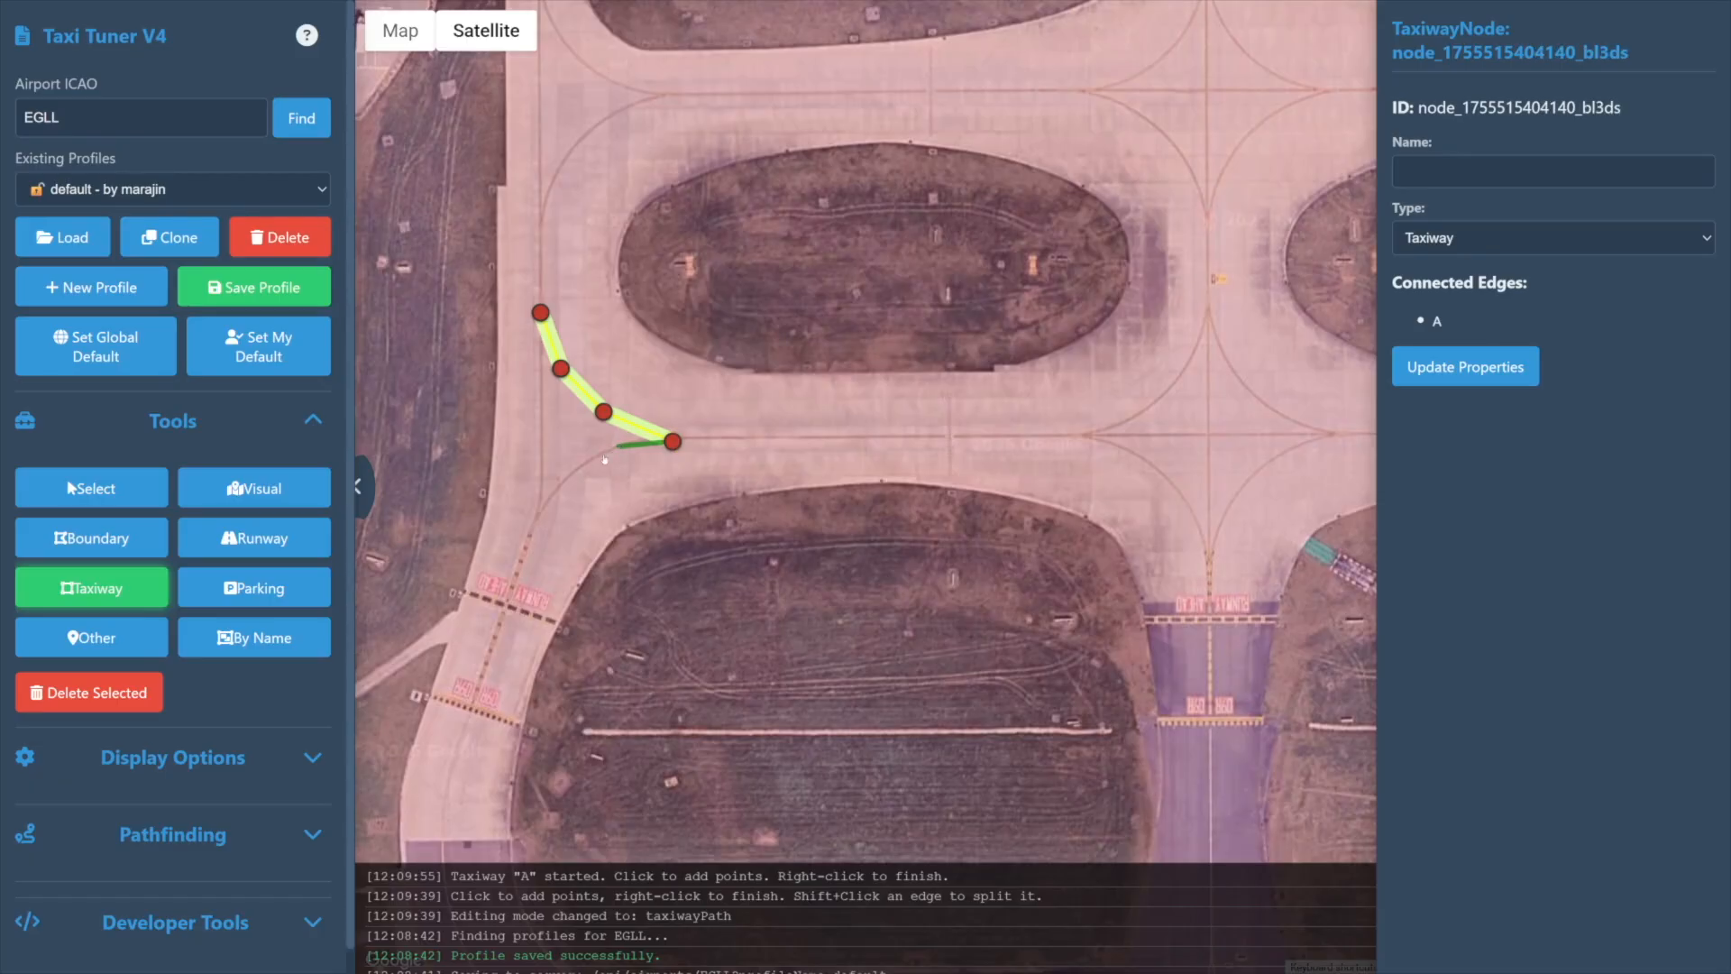
{"action": "left_click", "coordinate": [615, 447]}
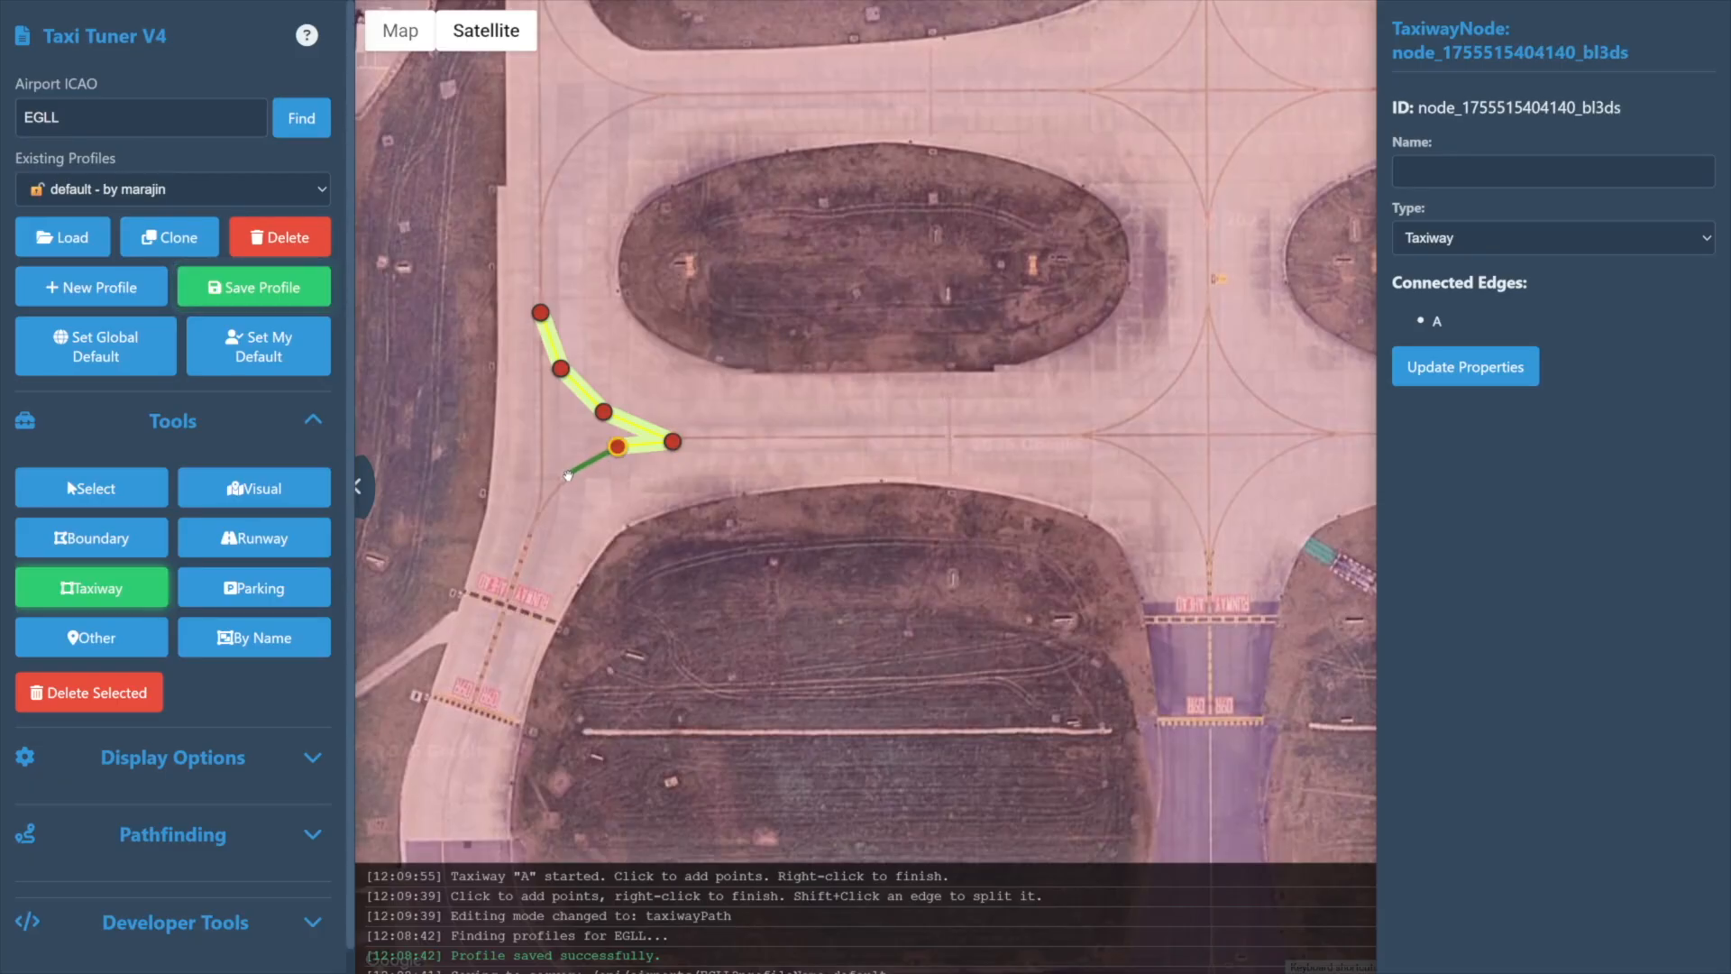
{"action": "left_click", "coordinate": [569, 477]}
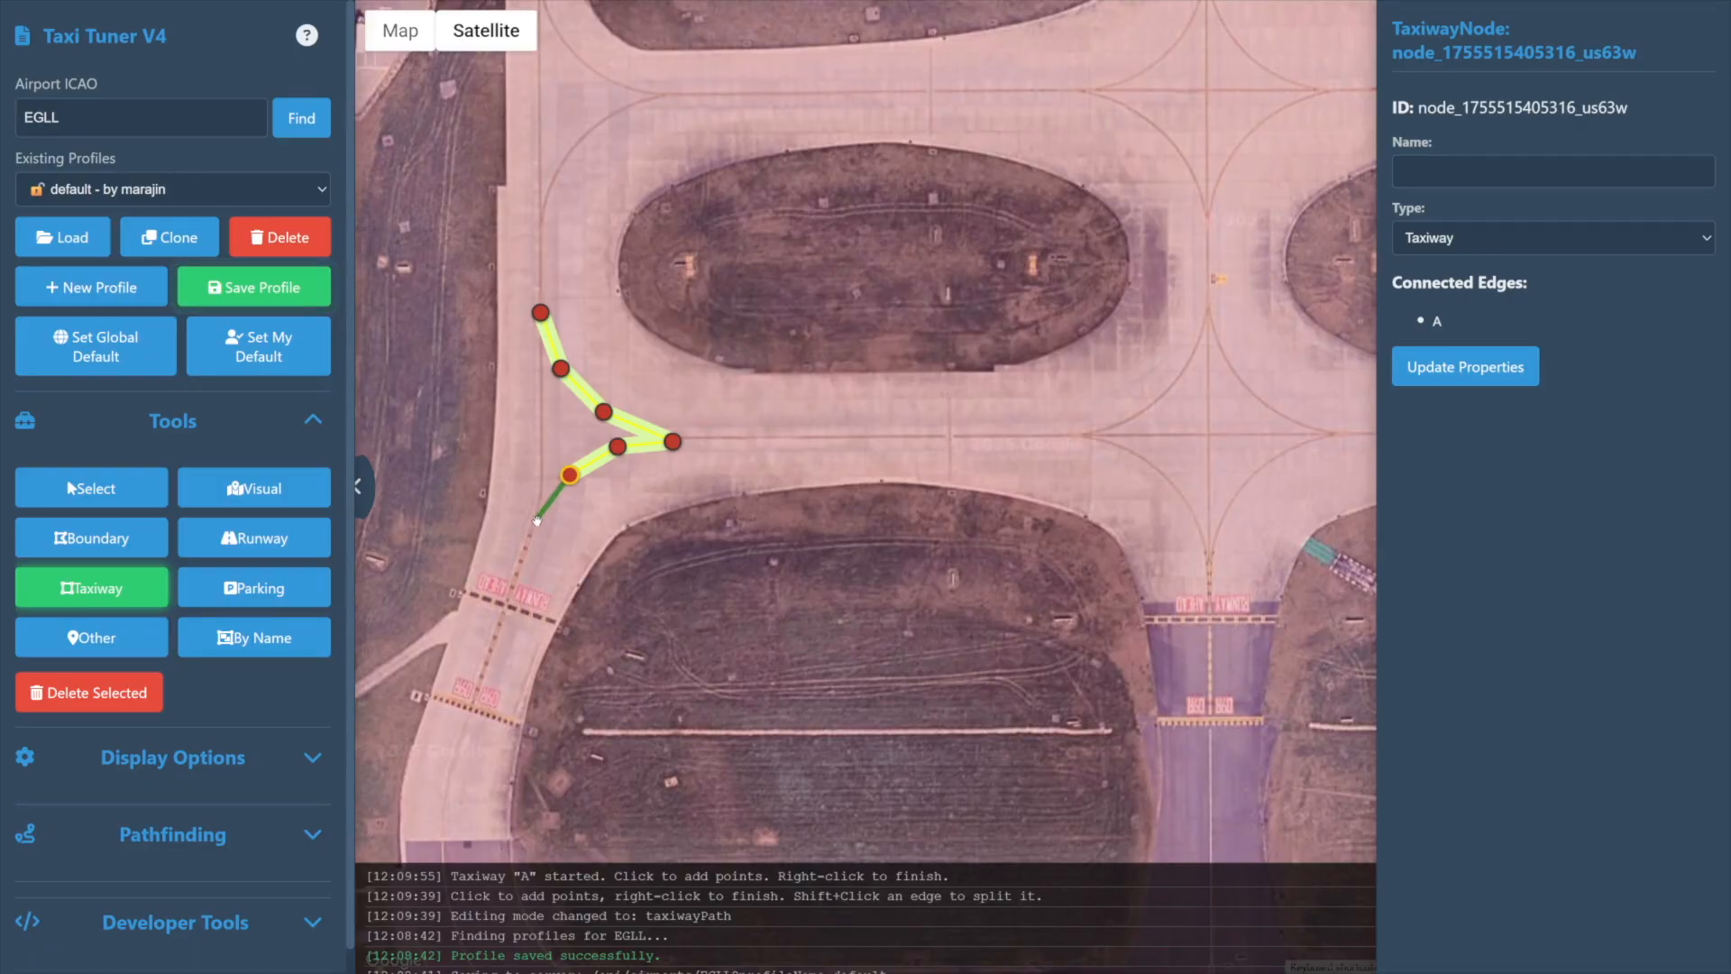
{"action": "left_click", "coordinate": [538, 521]}
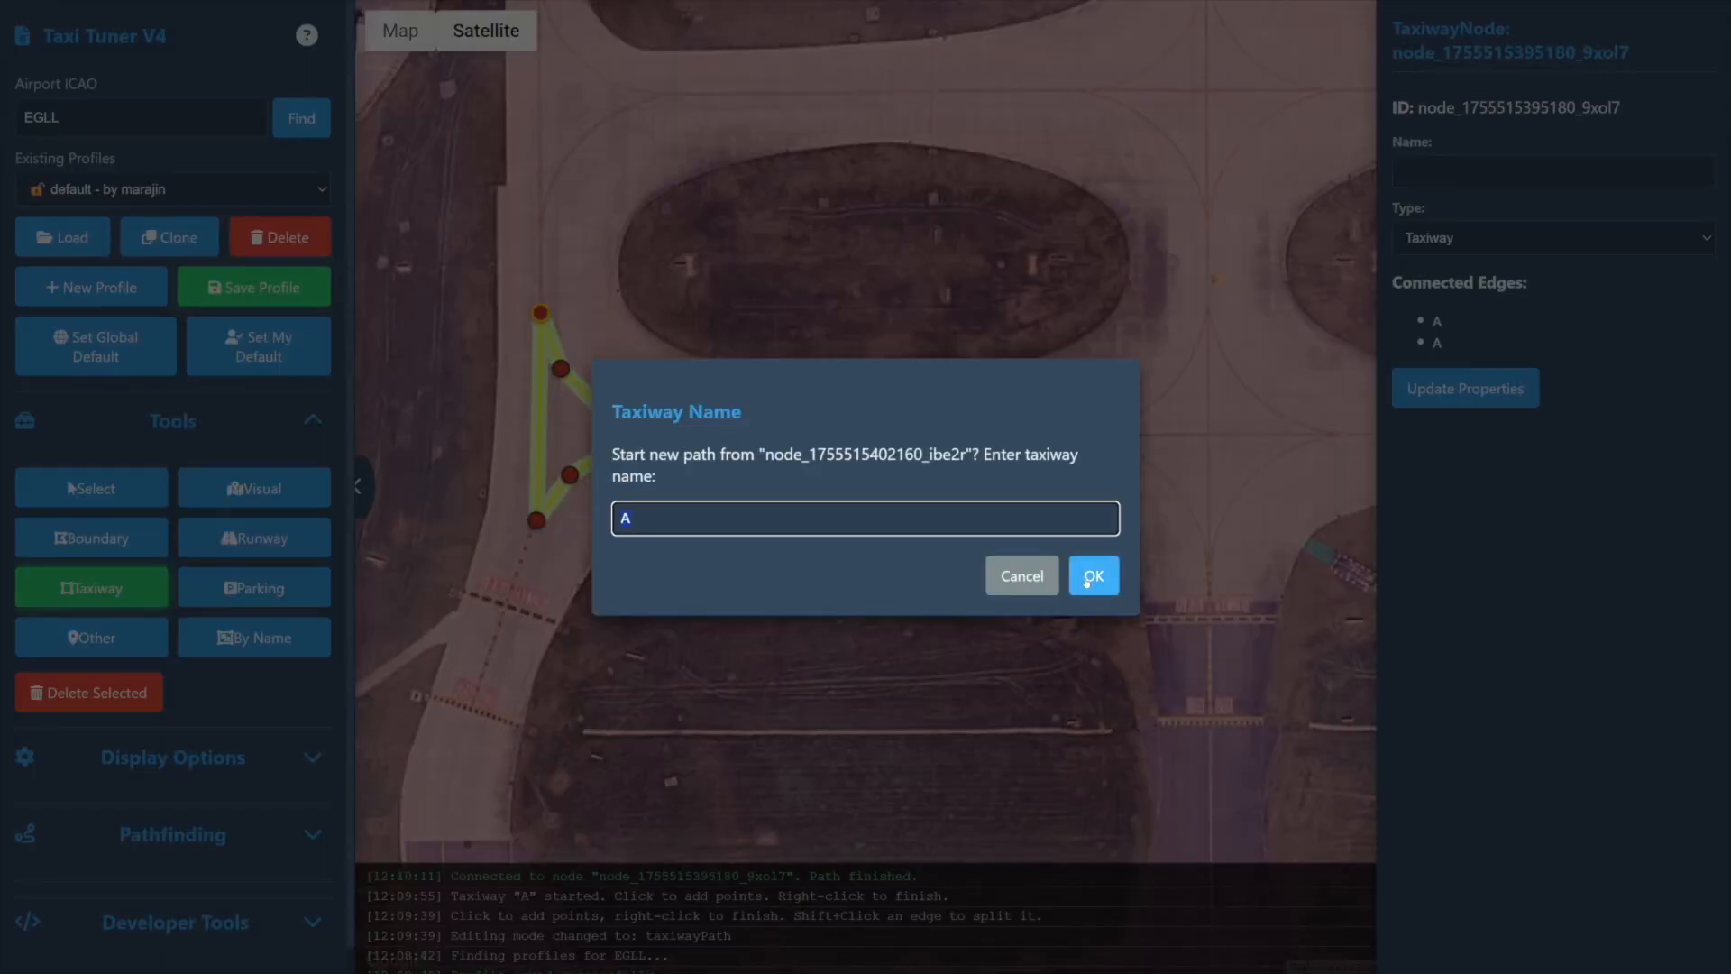
Continue taxiway A east along the straight taxiway and finish the path
{"action": "left_click", "coordinate": [1092, 574]}
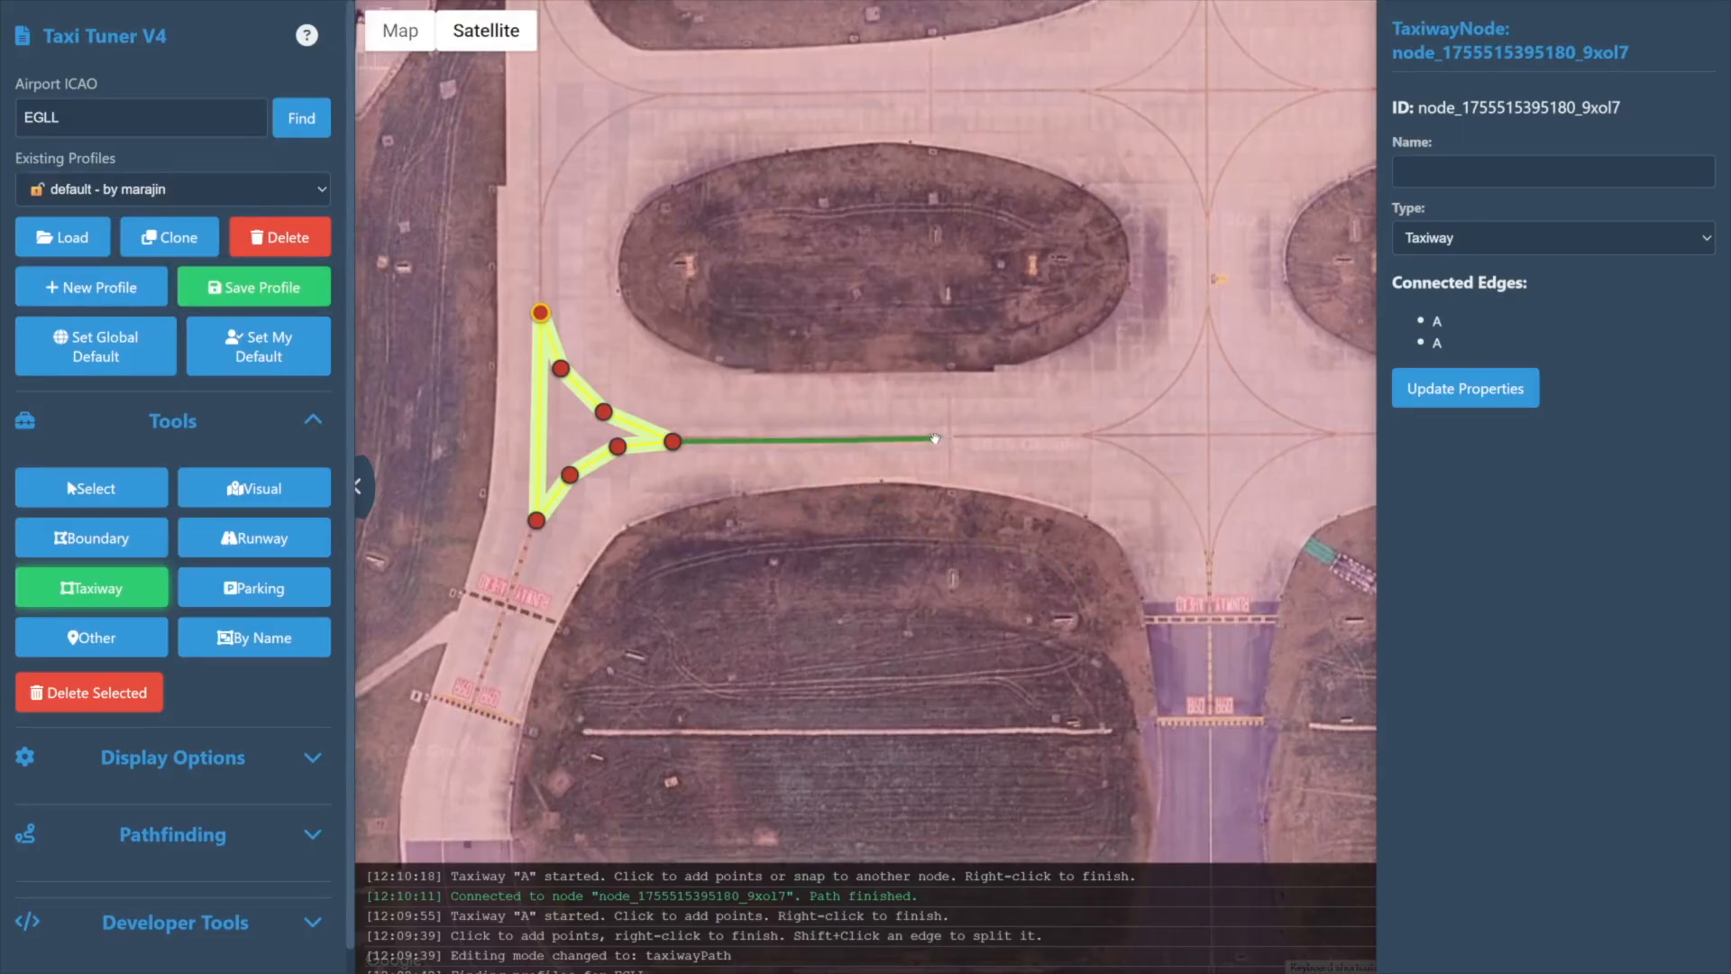
{"action": "left_click", "coordinate": [950, 436]}
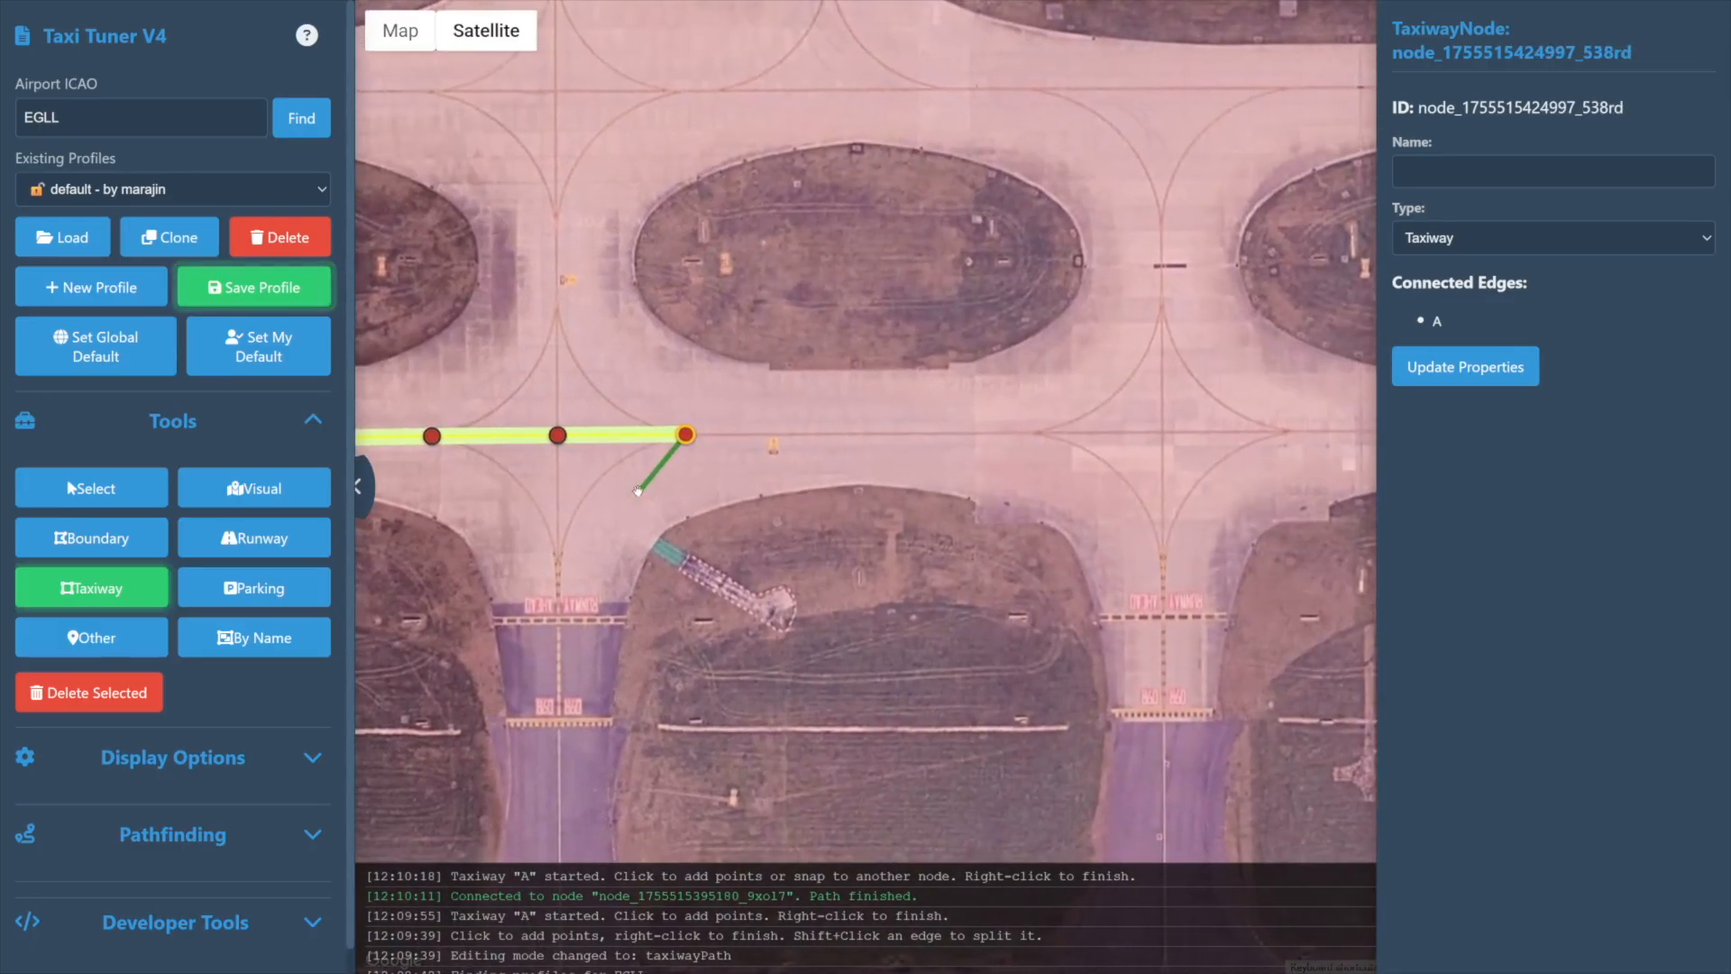
{"action": "right_click", "coordinate": [638, 489]}
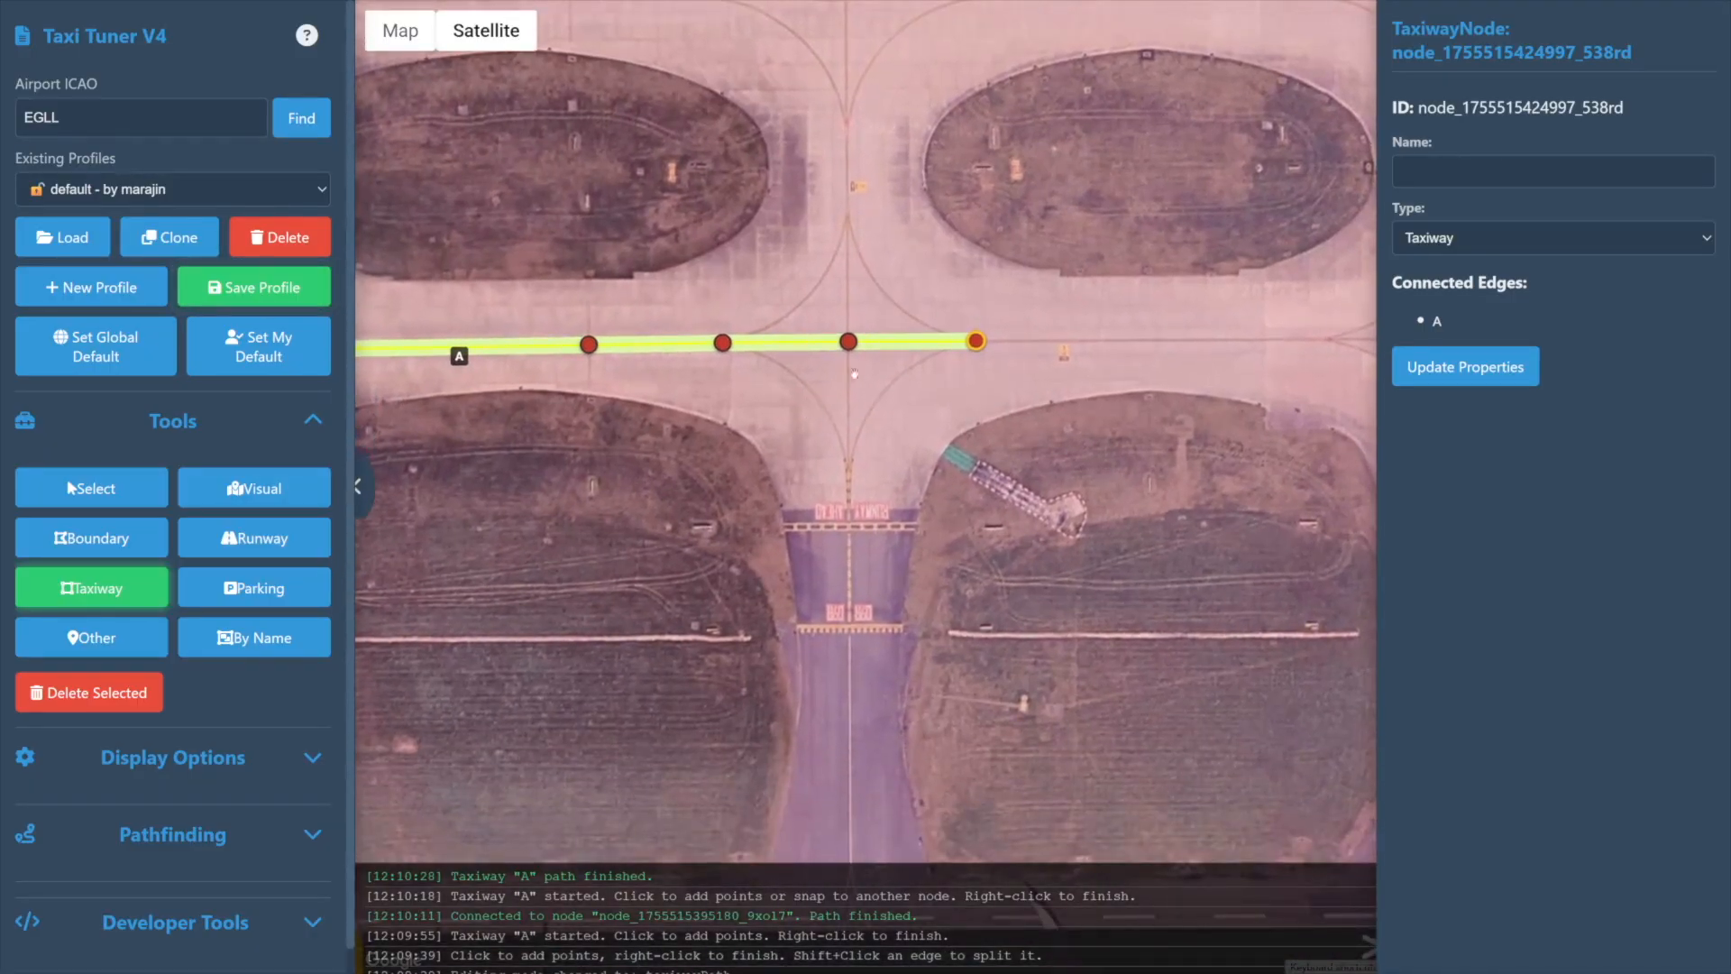
Start a new path from a taxiway A node and name it N10
{"action": "left_click", "coordinate": [850, 341]}
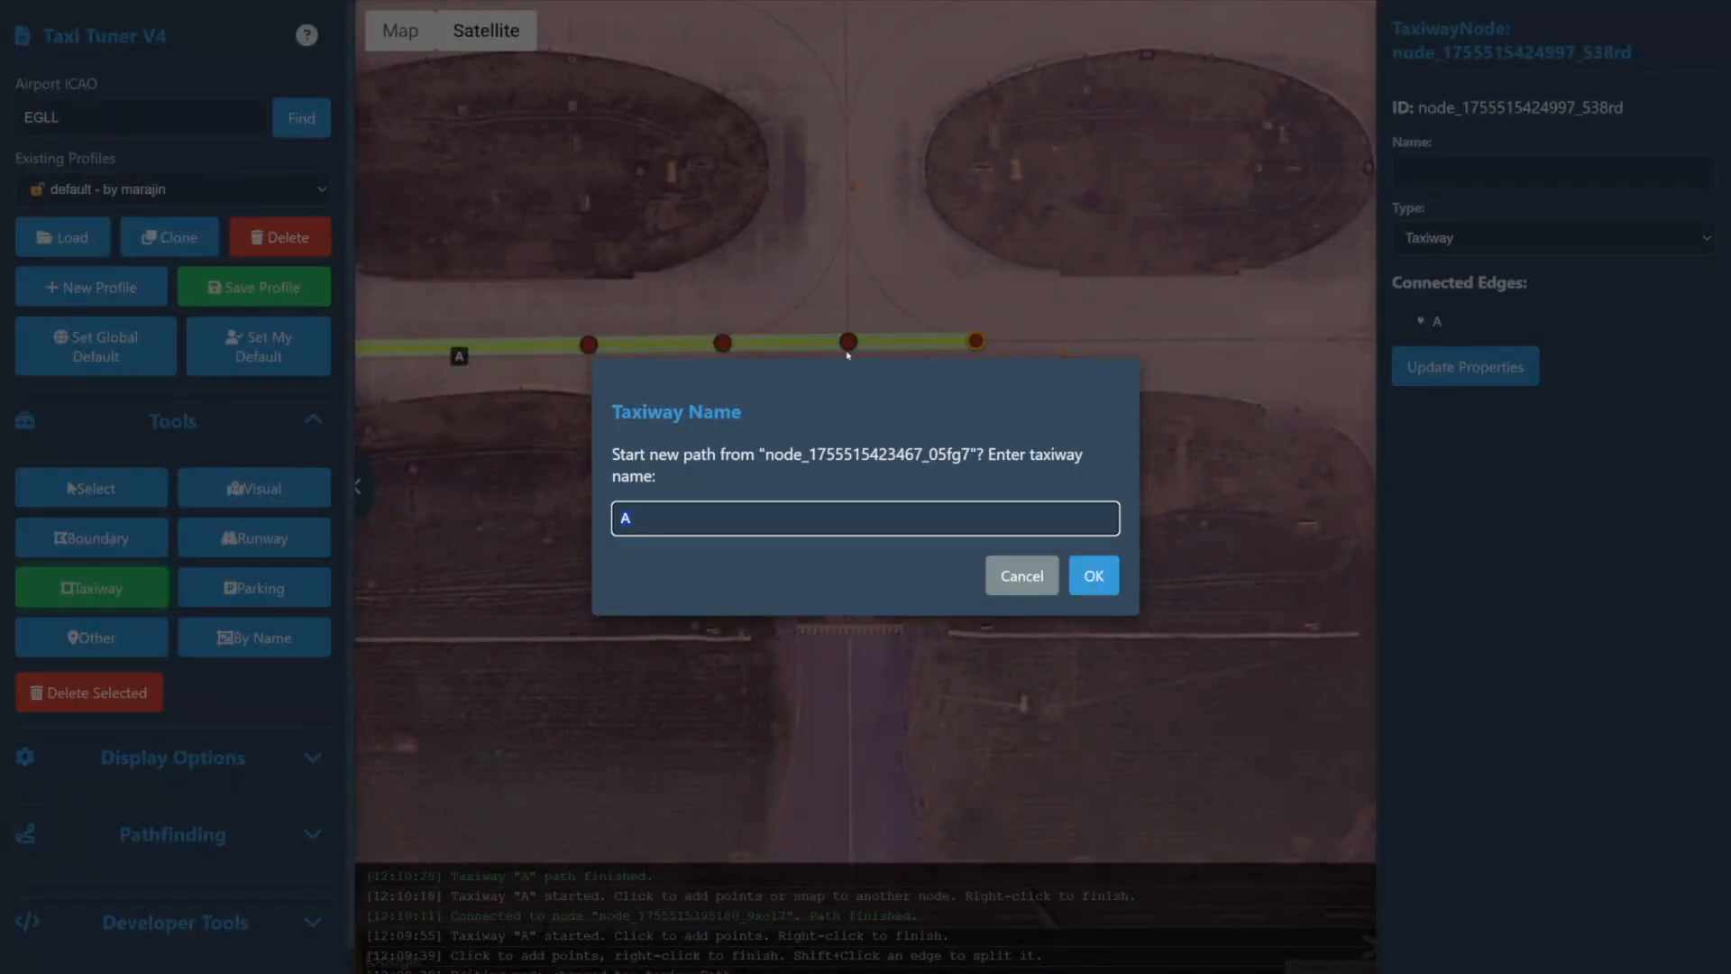
{"action": "type", "text": "N1"}
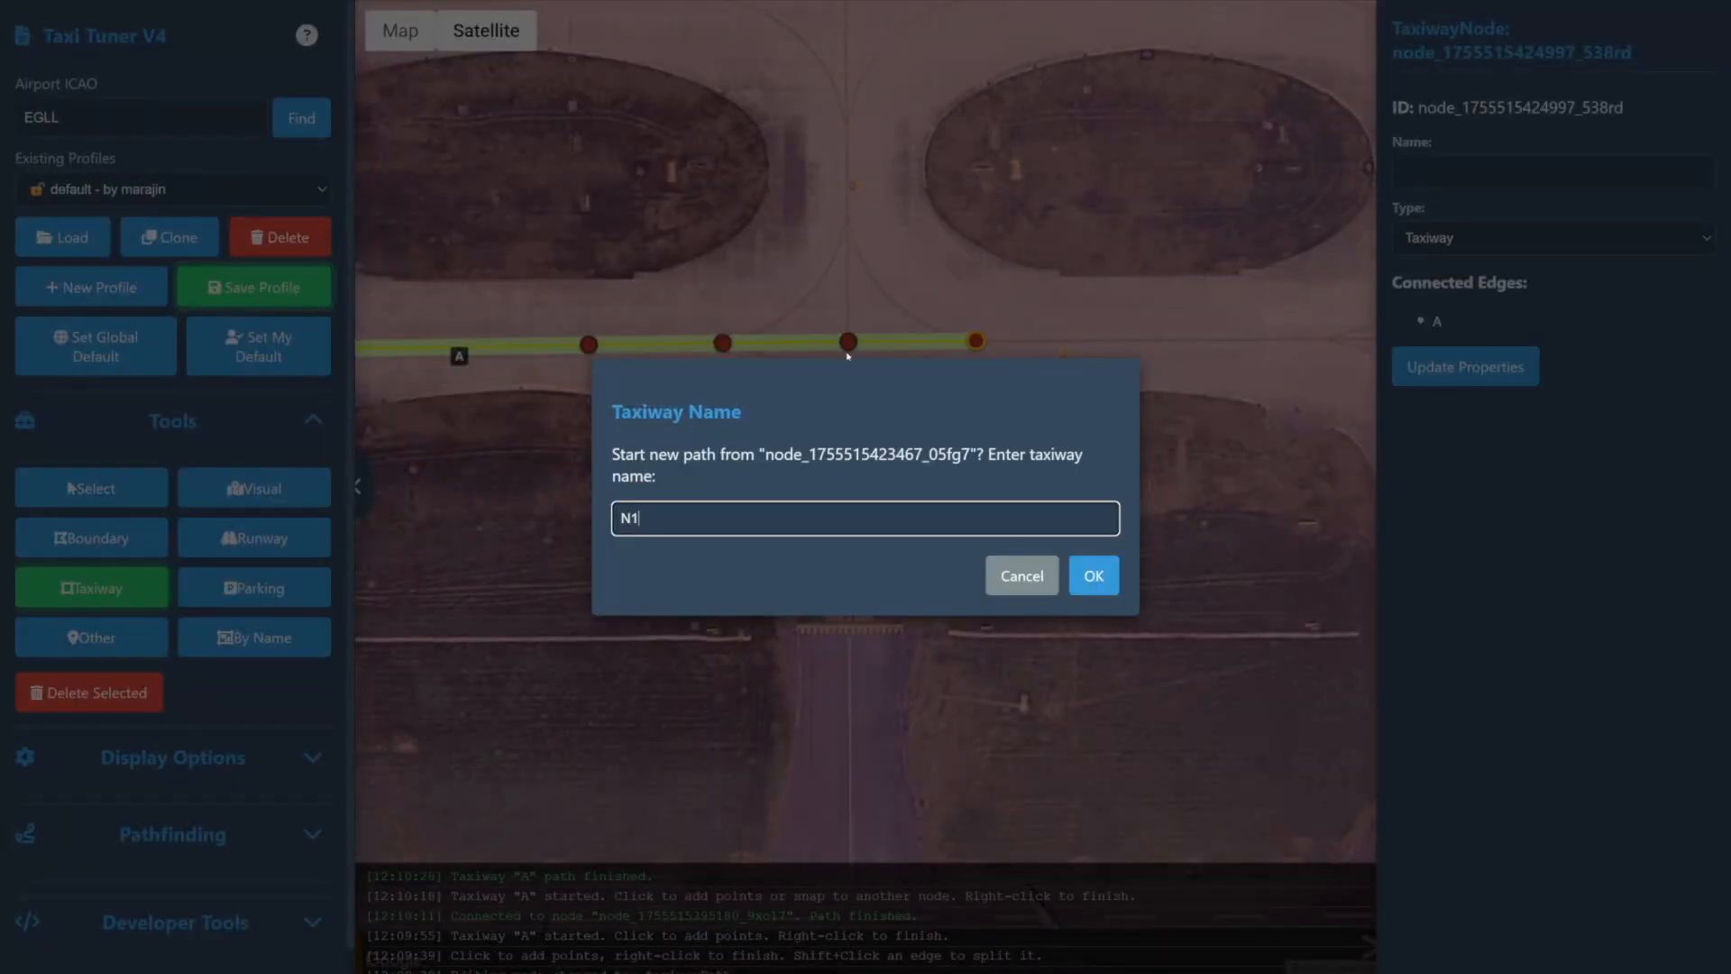
{"action": "type", "text": "0"}
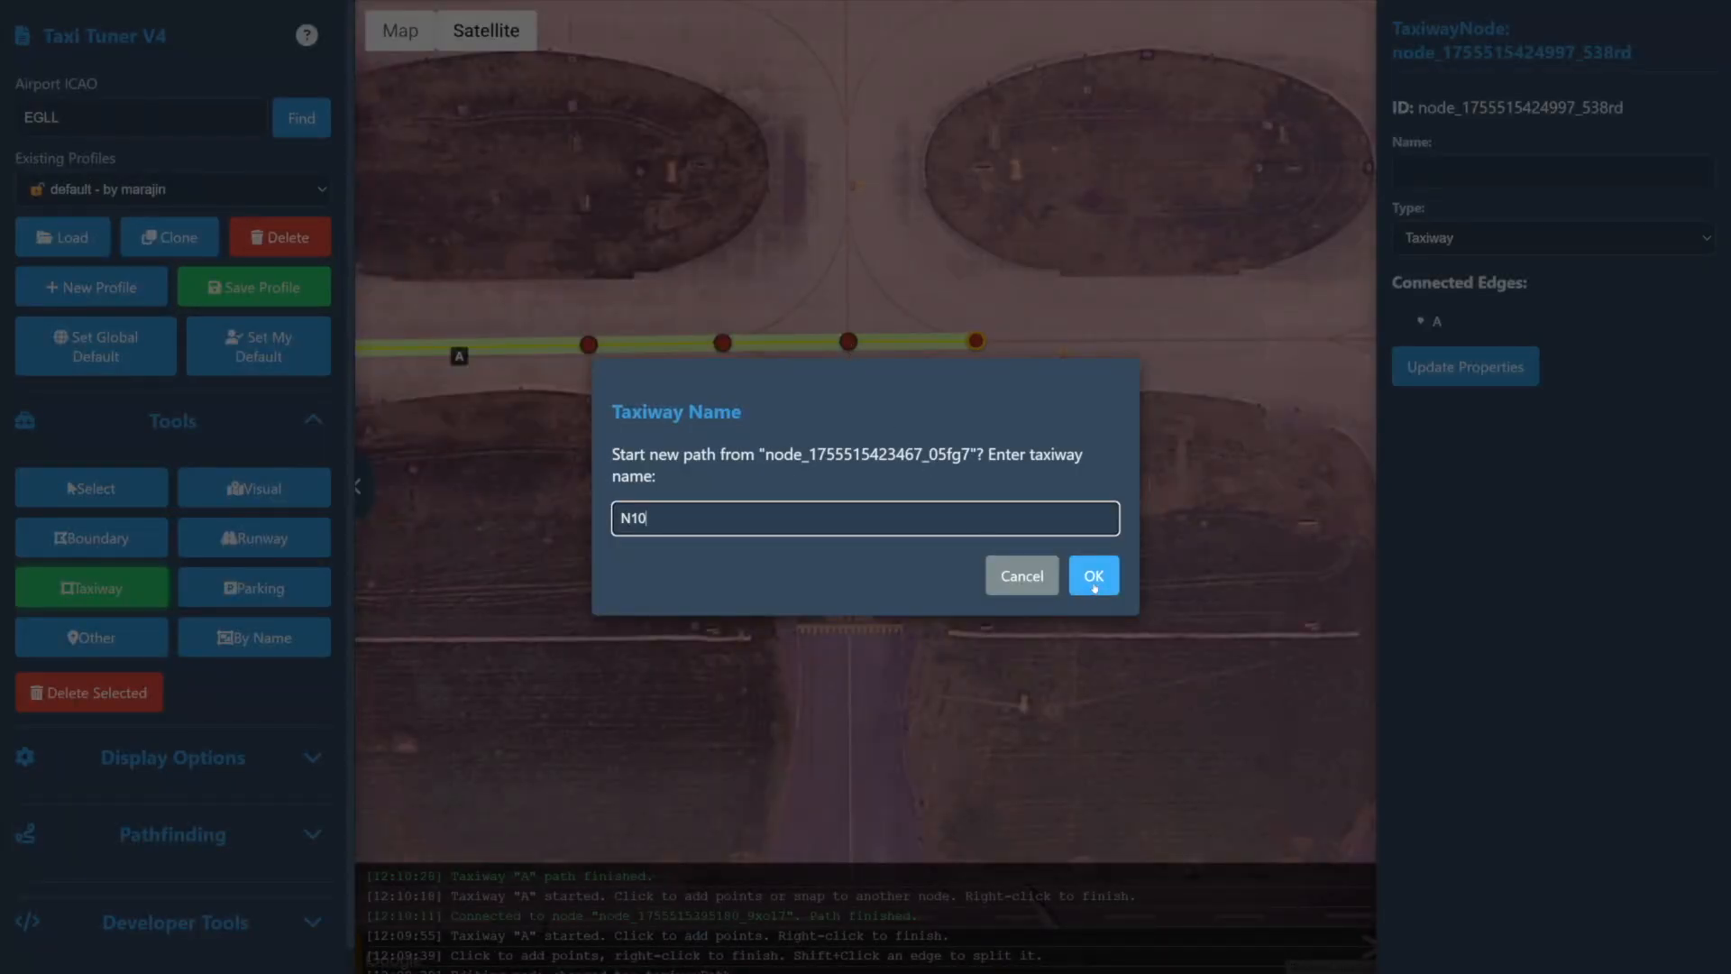
{"action": "left_click", "coordinate": [1092, 575]}
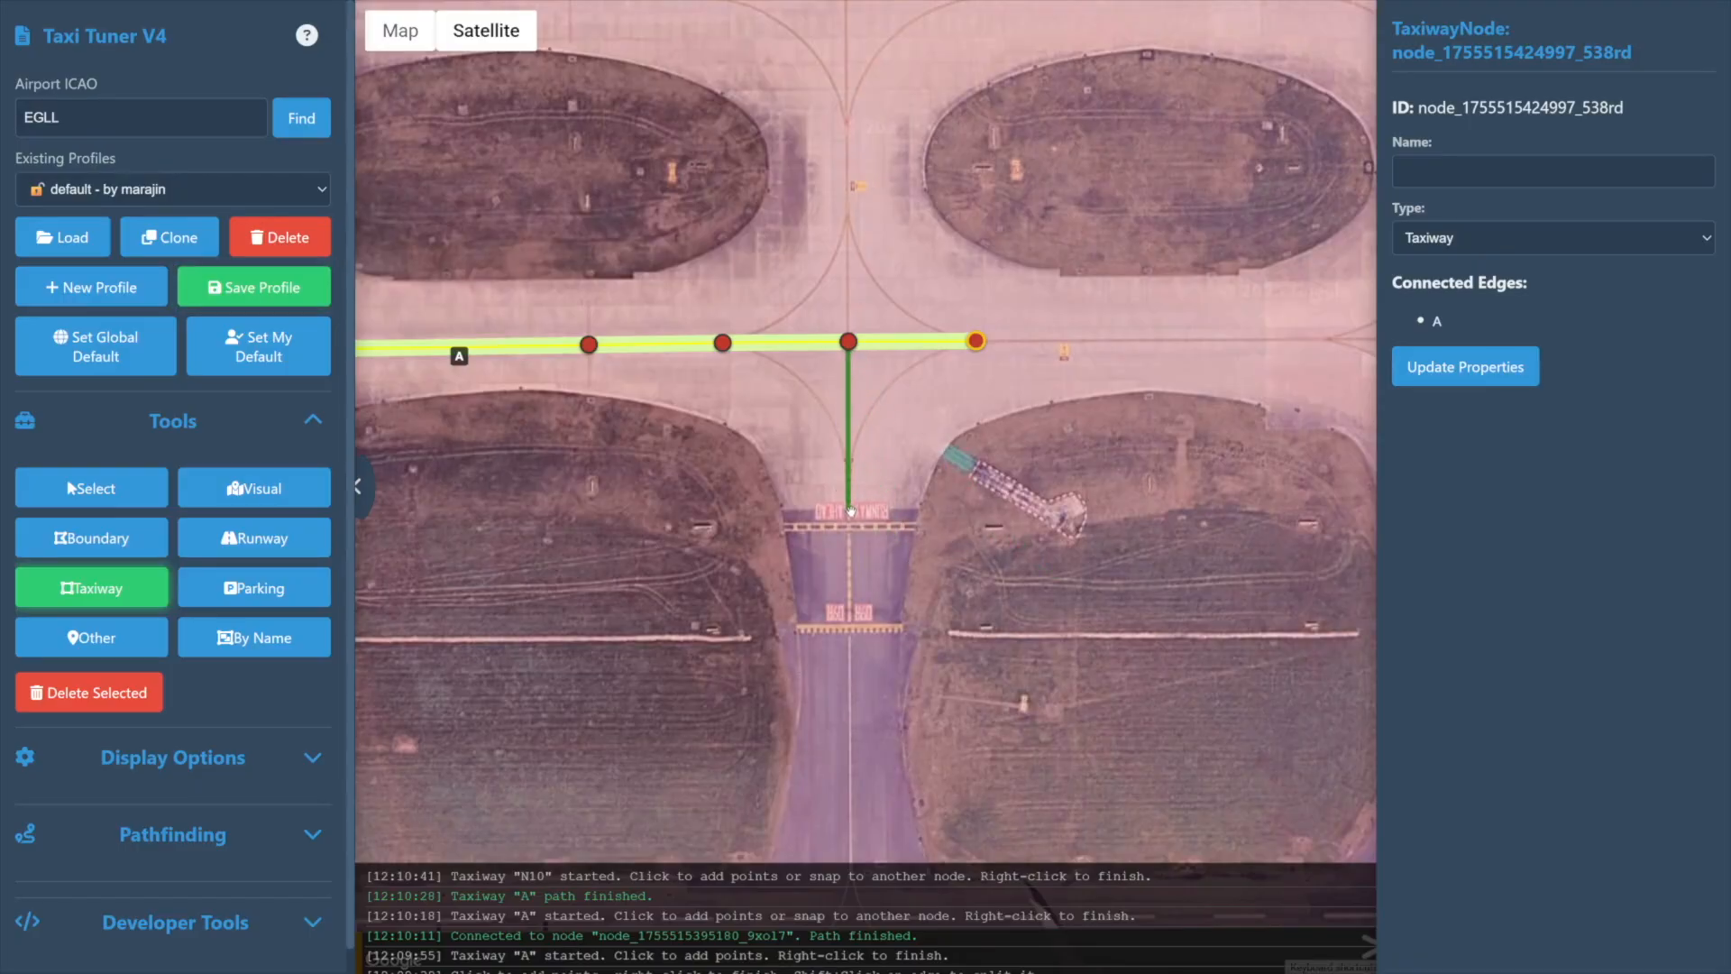
Add N10 points south to the runway and split an N10 edge with a node
{"action": "left_click", "coordinate": [848, 529]}
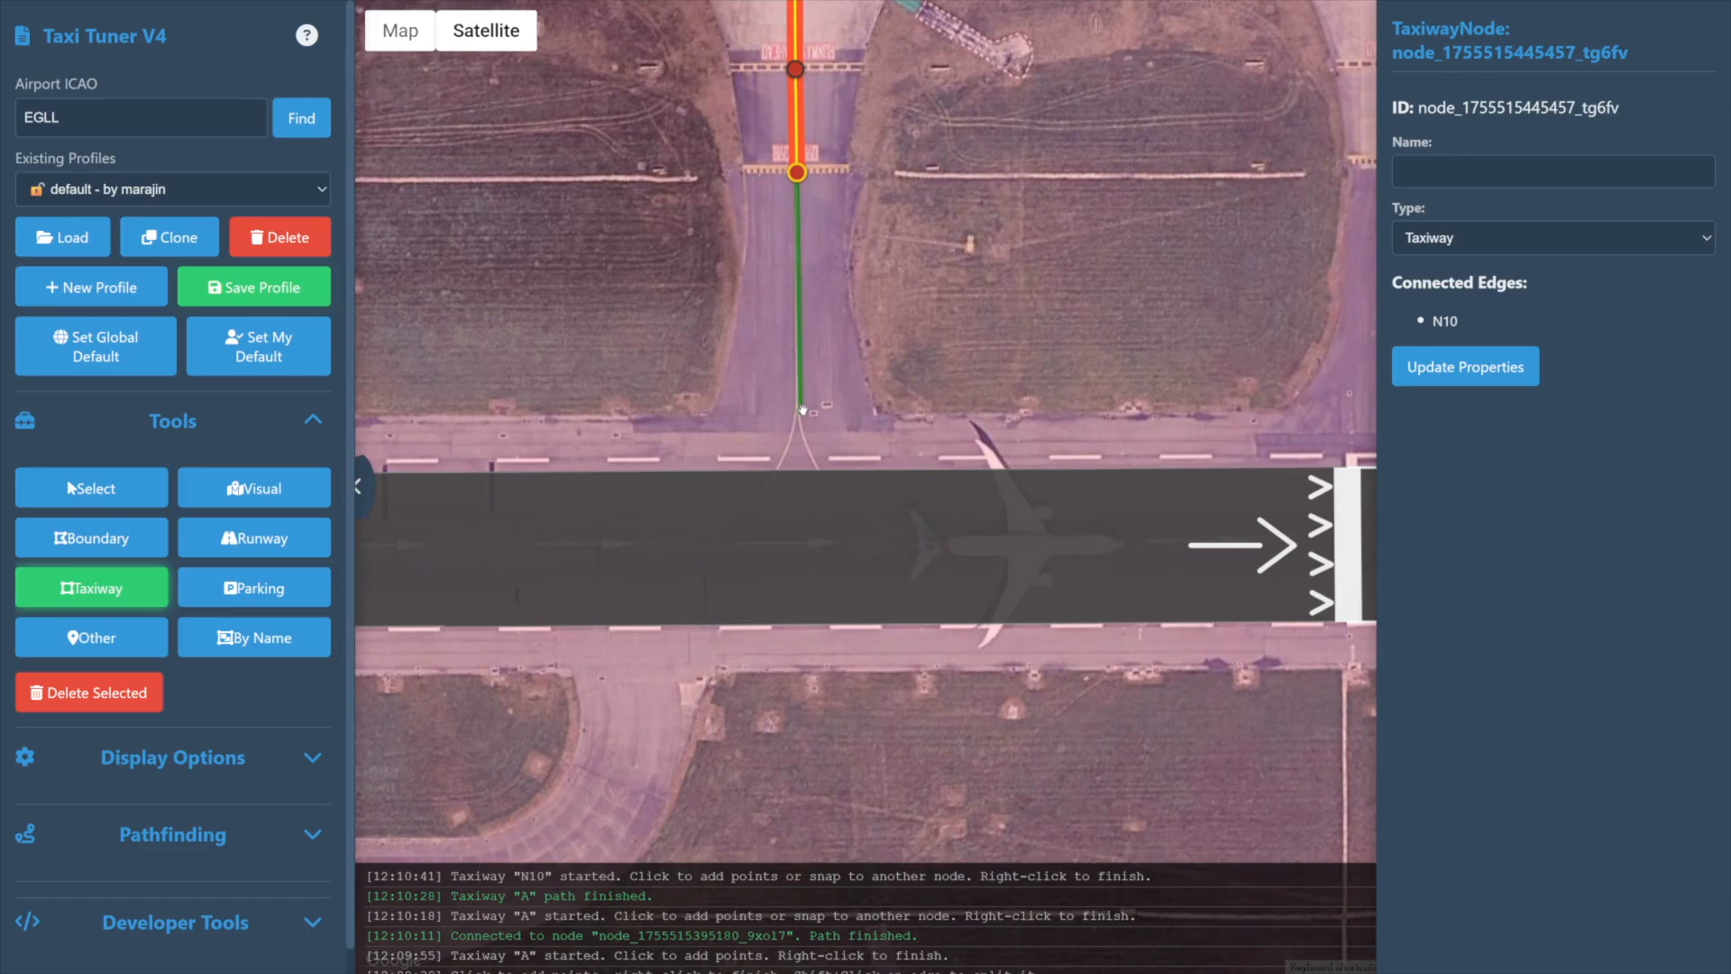
{"action": "left_click", "coordinate": [894, 530]}
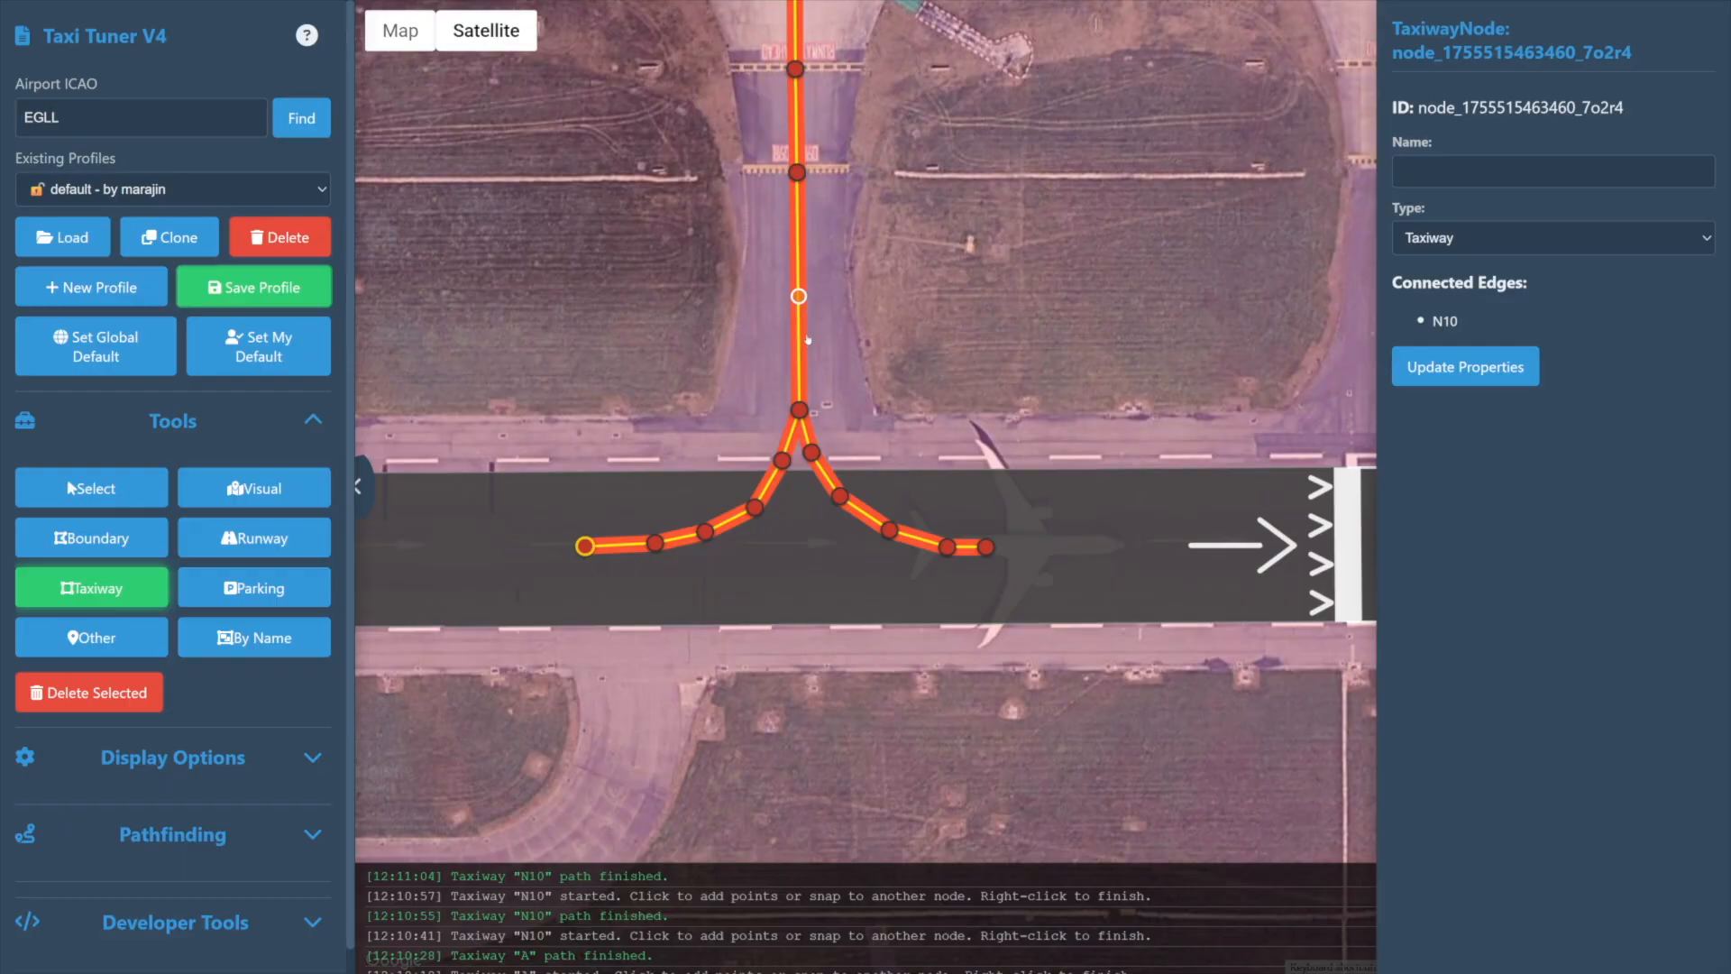
{"action": "mouse_move", "coordinate": [797, 284]}
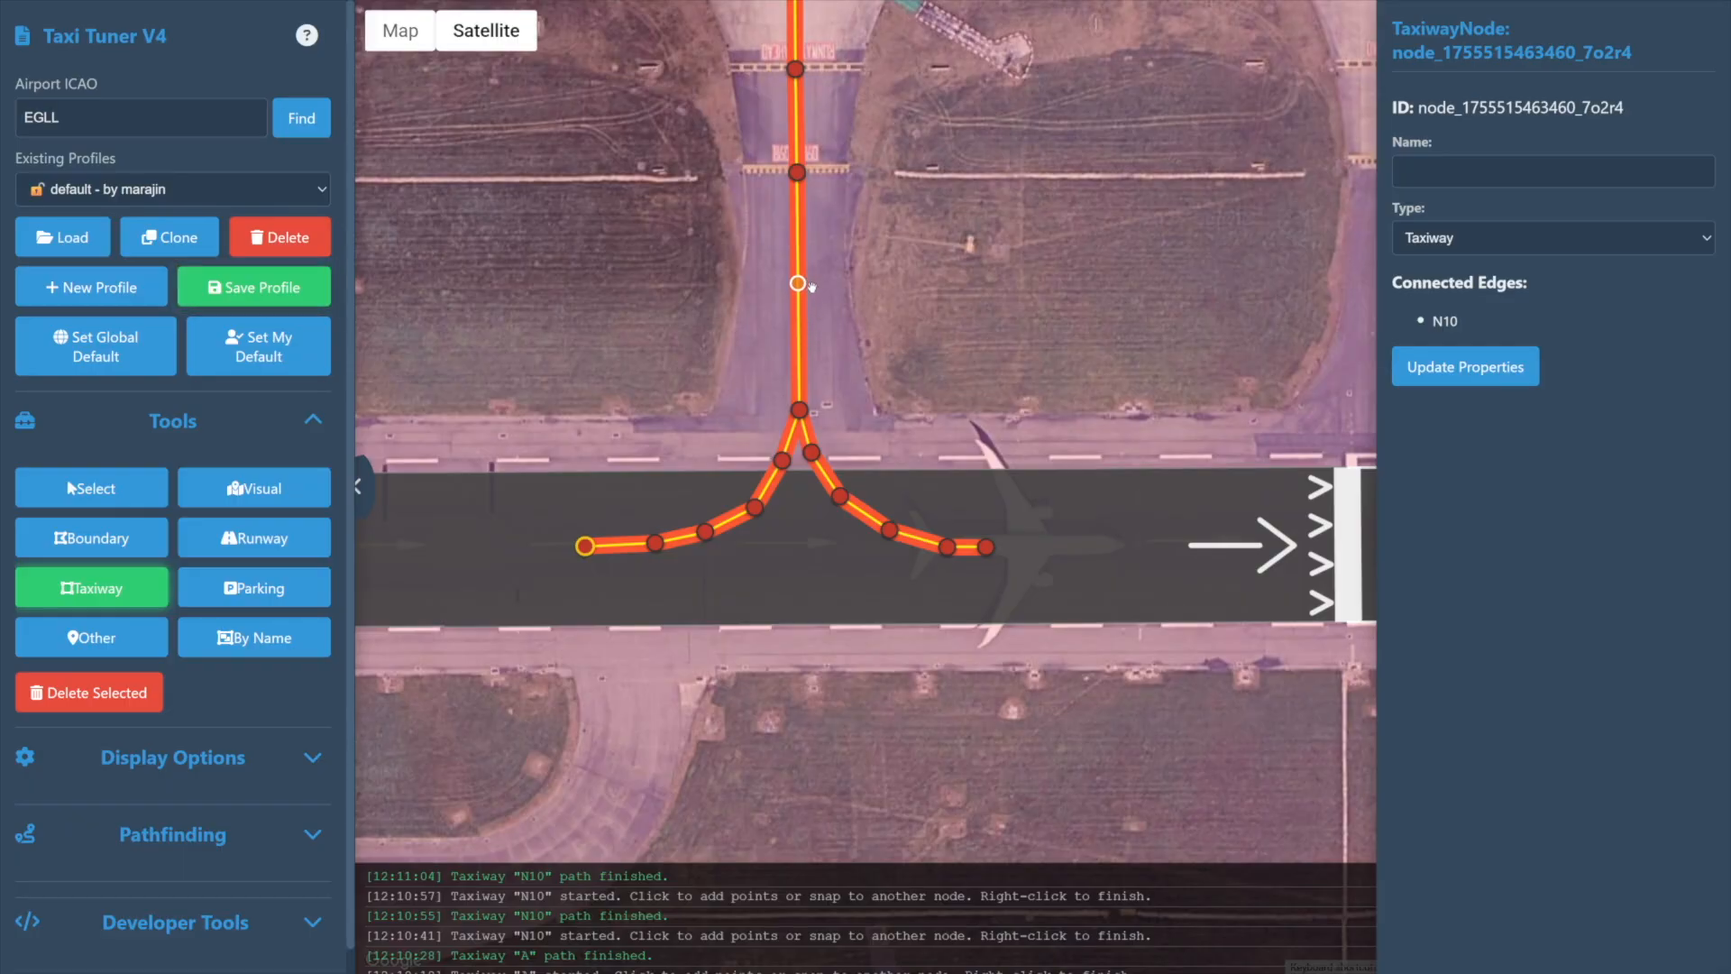
{"action": "left_click", "coordinate": [797, 285]}
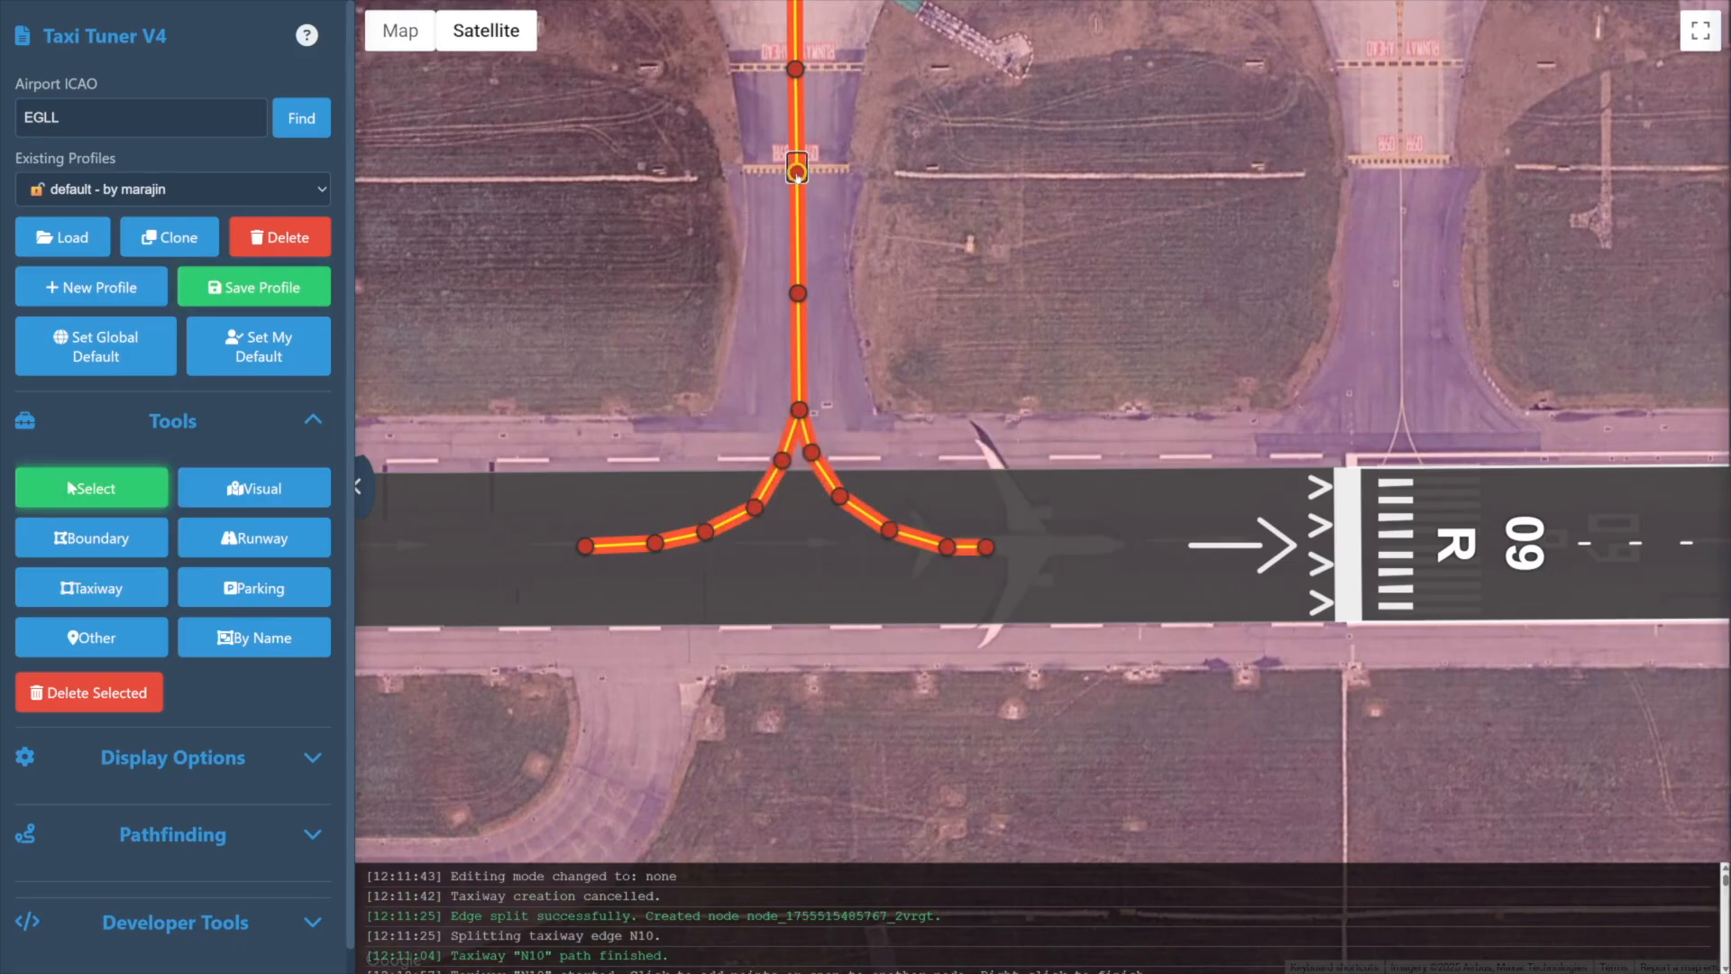
Change the N10 node's type to Runway Entry/Exit and save
{"action": "left_click", "coordinate": [797, 168]}
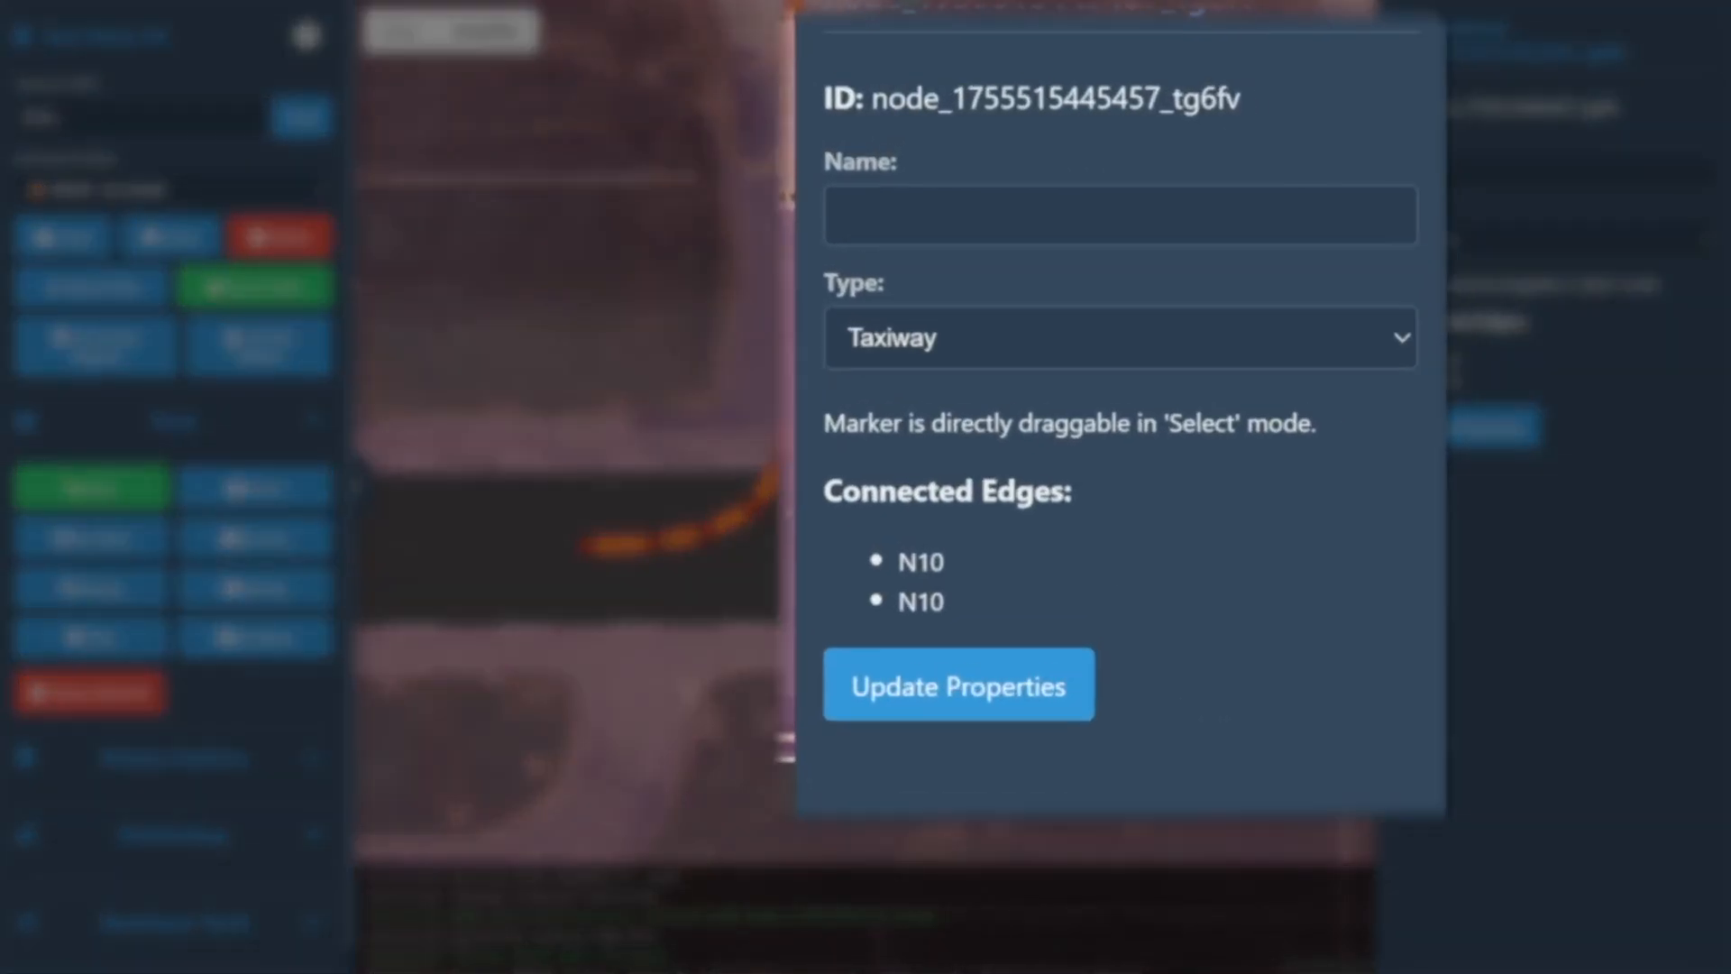
{"action": "left_click", "coordinate": [1118, 338]}
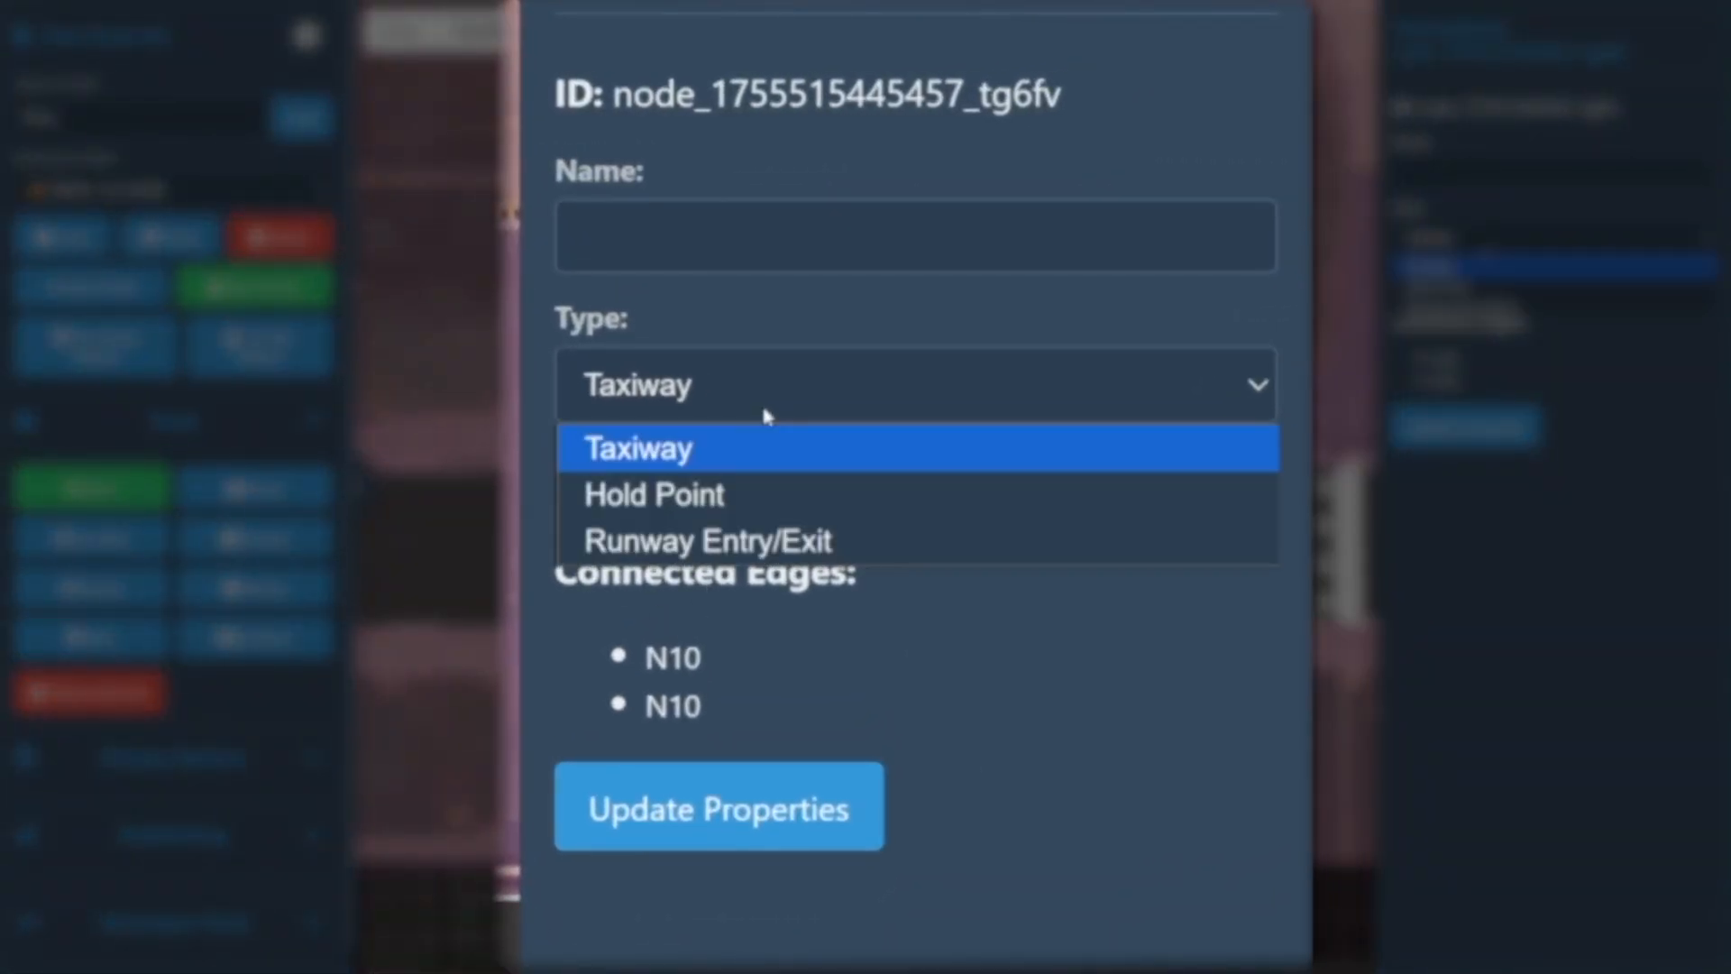
{"action": "mouse_move", "coordinate": [695, 540]}
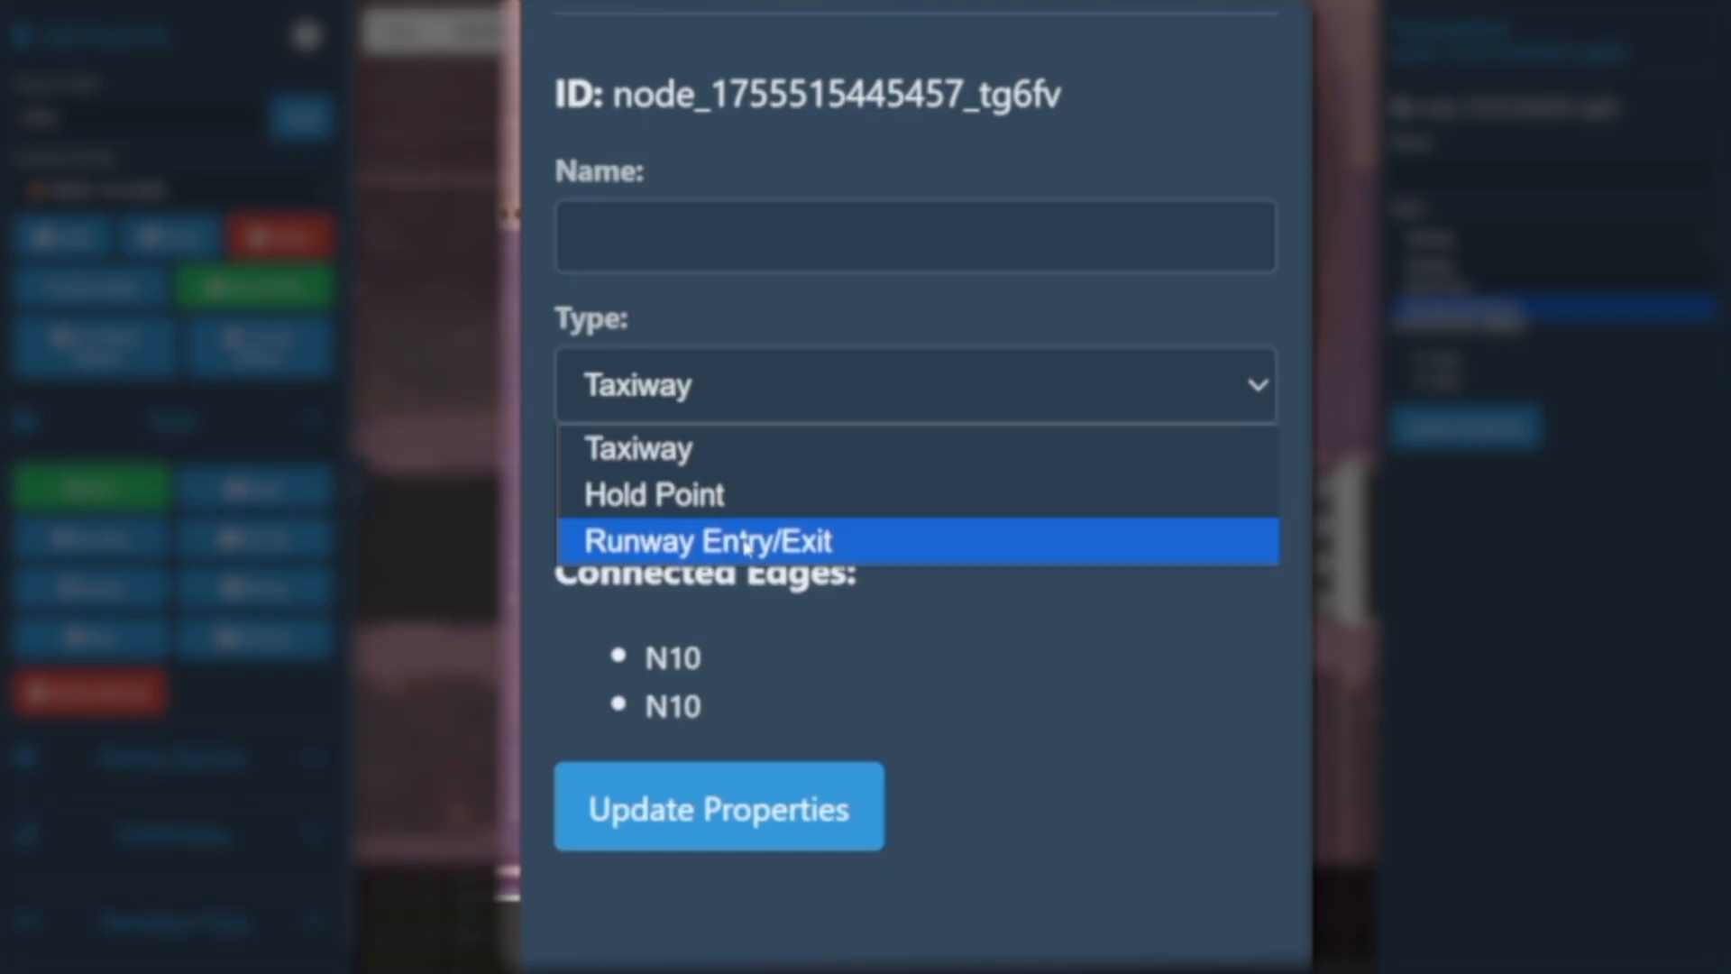
{"action": "left_click", "coordinate": [712, 540]}
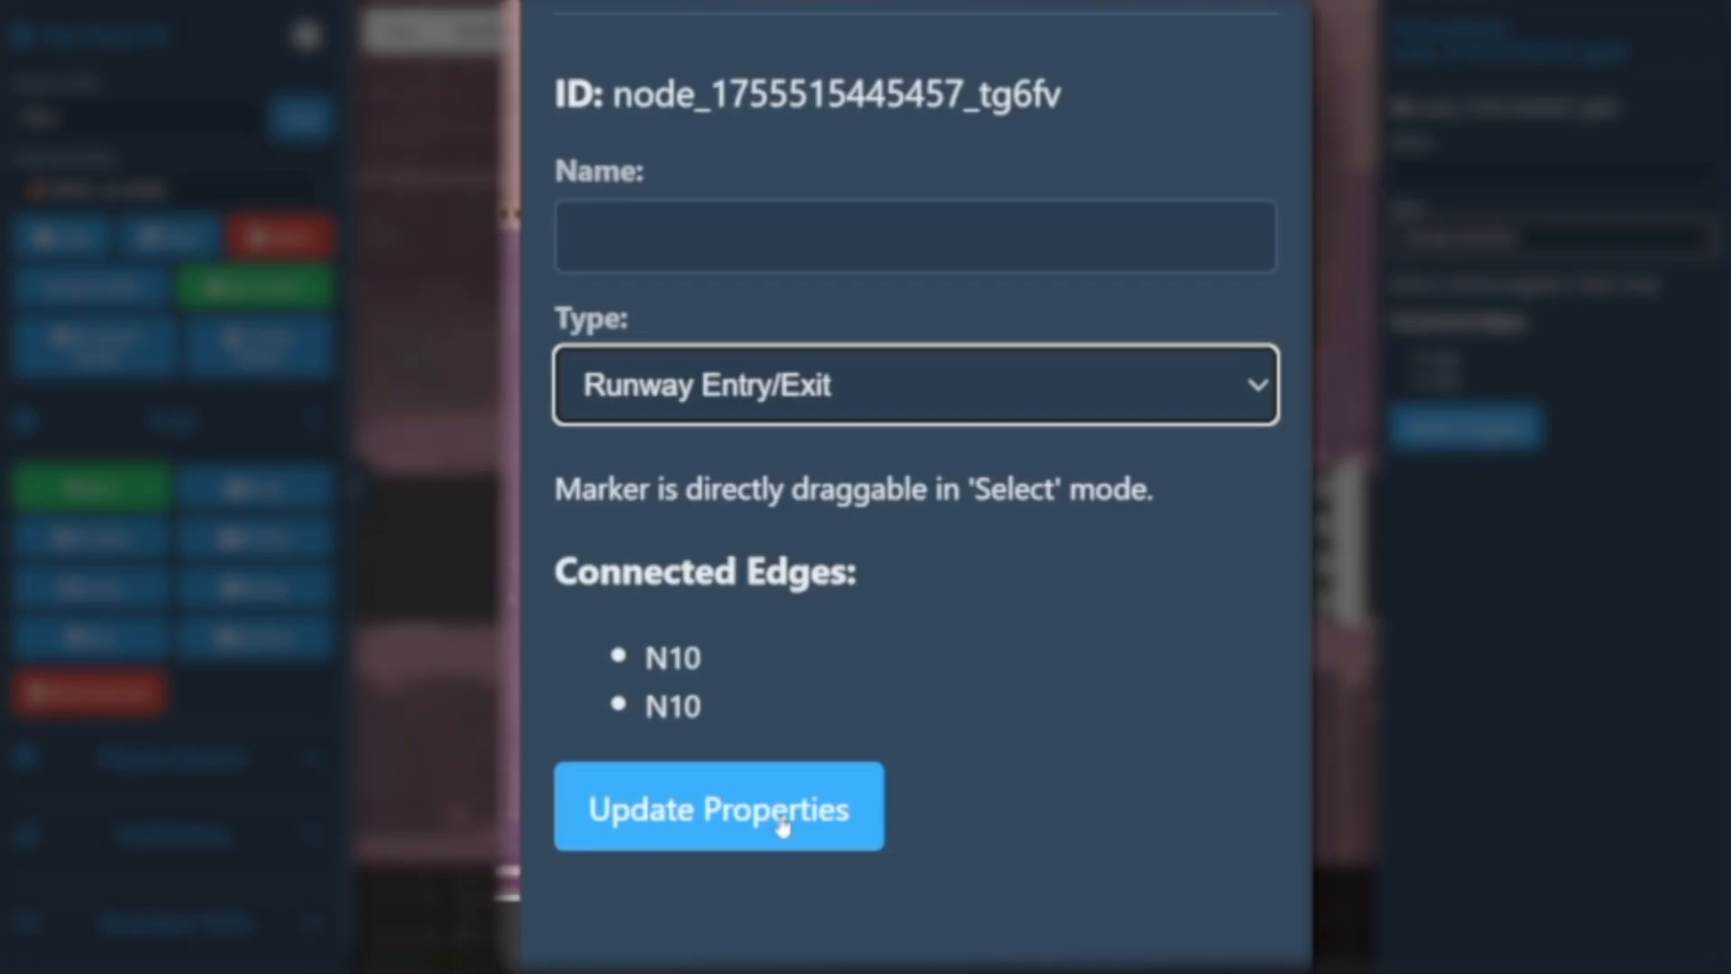
{"action": "left_click", "coordinate": [717, 806]}
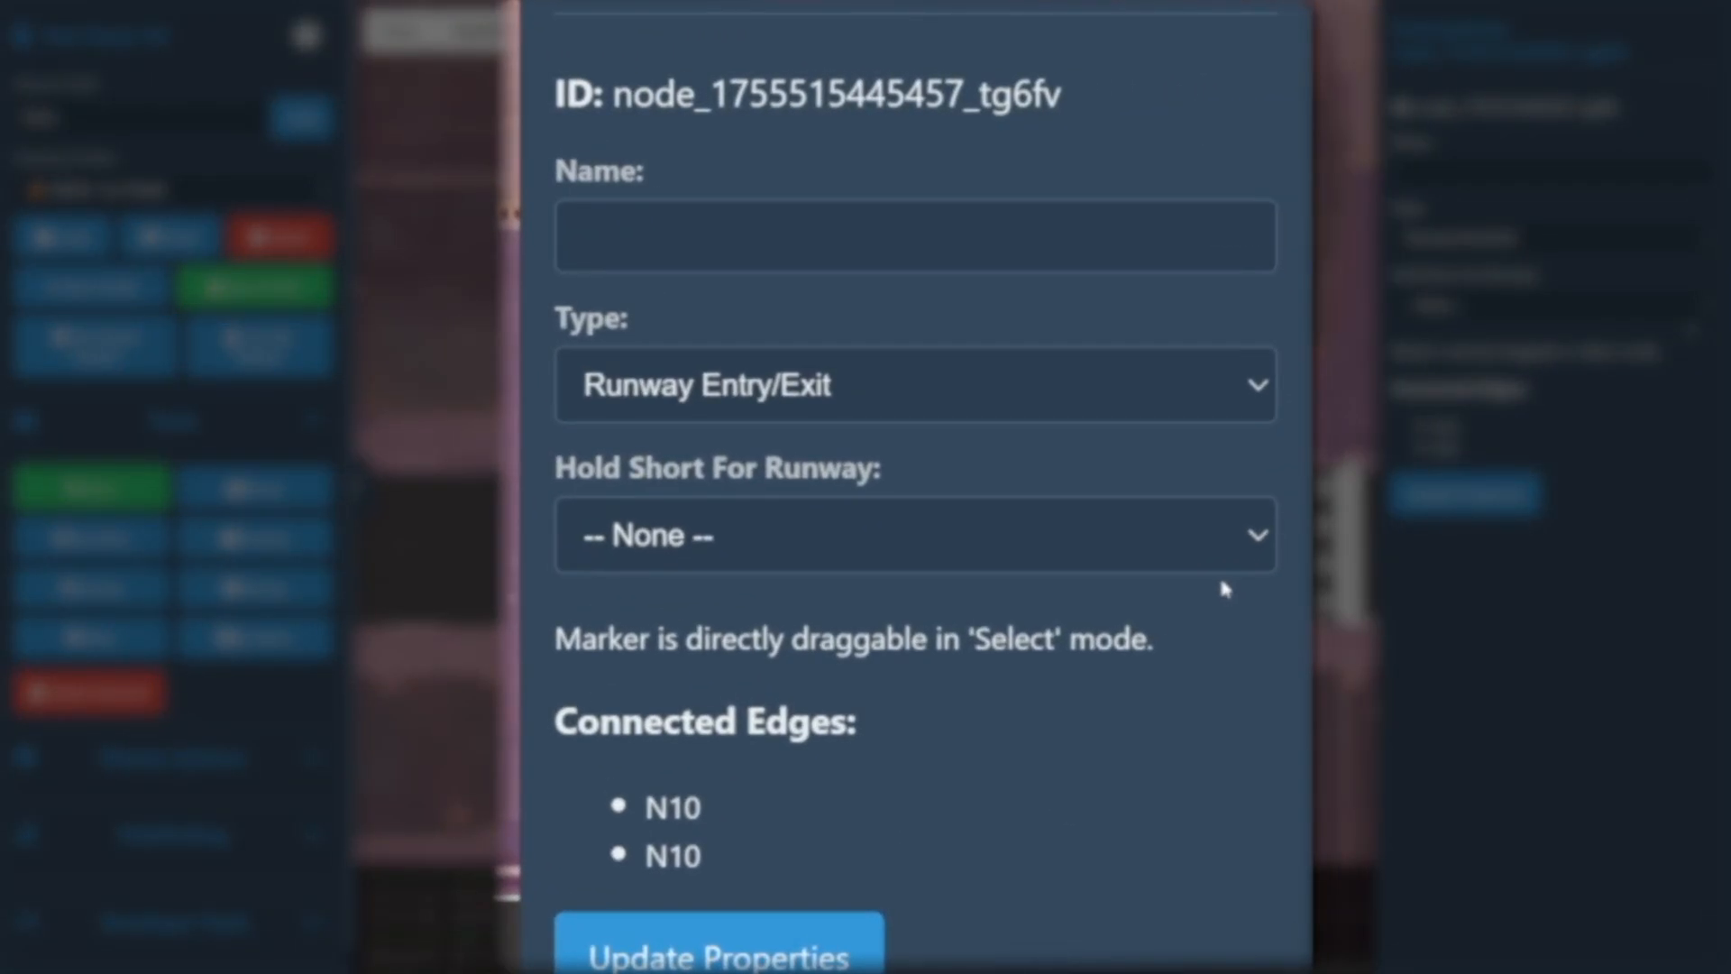
Set the node to hold short for runway 09R/27L and save
{"action": "left_click", "coordinate": [914, 534]}
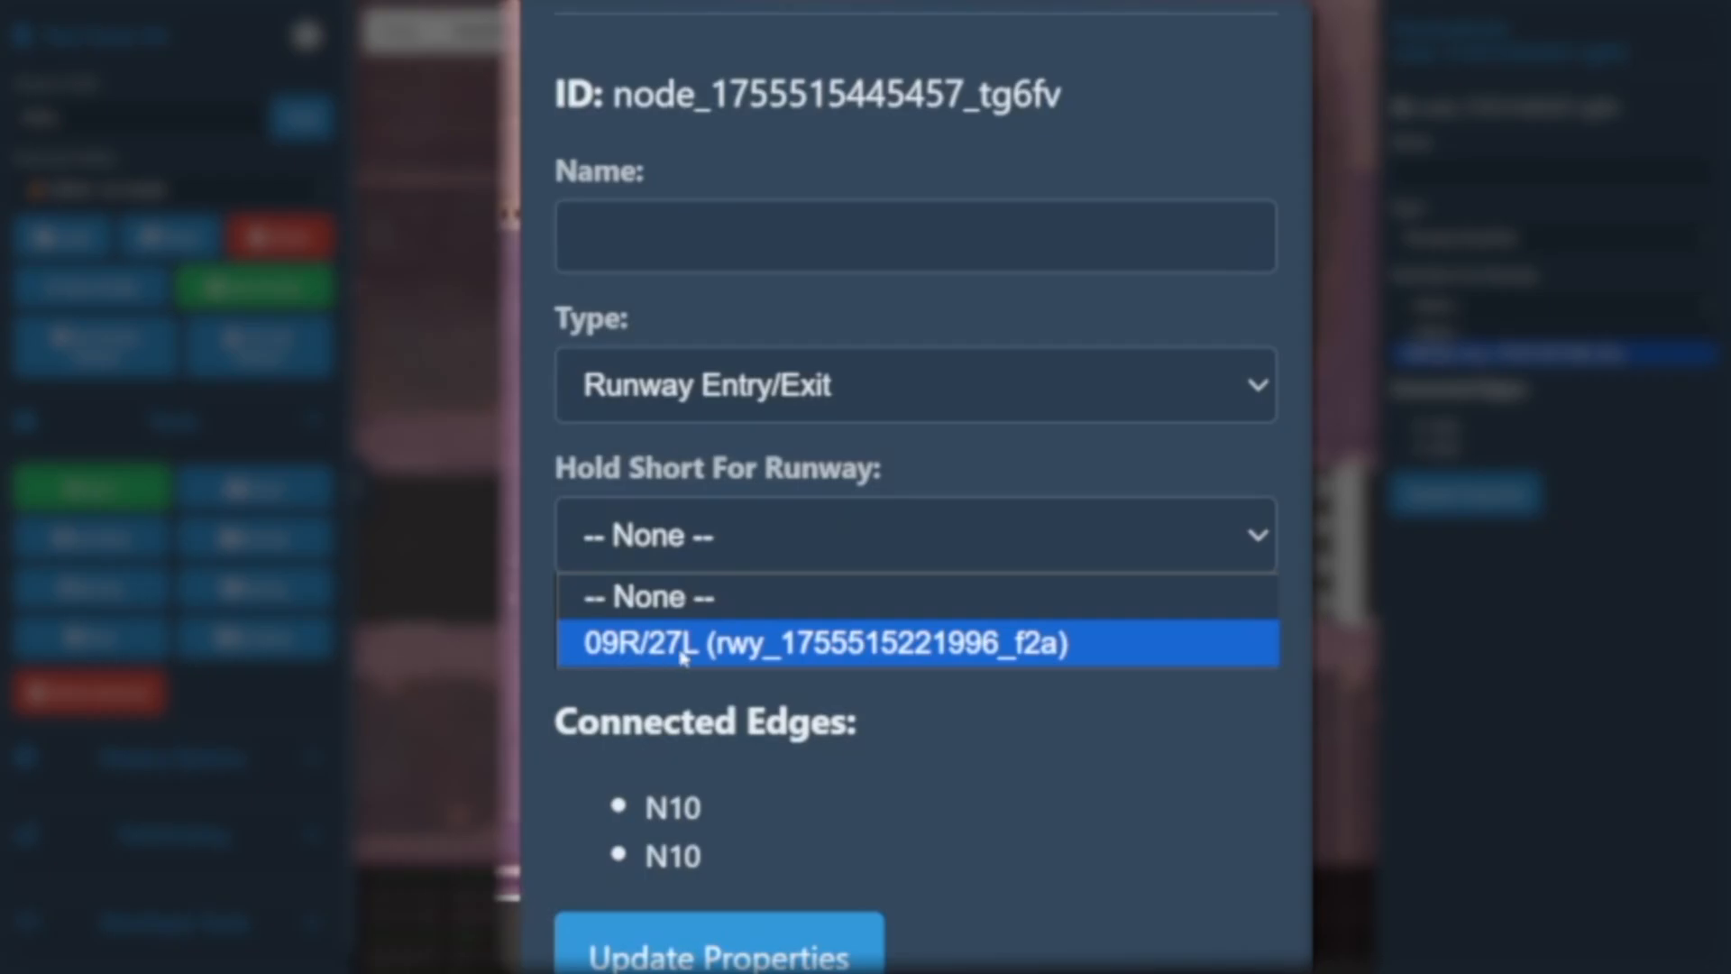
{"action": "left_click", "coordinate": [646, 596]}
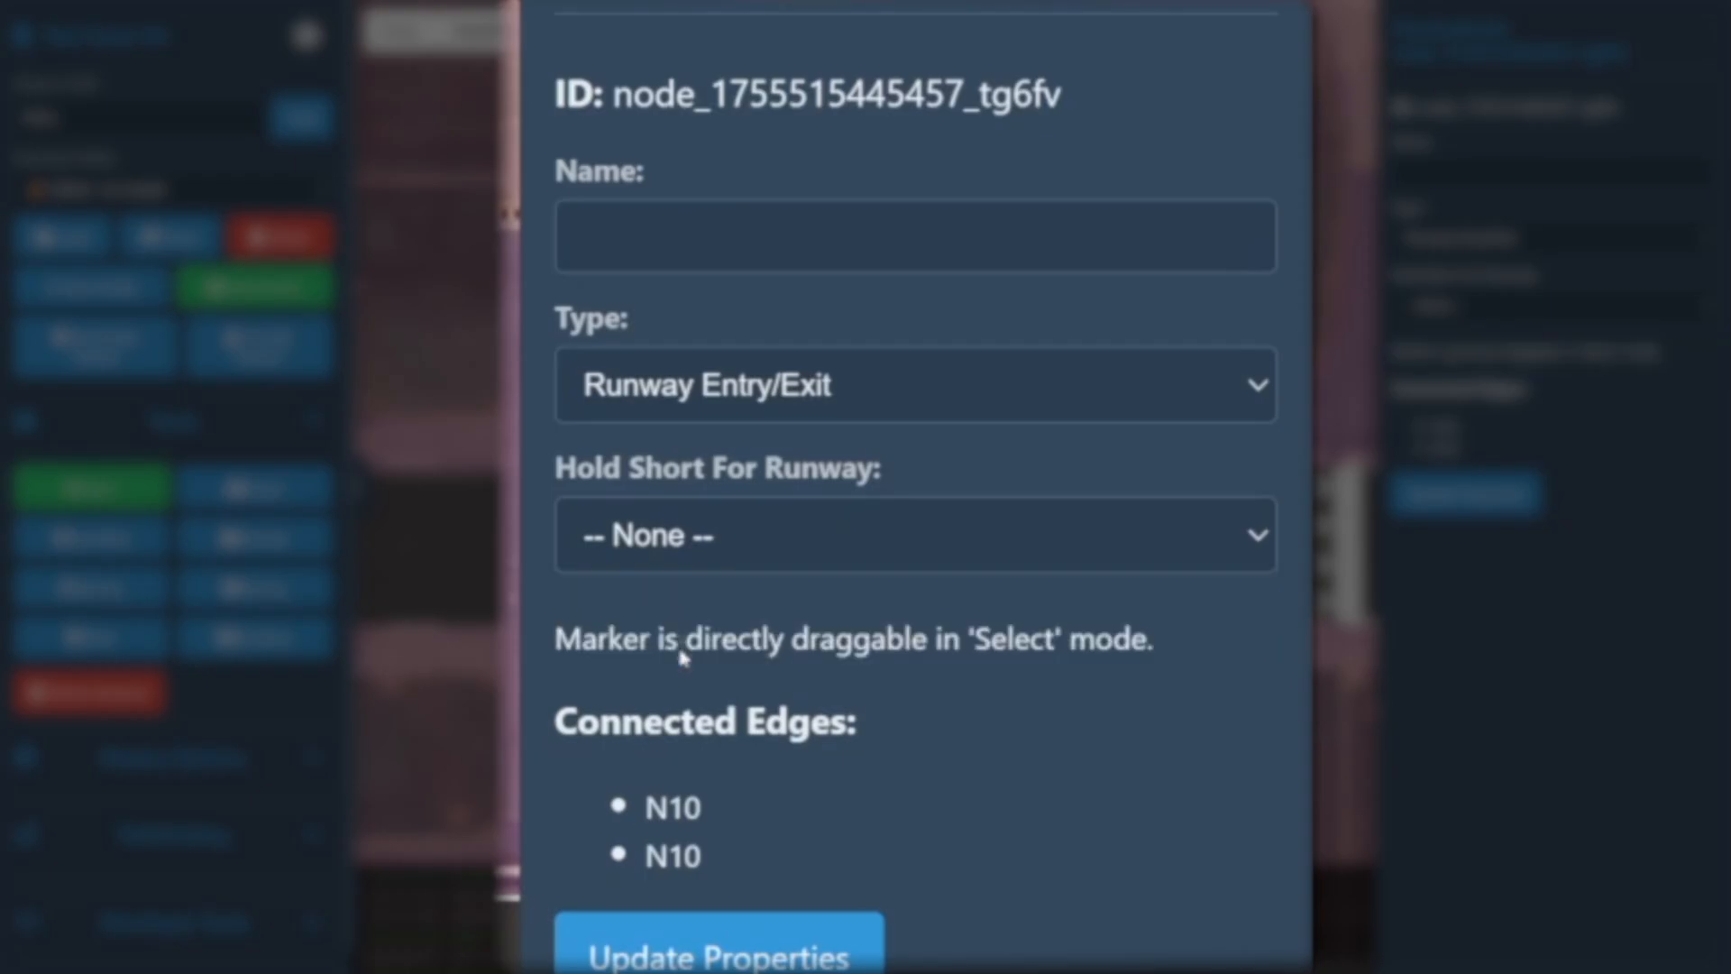
{"action": "left_click", "coordinate": [913, 535]}
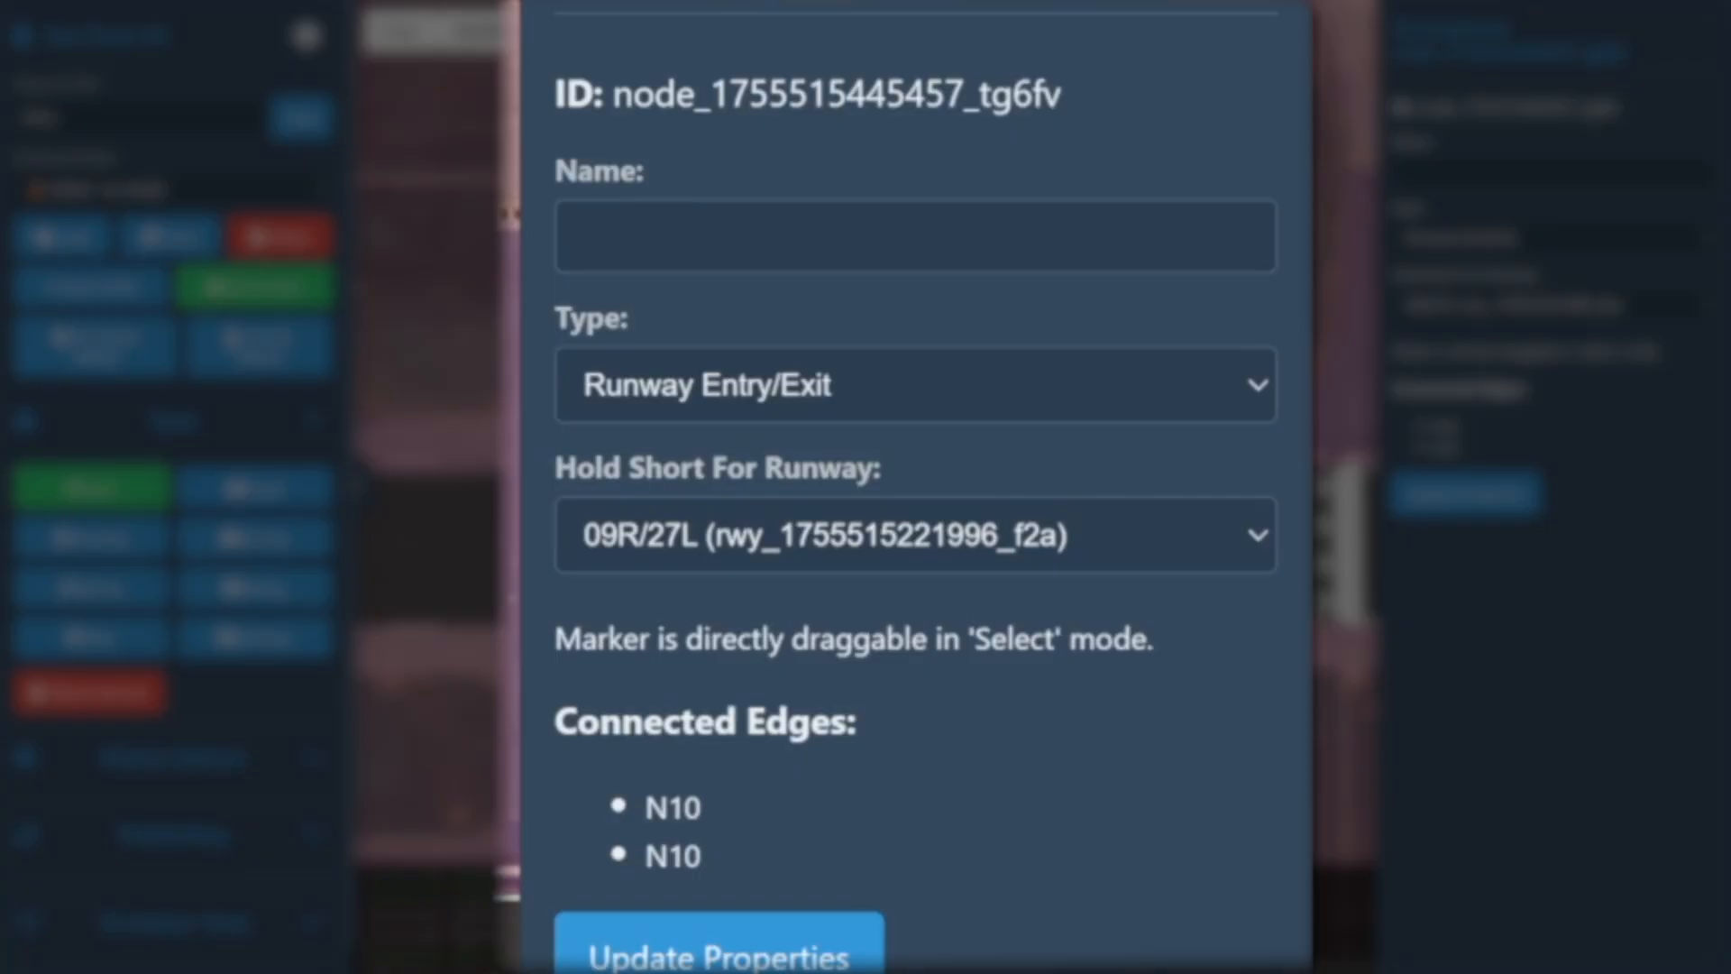
{"action": "left_click", "coordinate": [719, 952]}
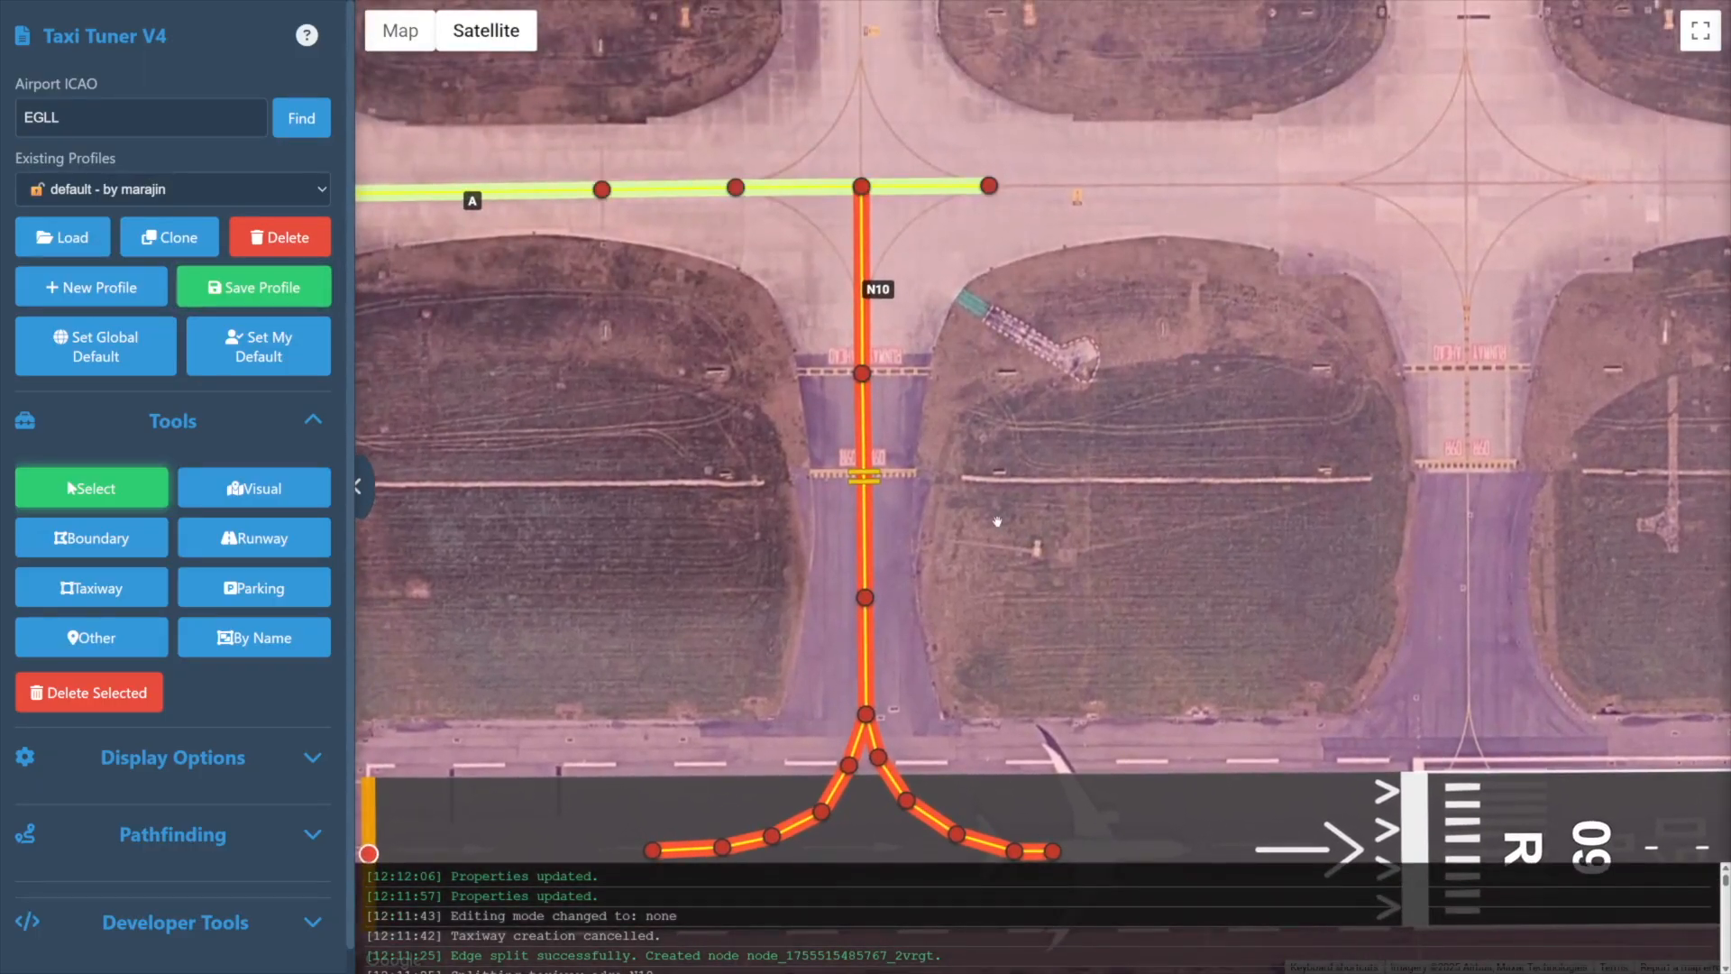
Select the N10 edge and try path types Taxiway, Path and Pushback
{"action": "left_click", "coordinate": [862, 255]}
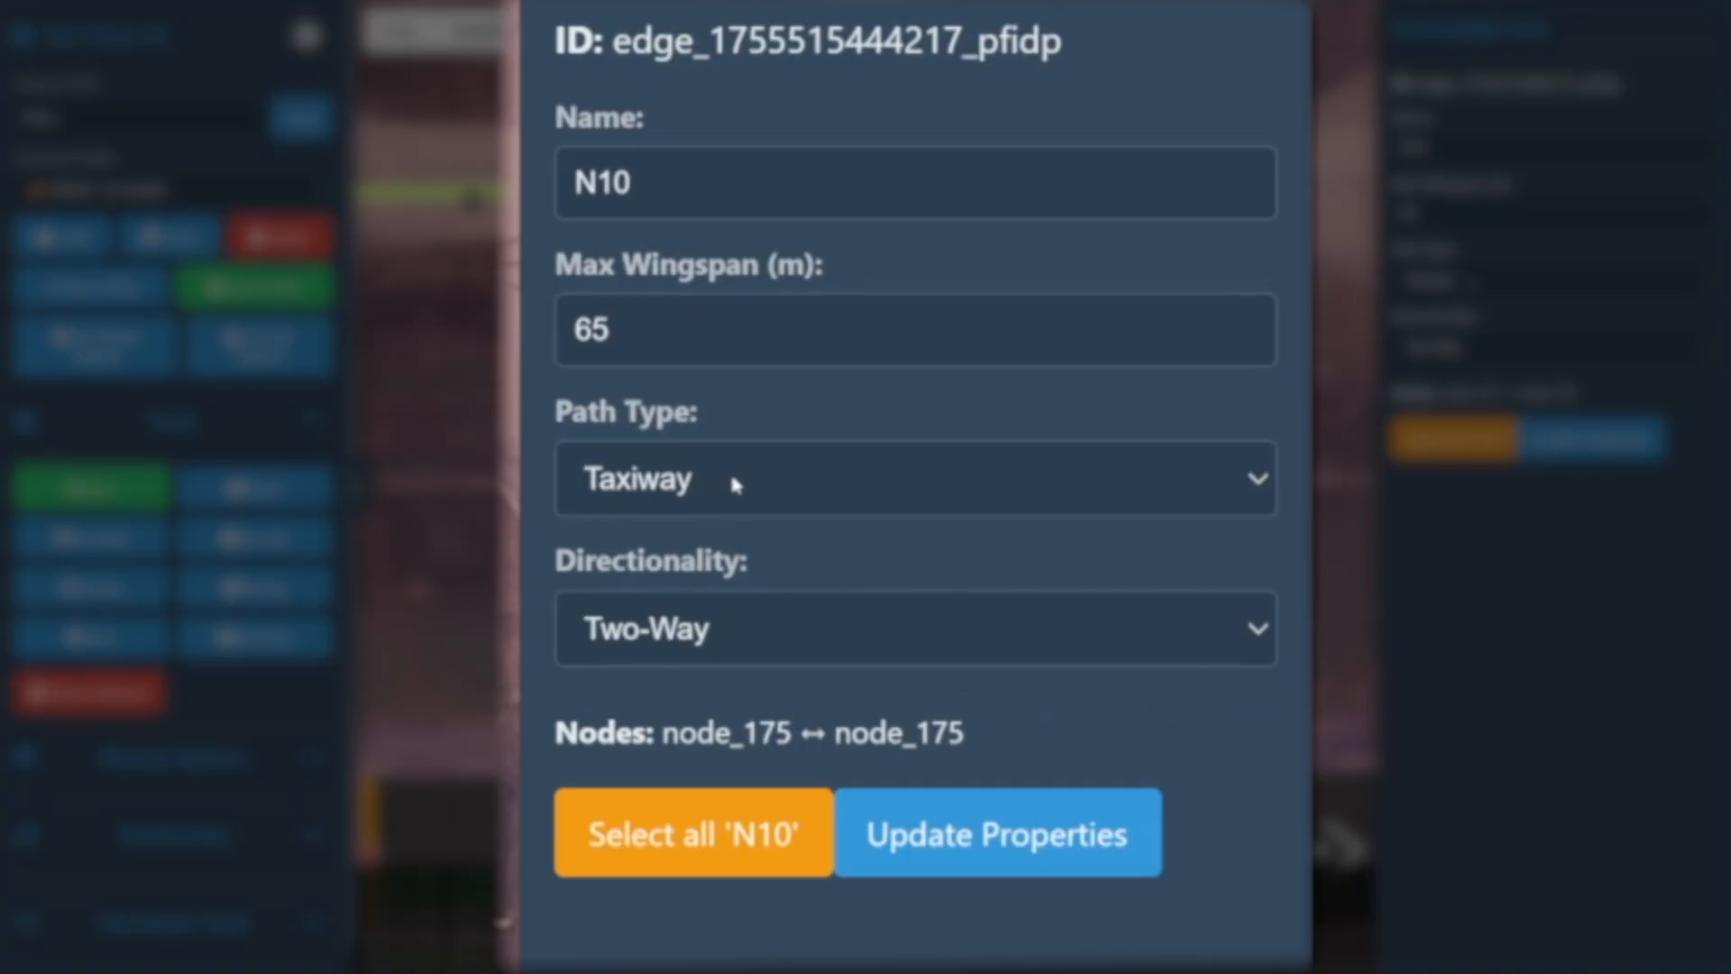
{"action": "mouse_move", "coordinate": [780, 644]}
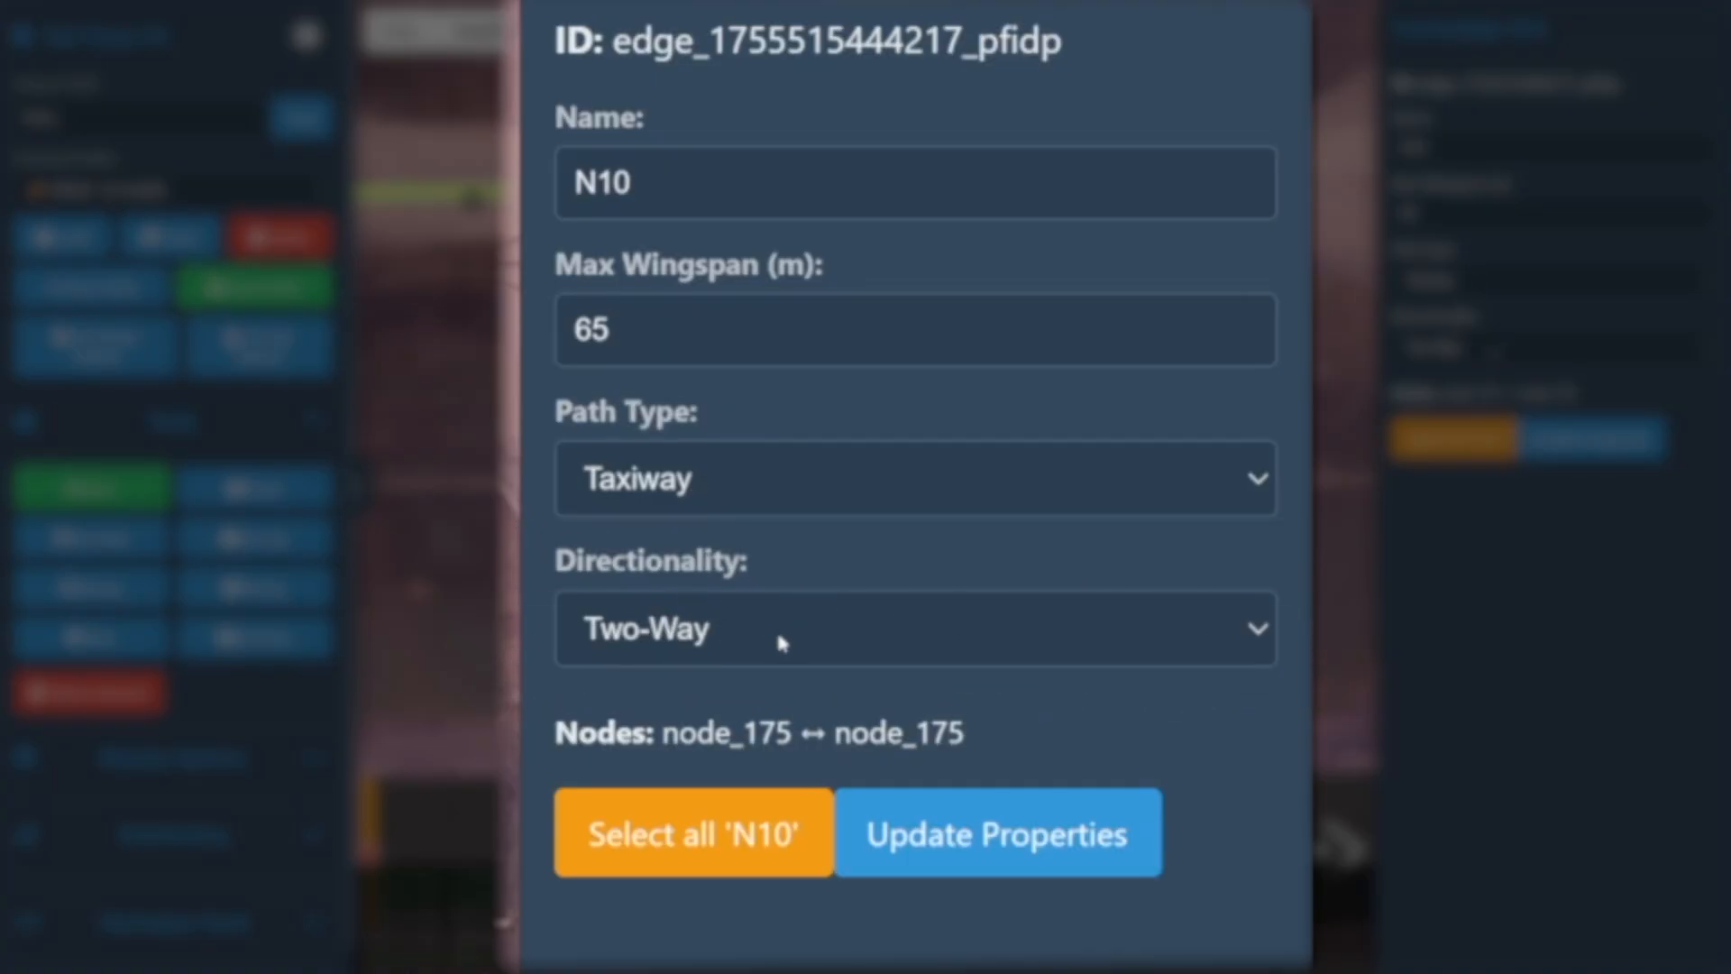
{"action": "left_click", "coordinate": [914, 477]}
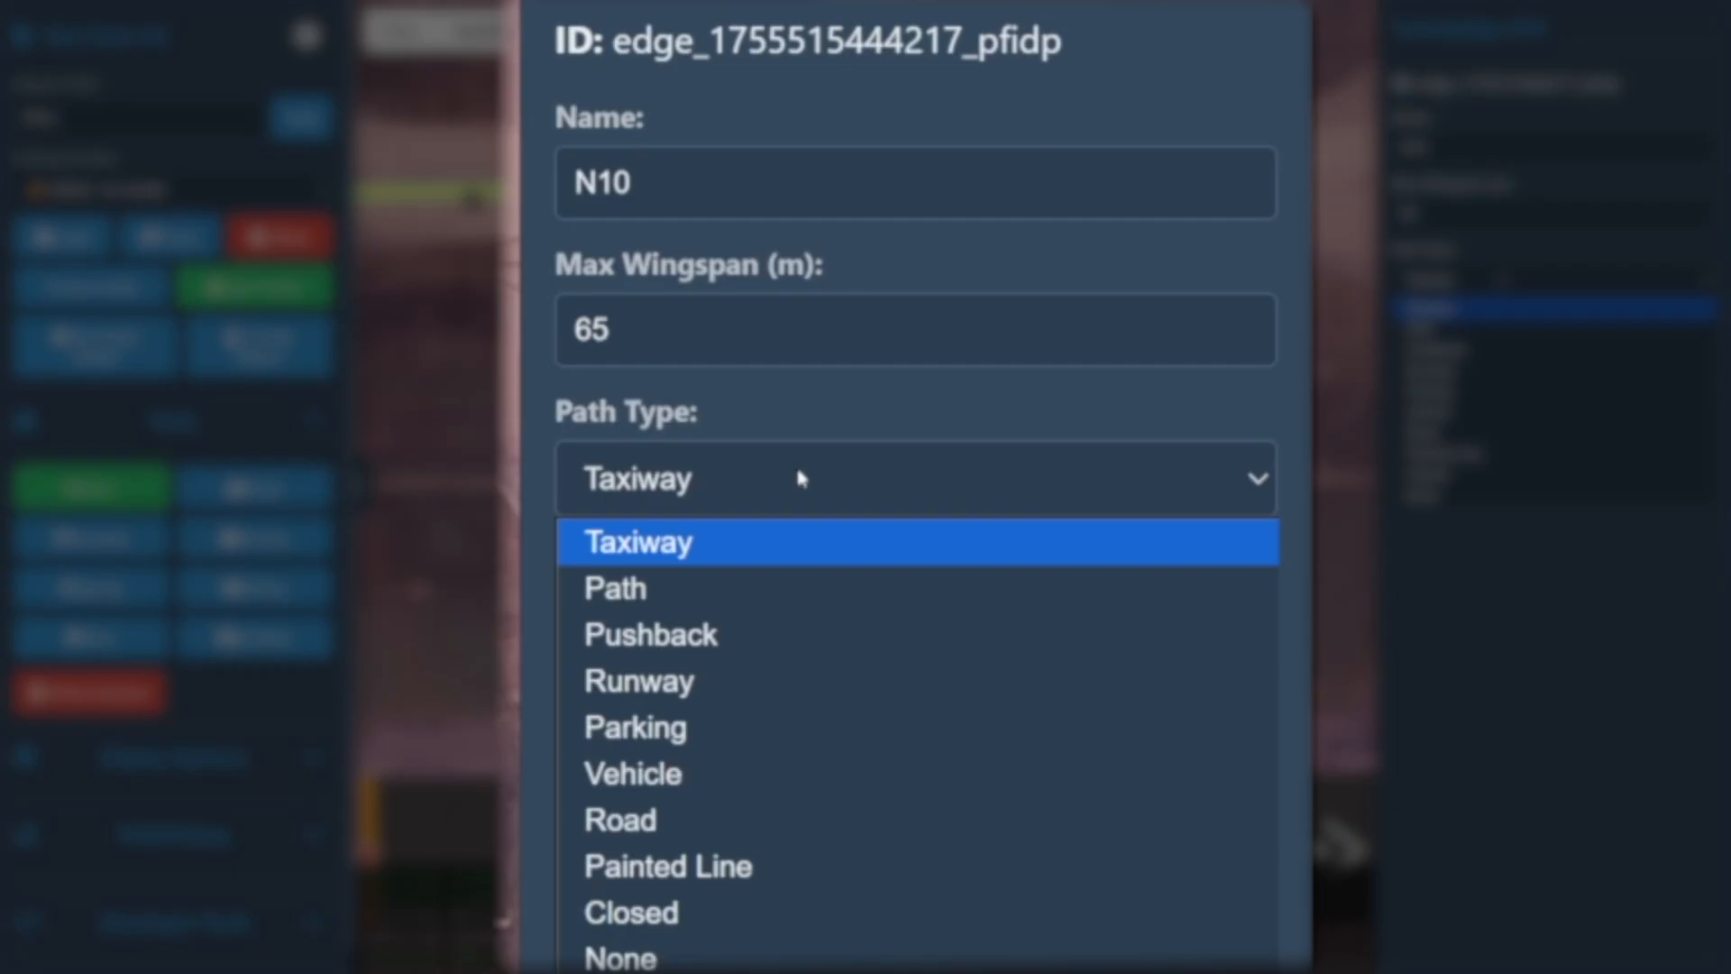
{"action": "mouse_move", "coordinate": [743, 587]}
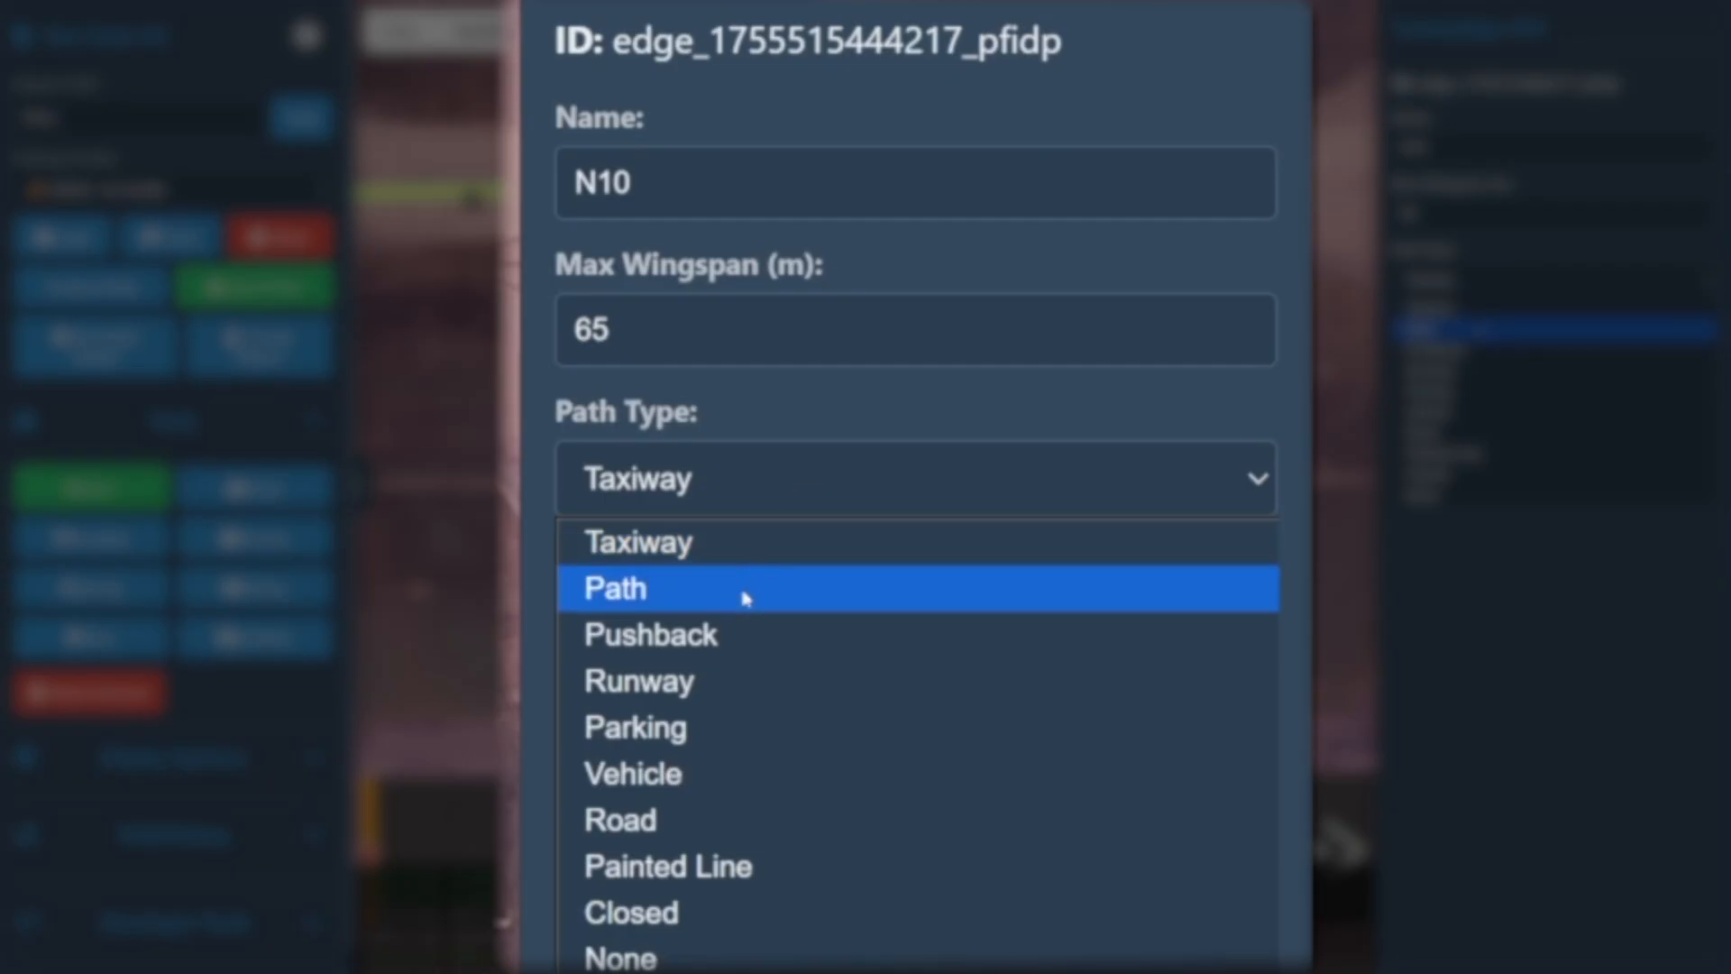
{"action": "mouse_move", "coordinate": [727, 680]}
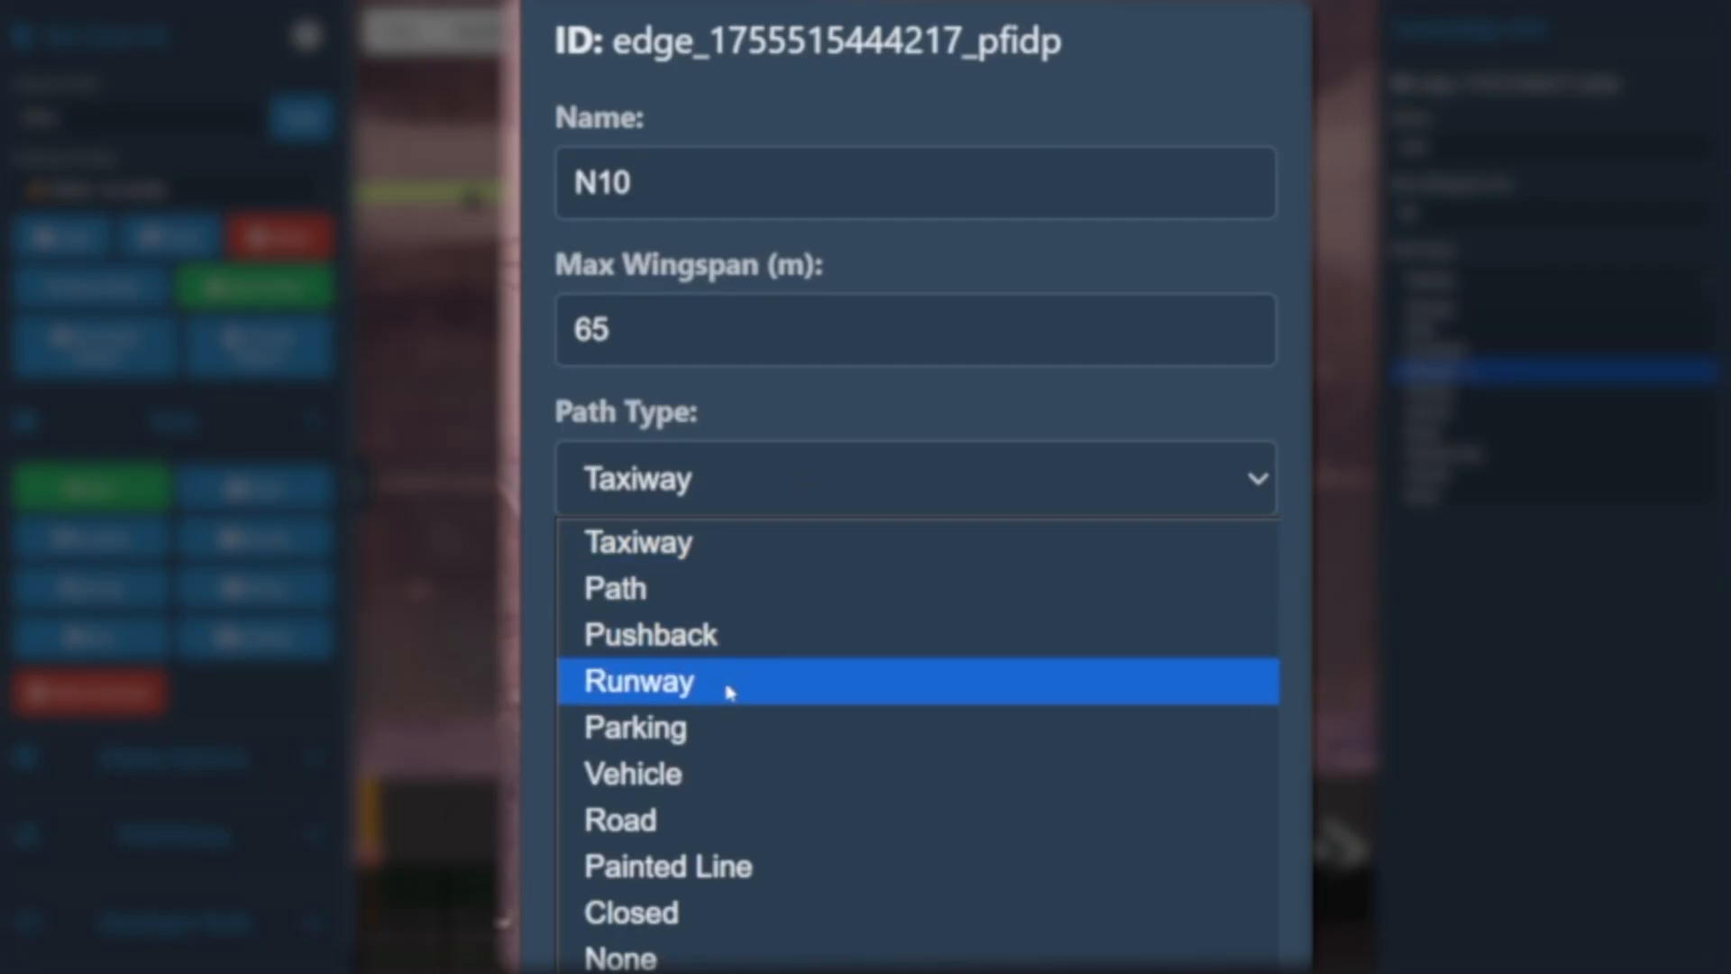
{"action": "mouse_move", "coordinate": [725, 912]}
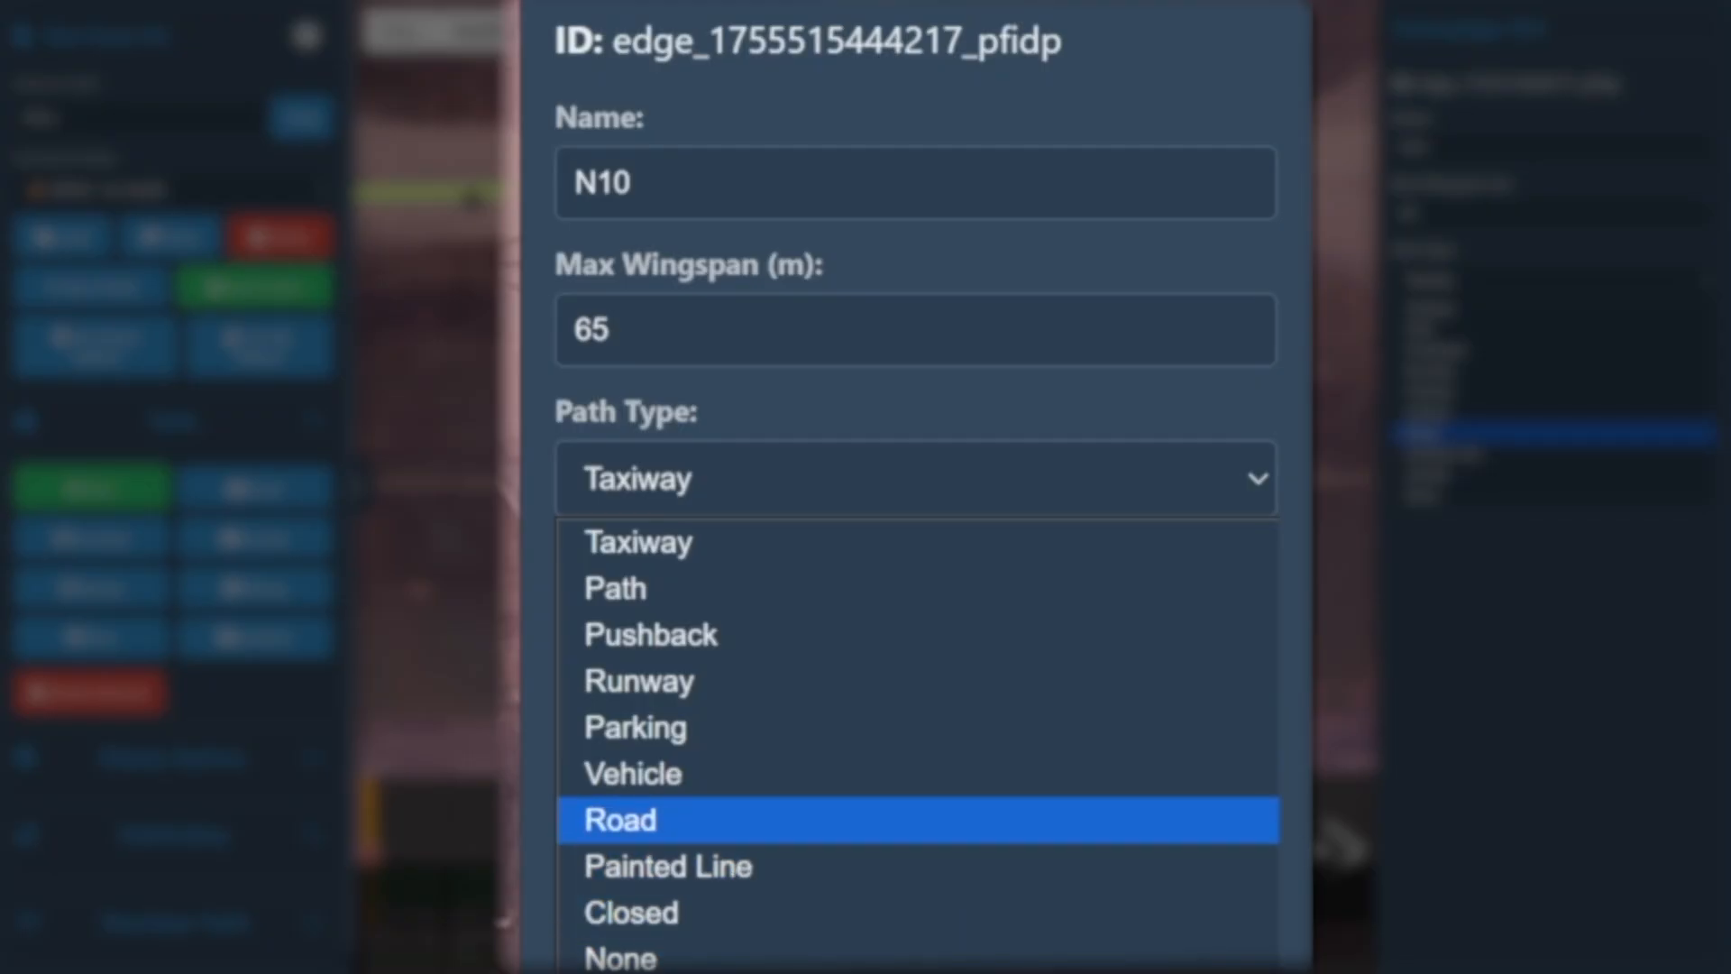
{"action": "mouse_move", "coordinate": [712, 542]}
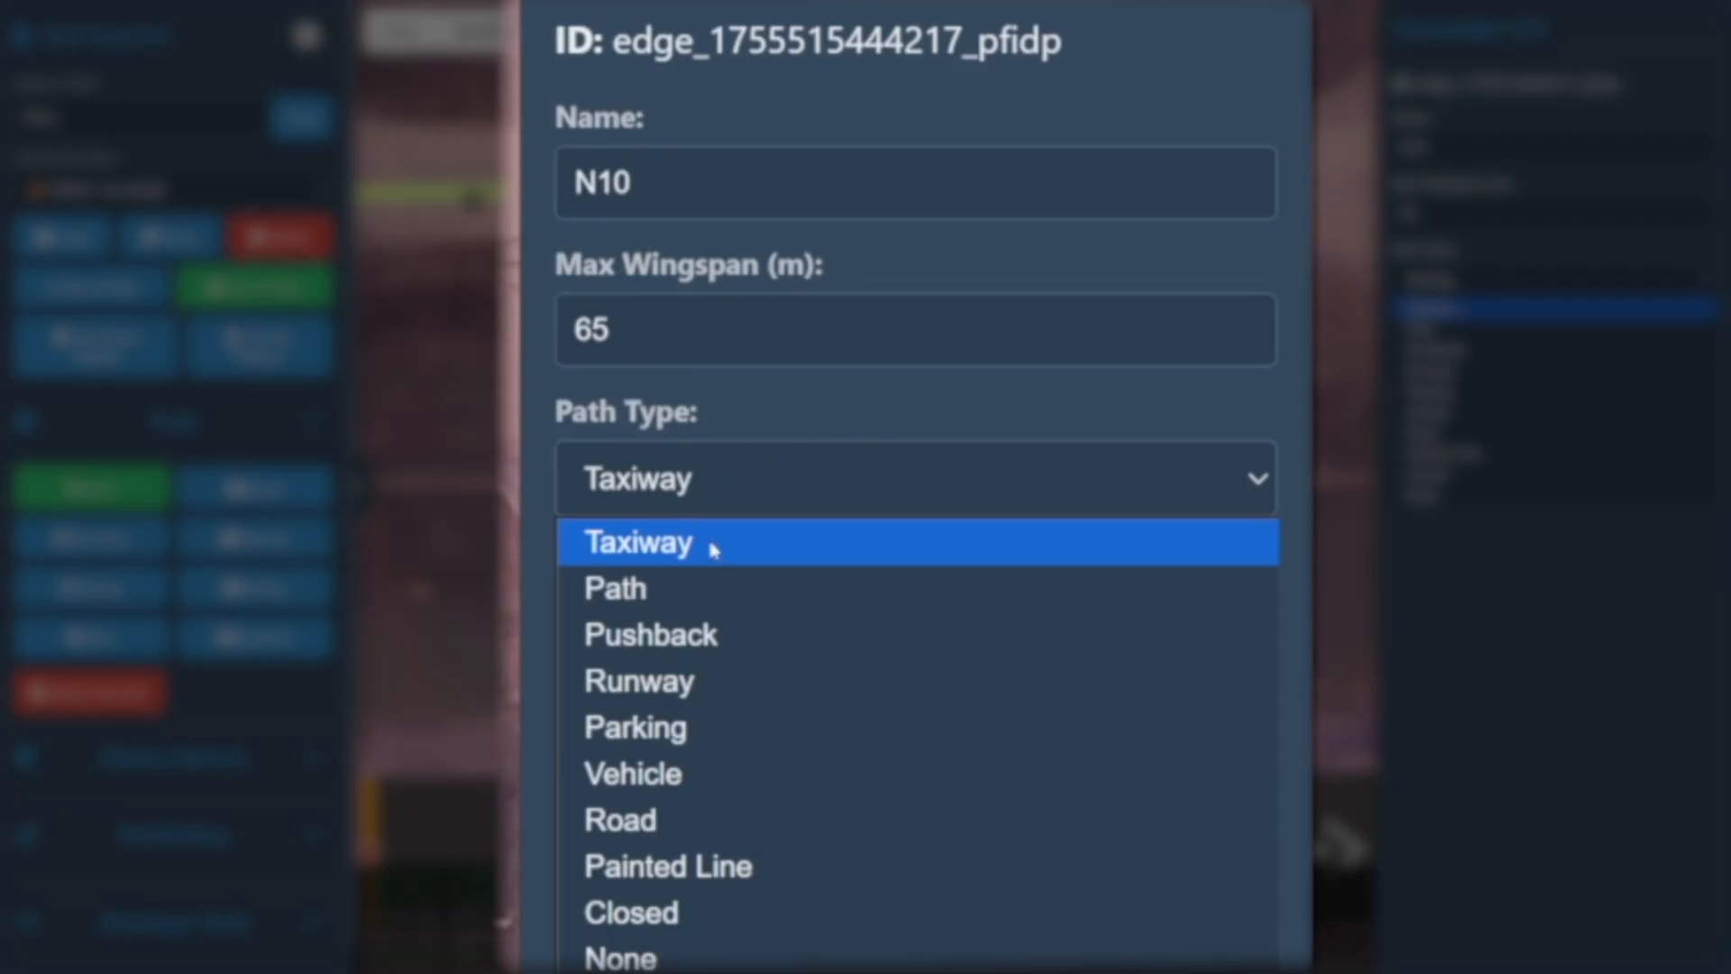
{"action": "left_click", "coordinate": [638, 542]}
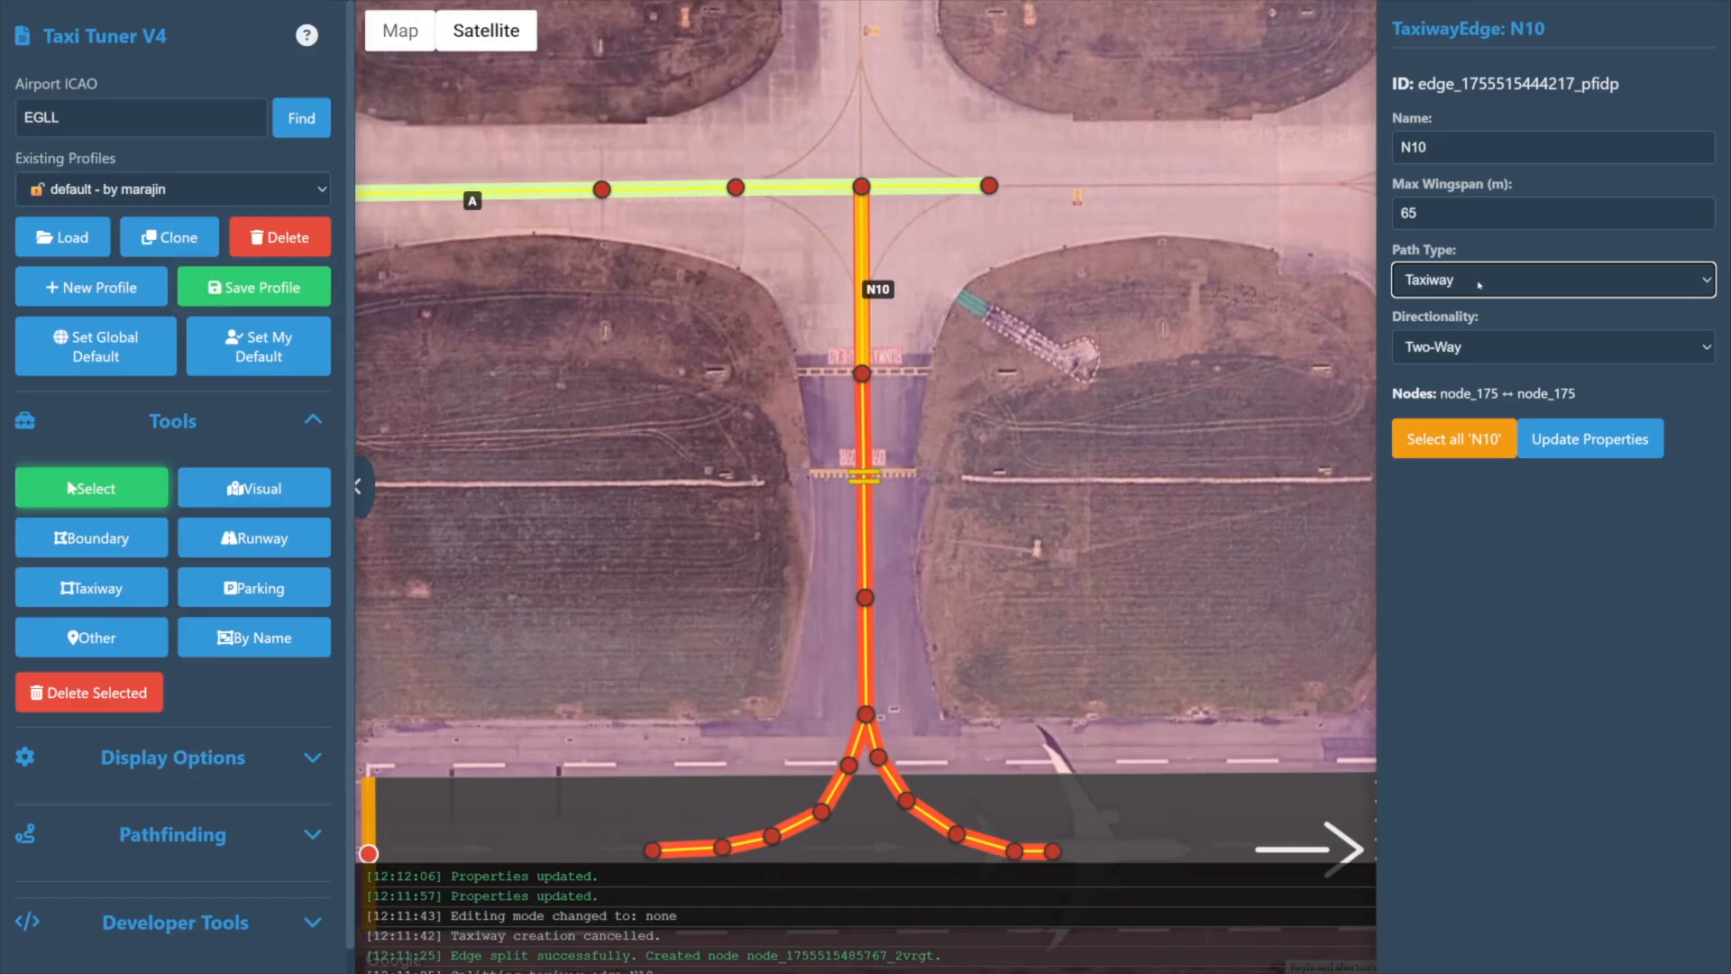
{"action": "left_click", "coordinate": [1550, 279]}
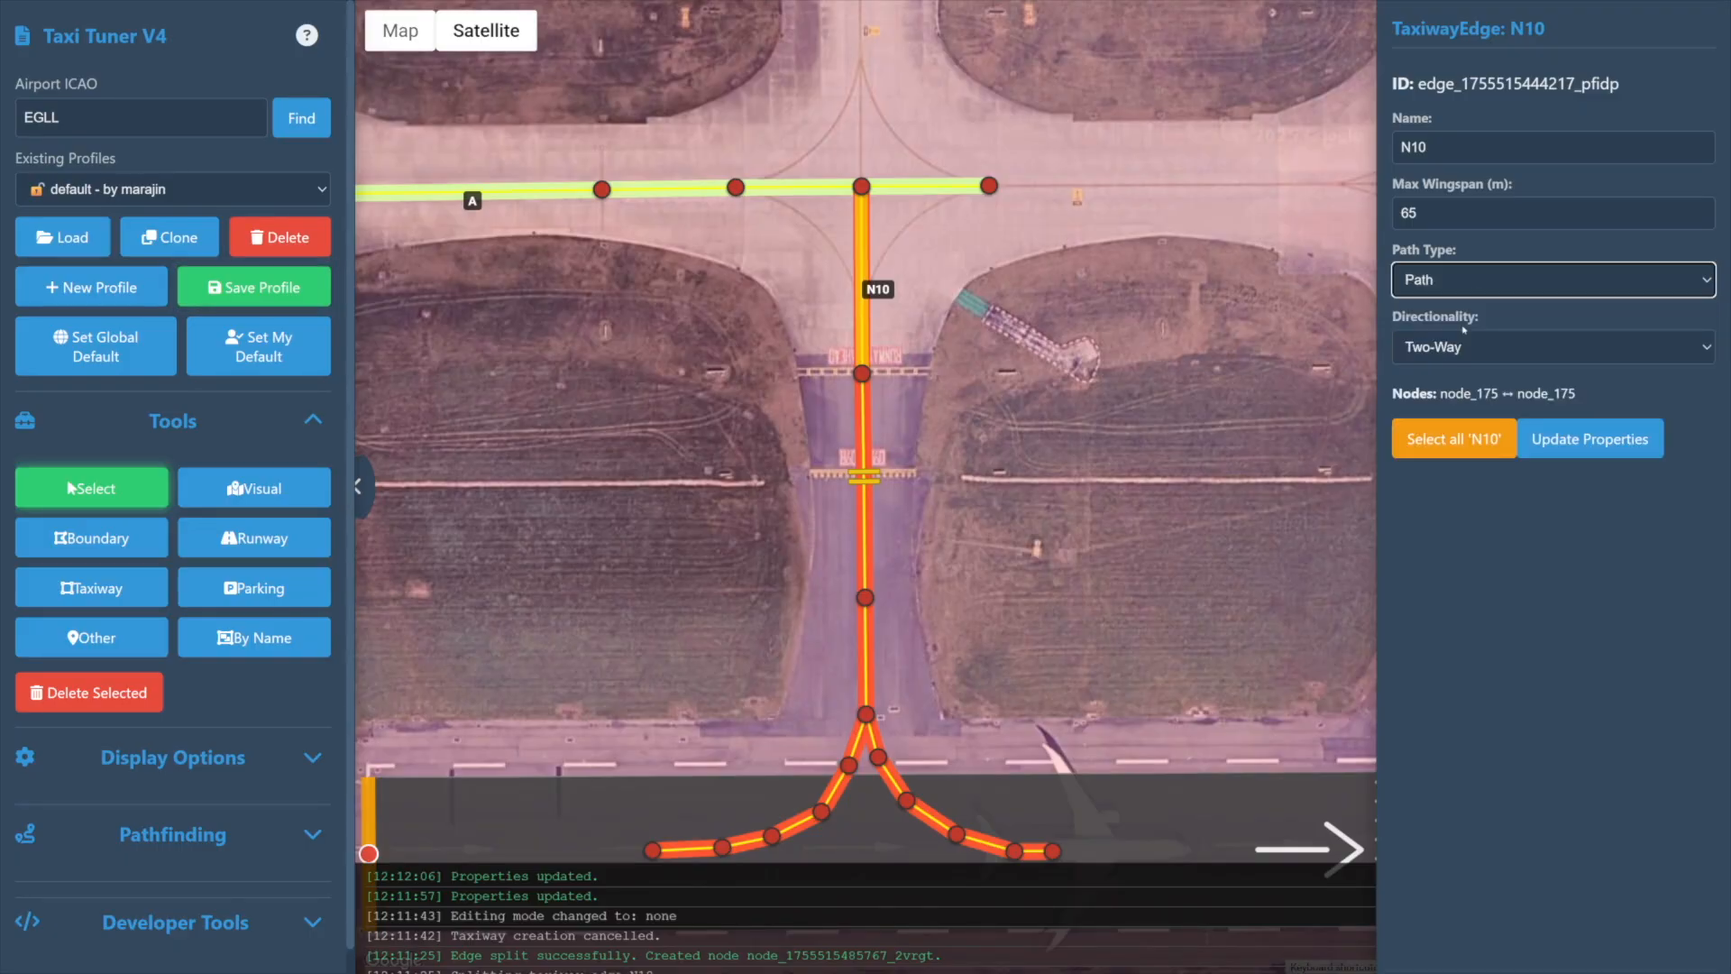
{"action": "left_click", "coordinate": [1589, 438]}
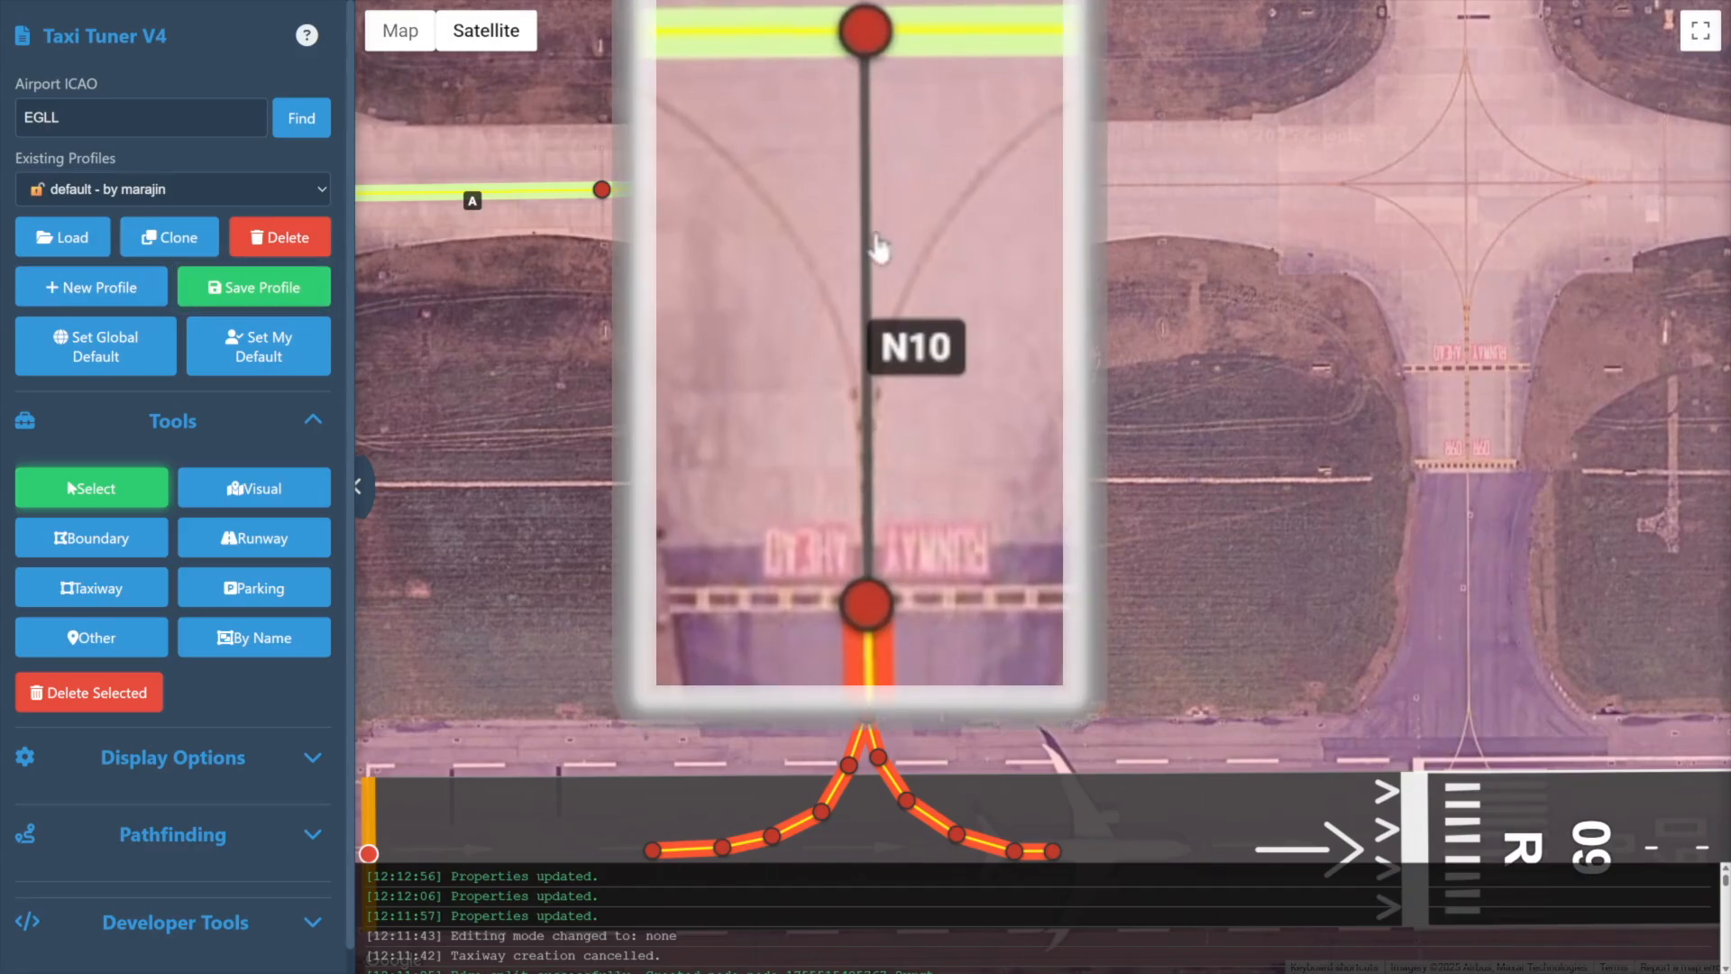
{"action": "left_click", "coordinate": [1550, 279]}
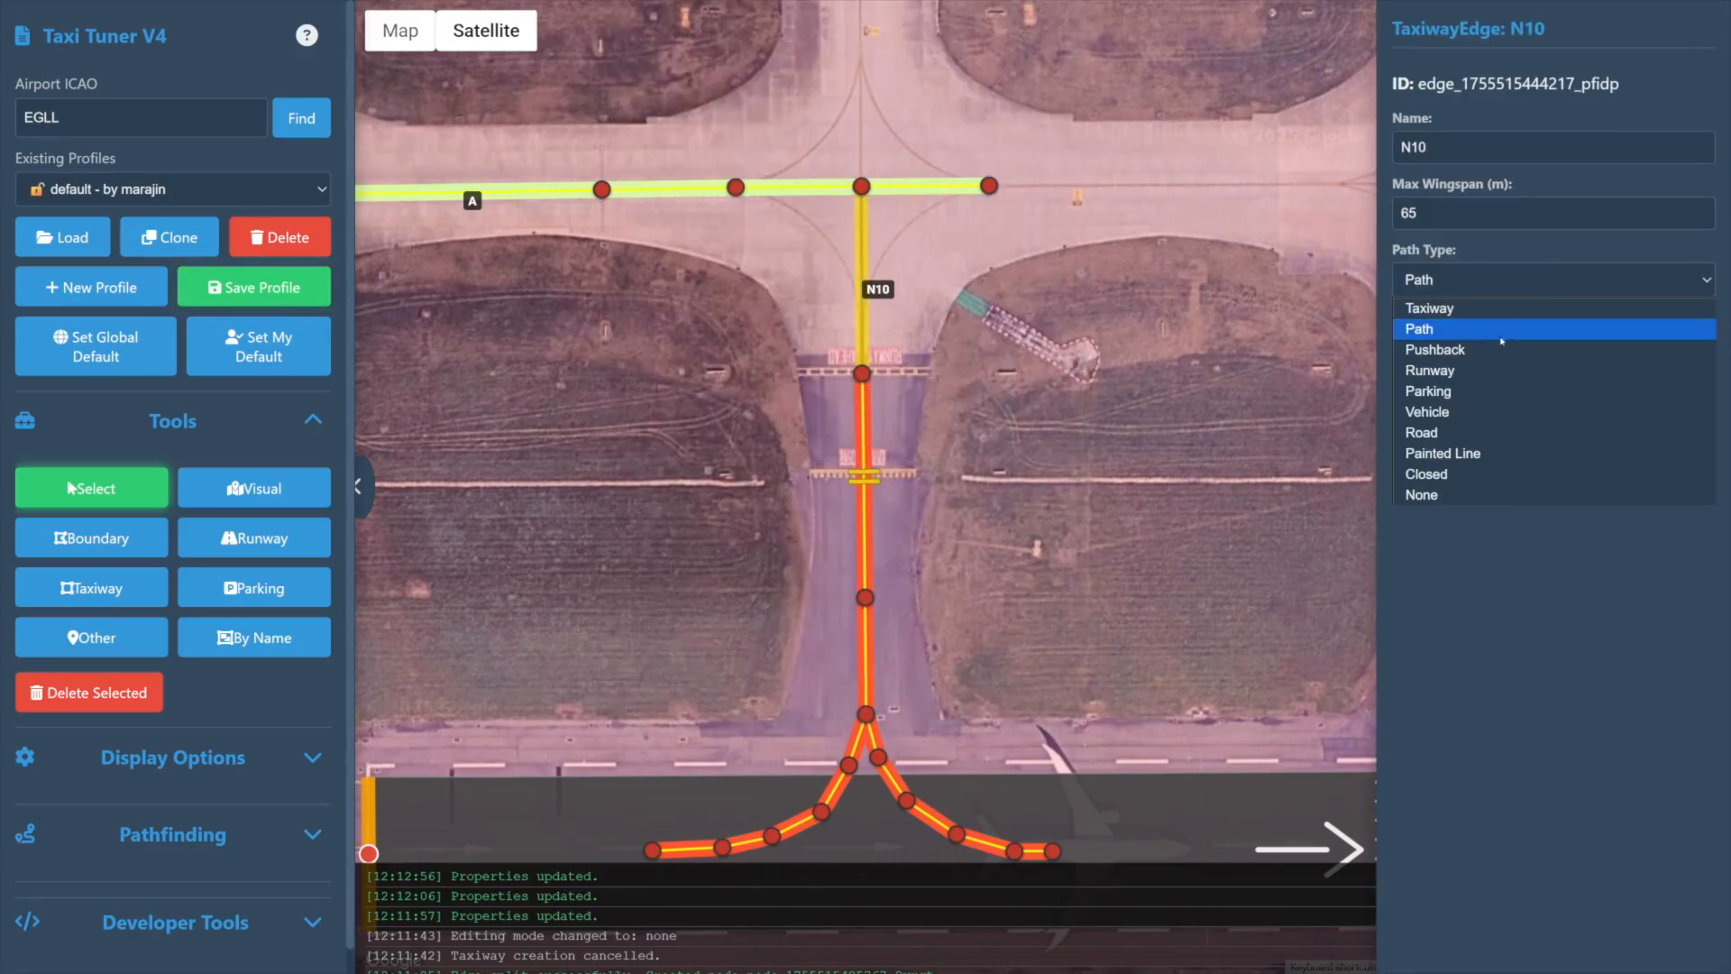
{"action": "left_click", "coordinate": [1435, 350]}
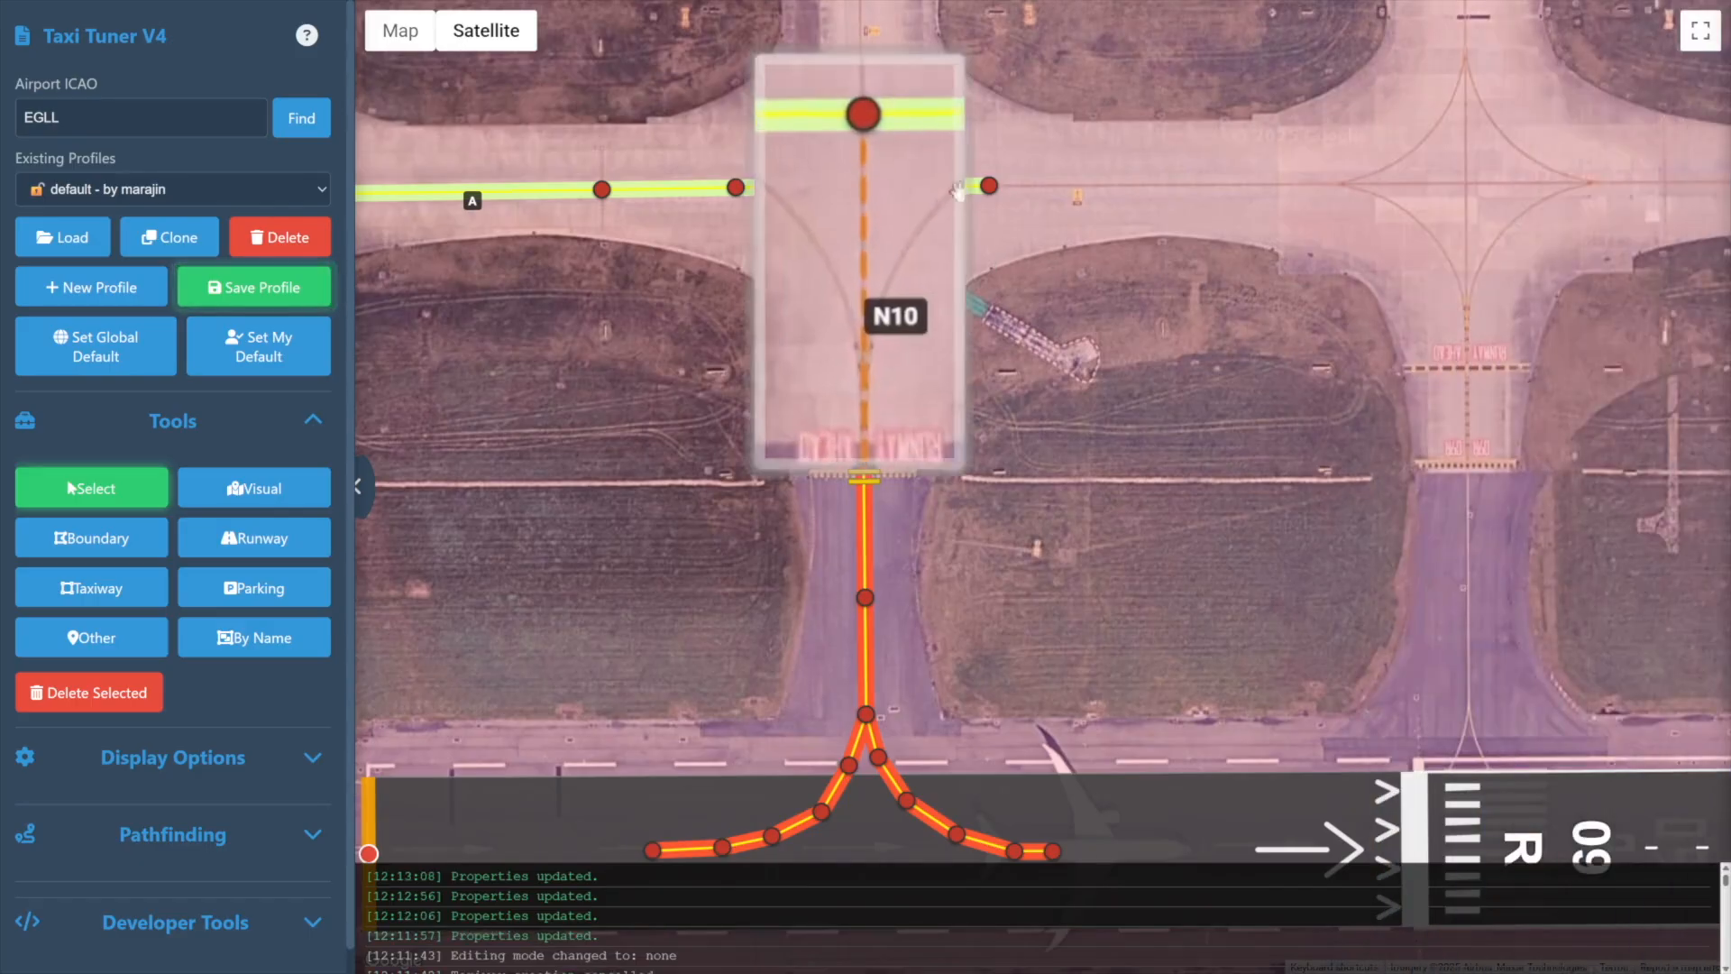
Switch to the street map background and try Parking, Vehicle and Road path types
{"action": "scroll", "scroll_direction": "up", "scroll_amount": 3}
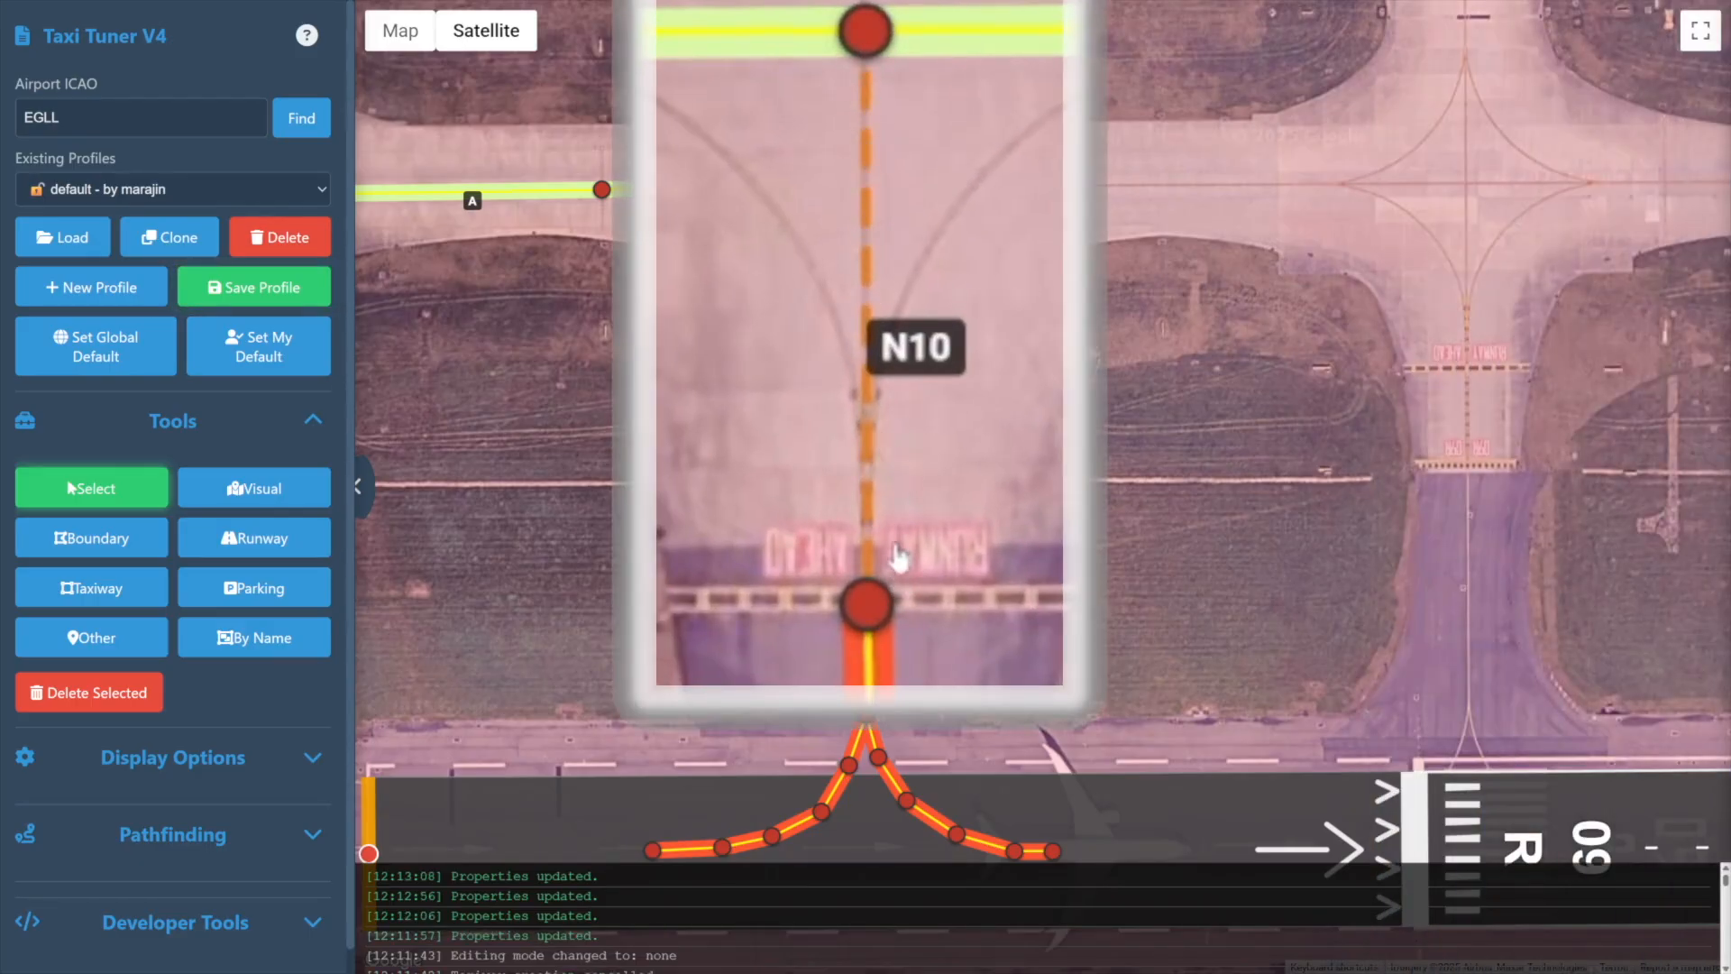
{"action": "left_click", "coordinate": [399, 30]}
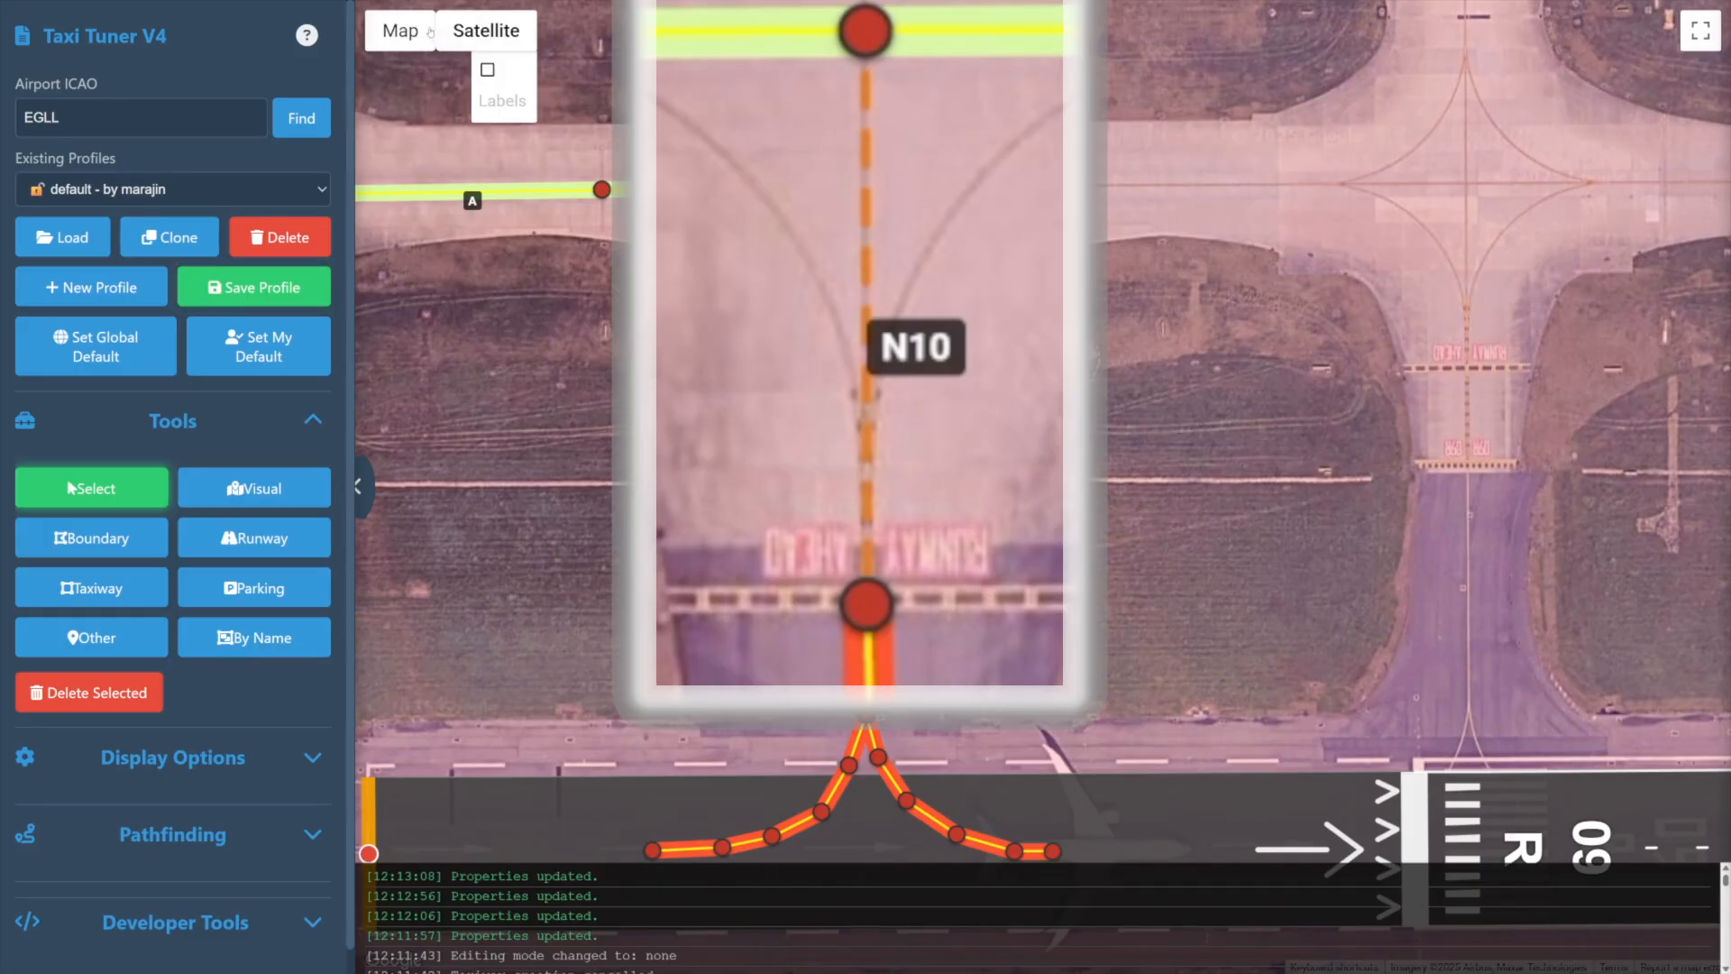
{"action": "left_click", "coordinate": [398, 30]}
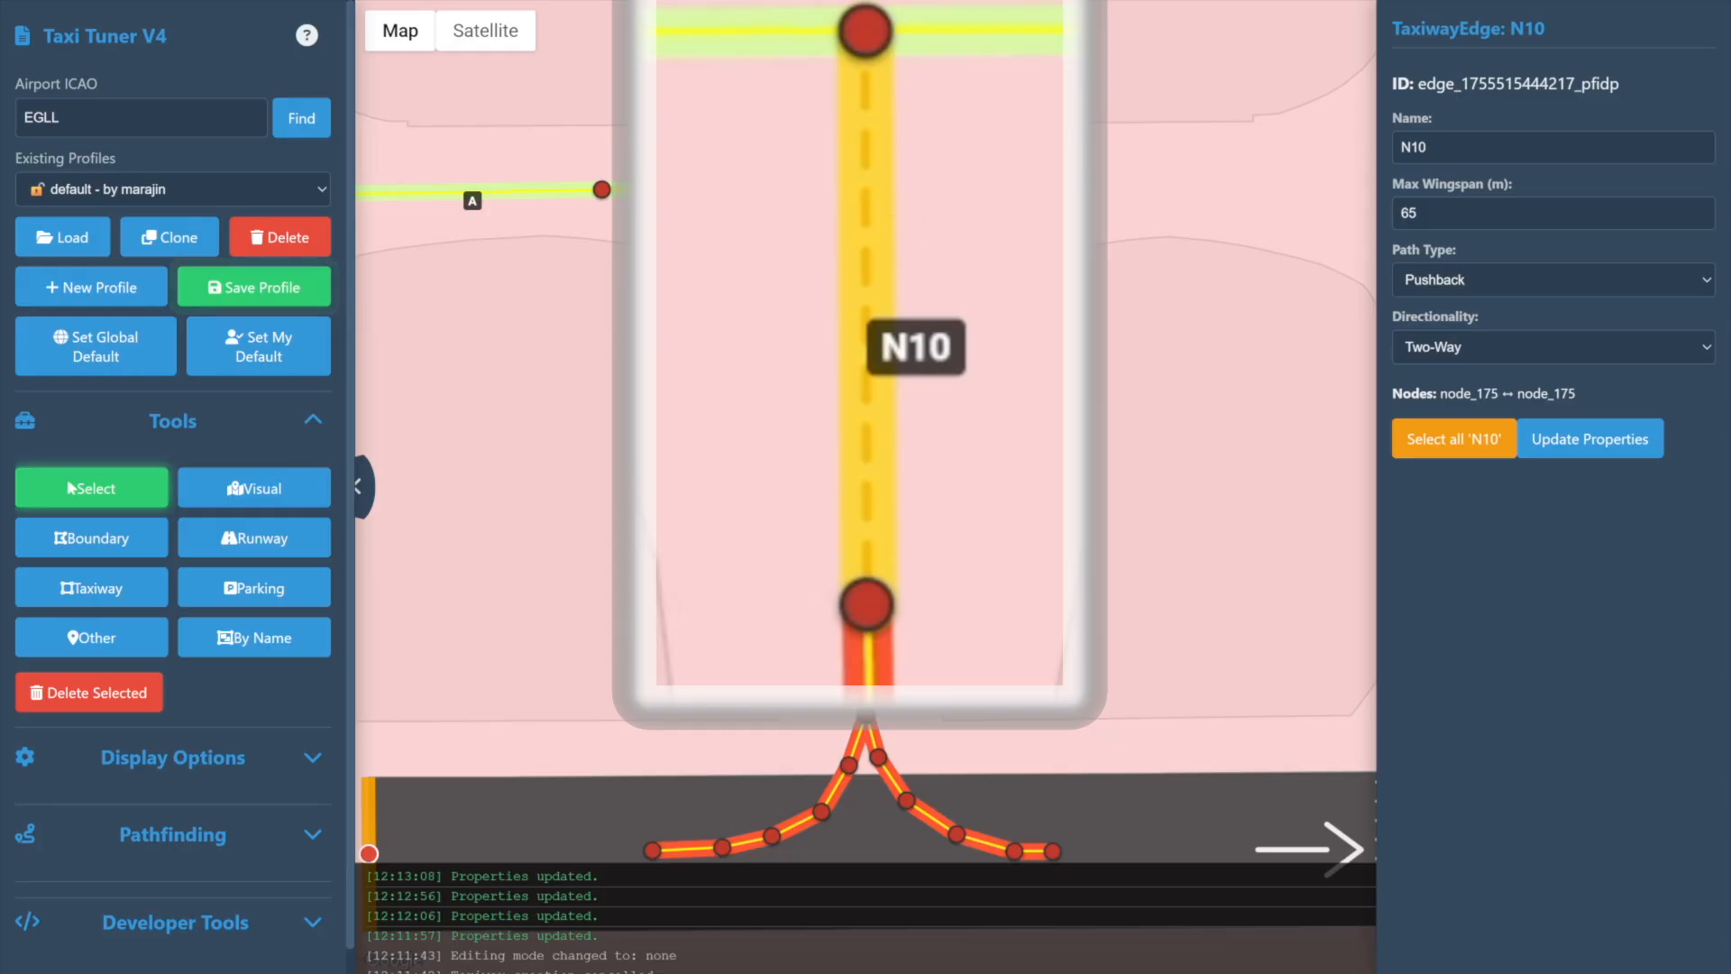
{"action": "left_click", "coordinate": [1550, 278]}
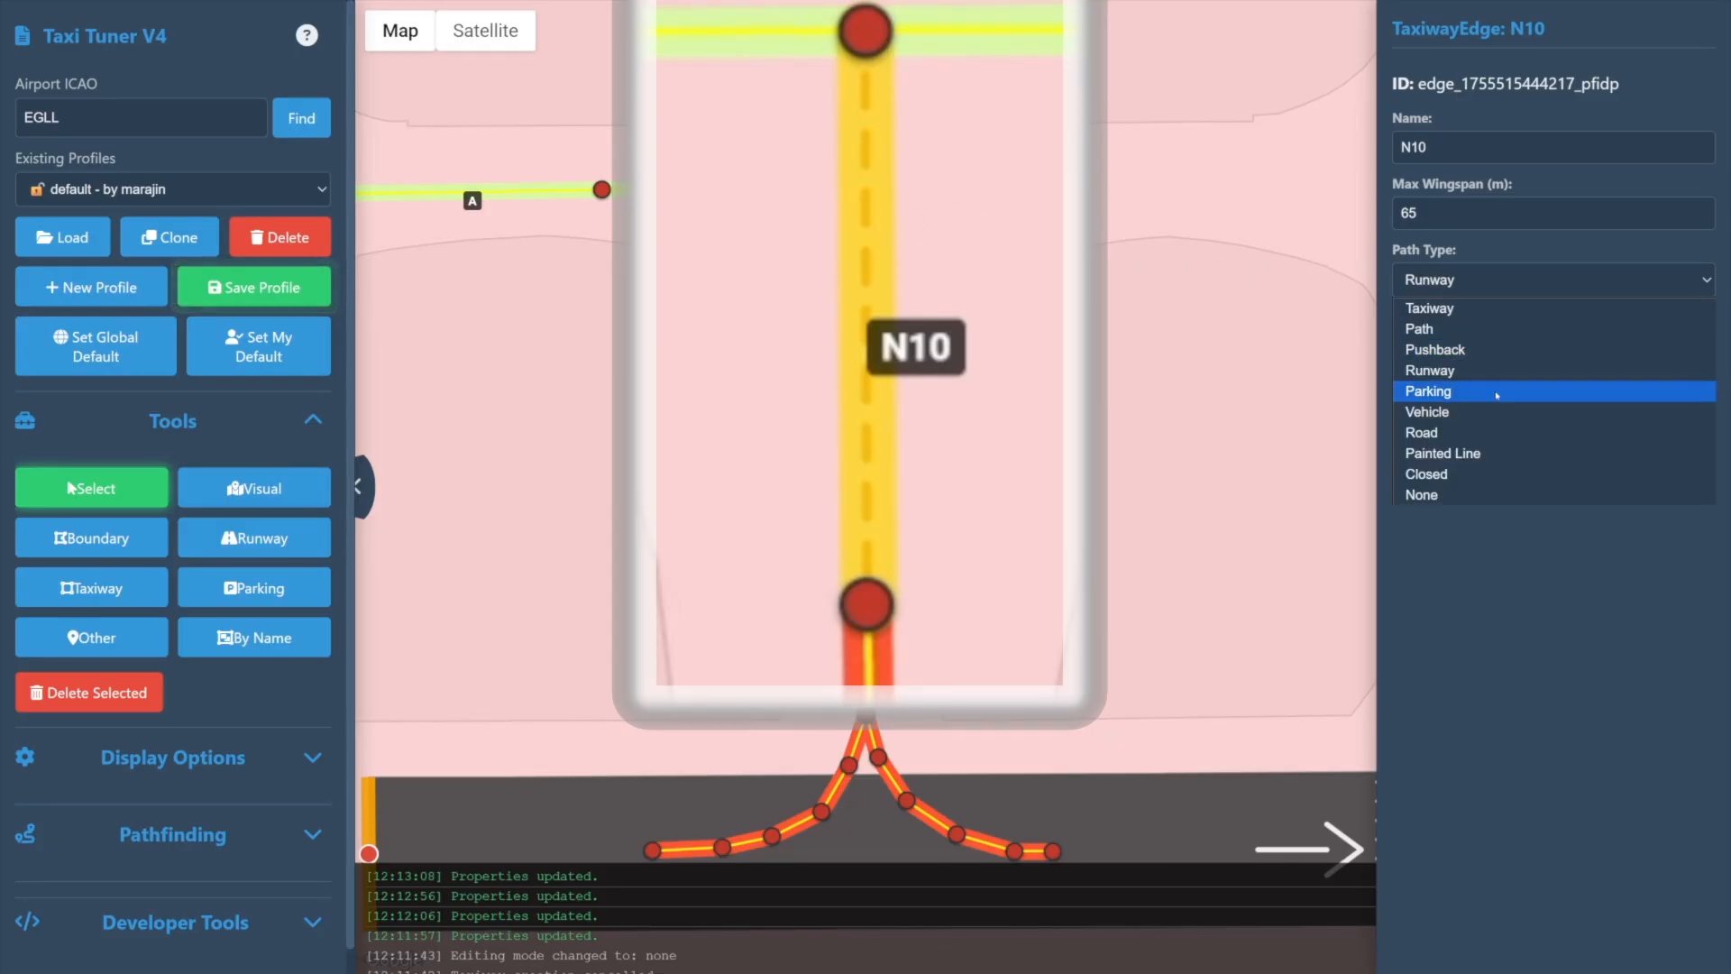
{"action": "left_click", "coordinate": [1429, 391]}
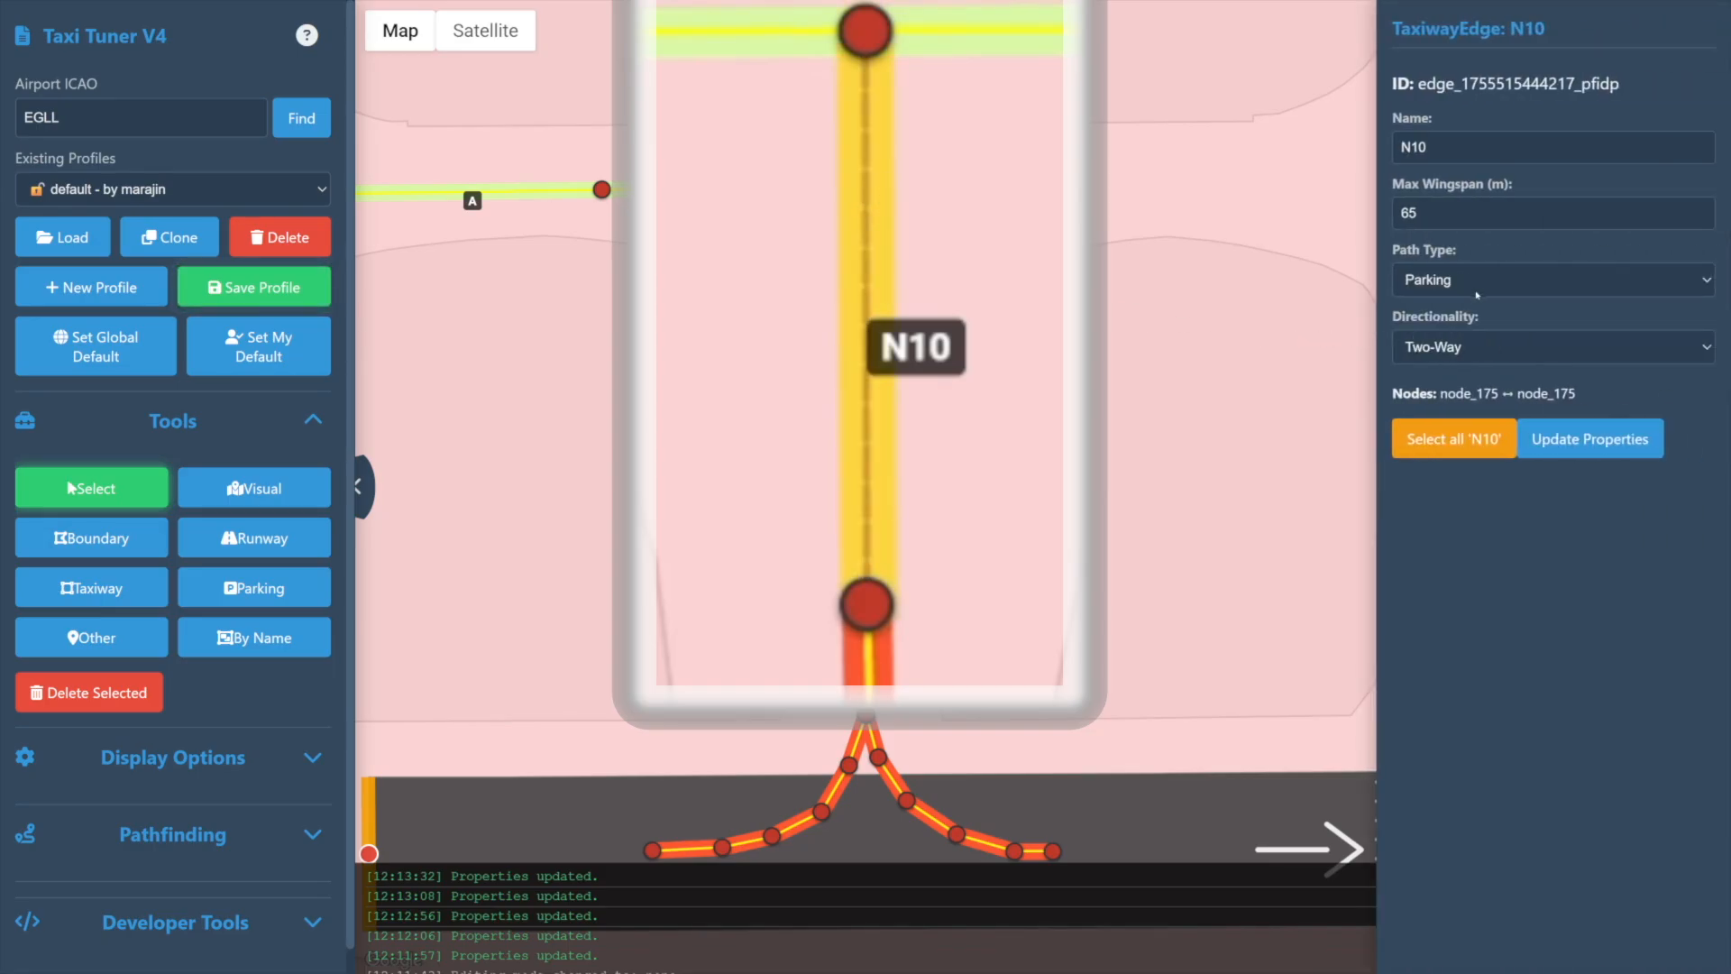
{"action": "left_click", "coordinate": [1550, 280]}
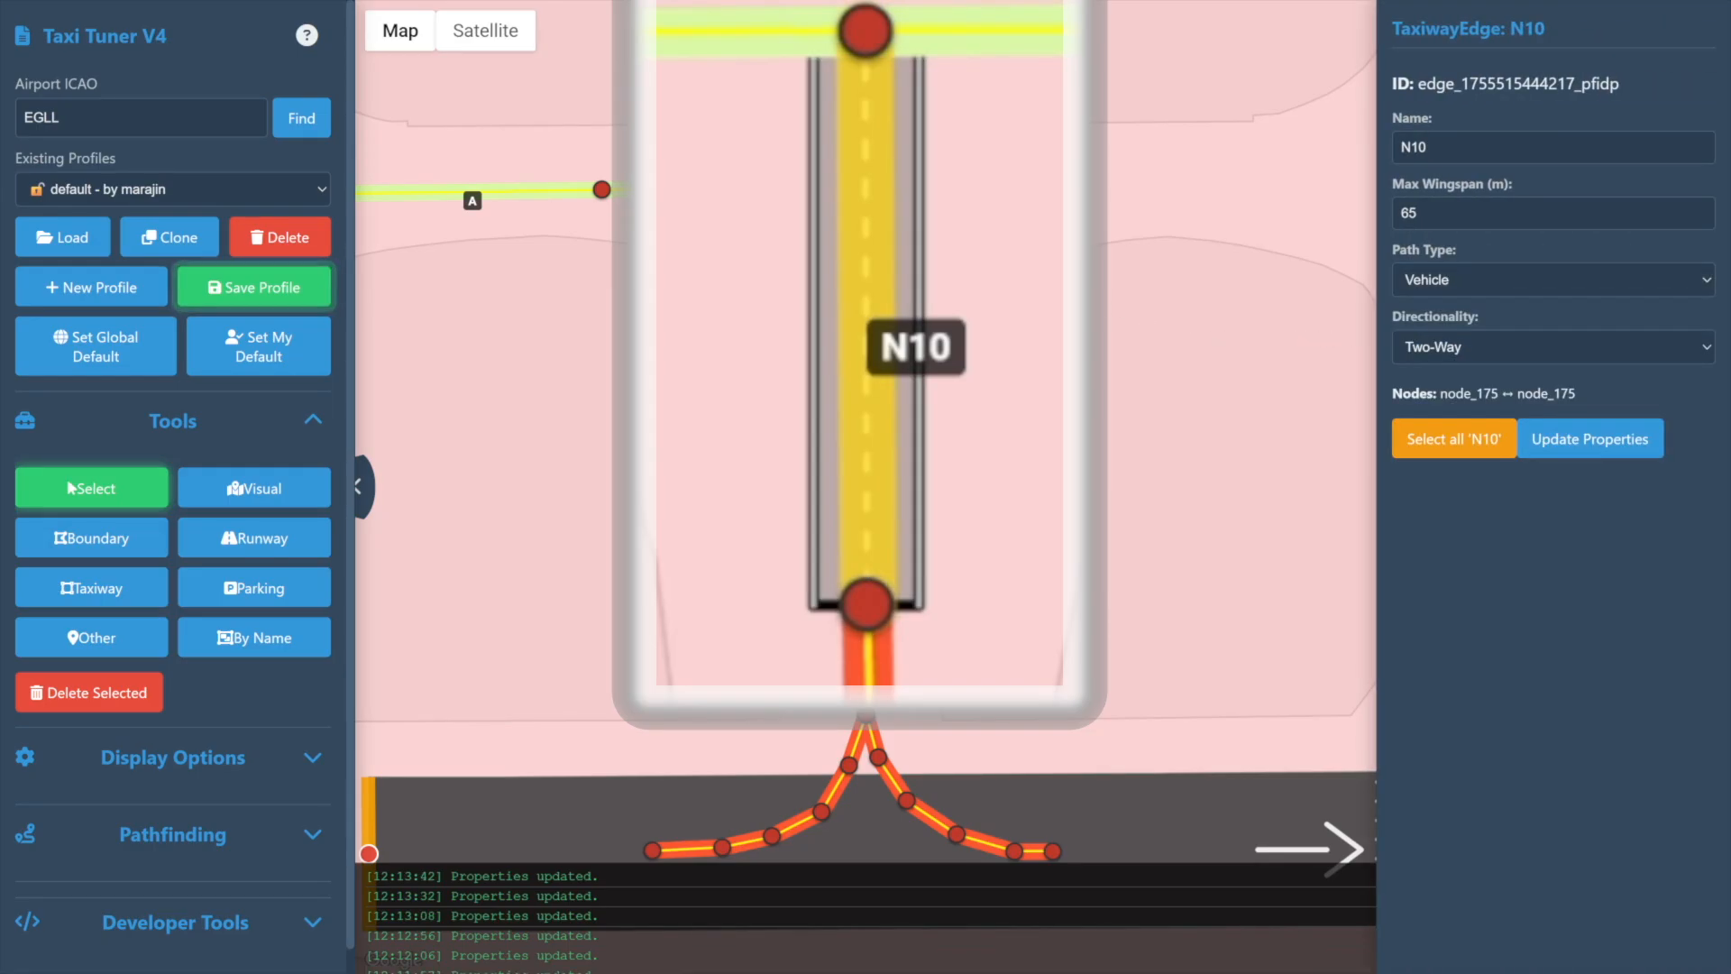
{"action": "left_click", "coordinate": [864, 105]}
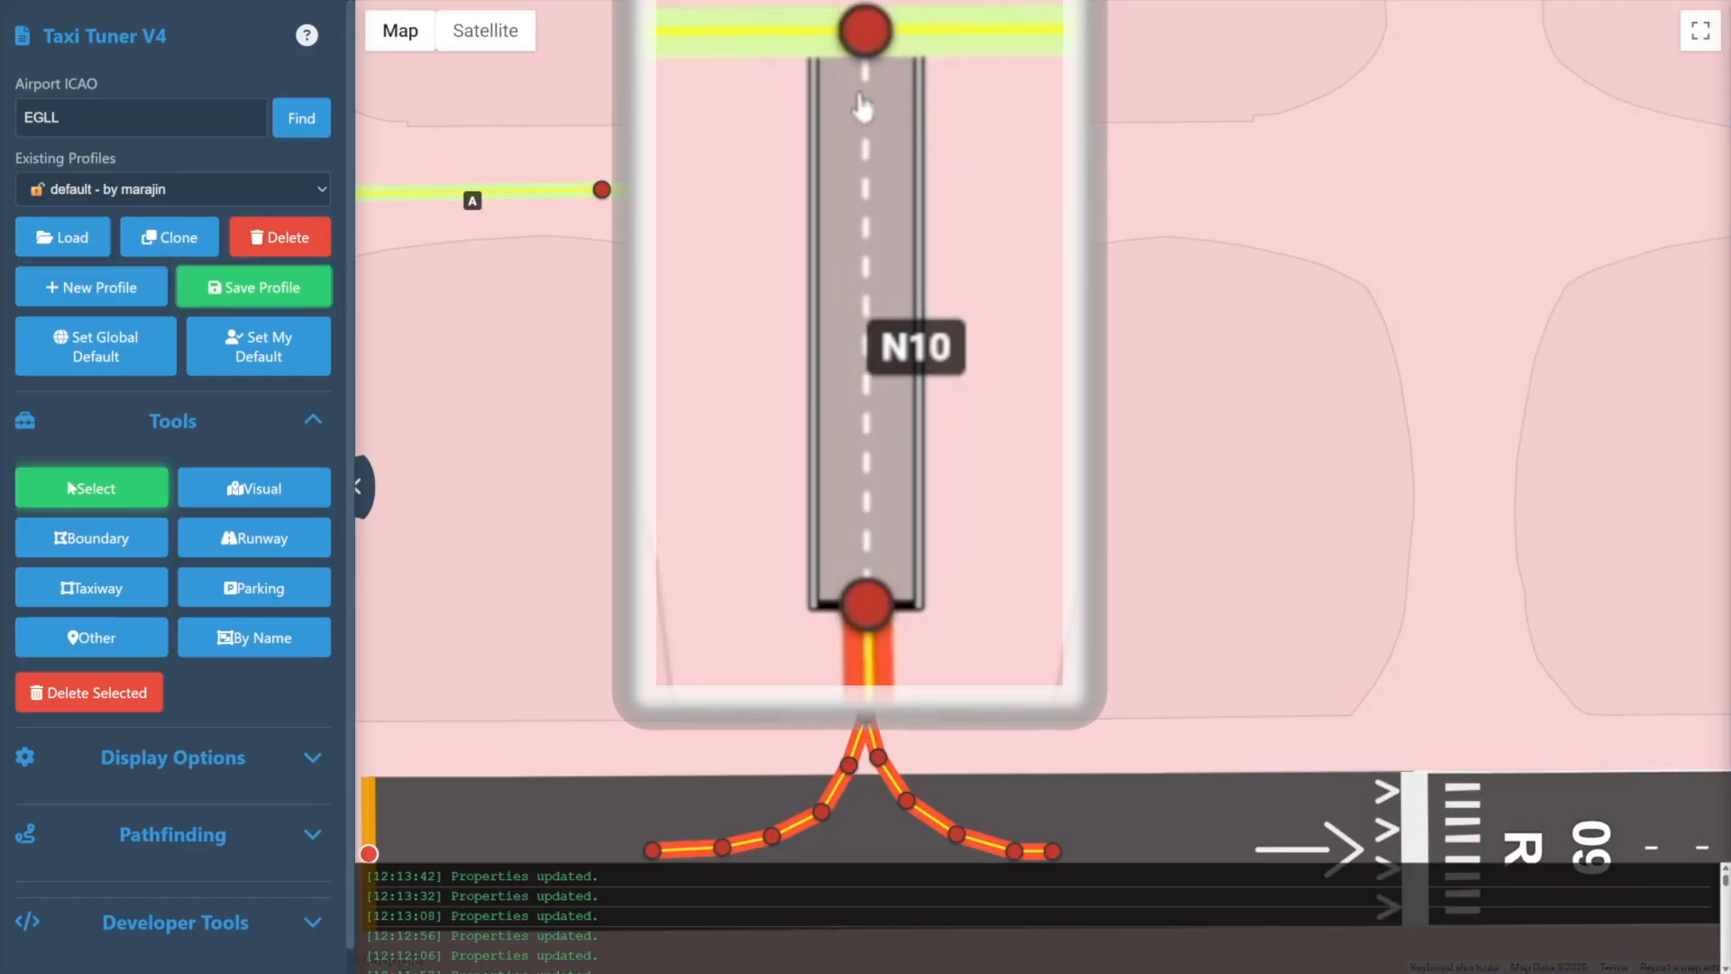
{"action": "mouse_move", "coordinate": [877, 290]}
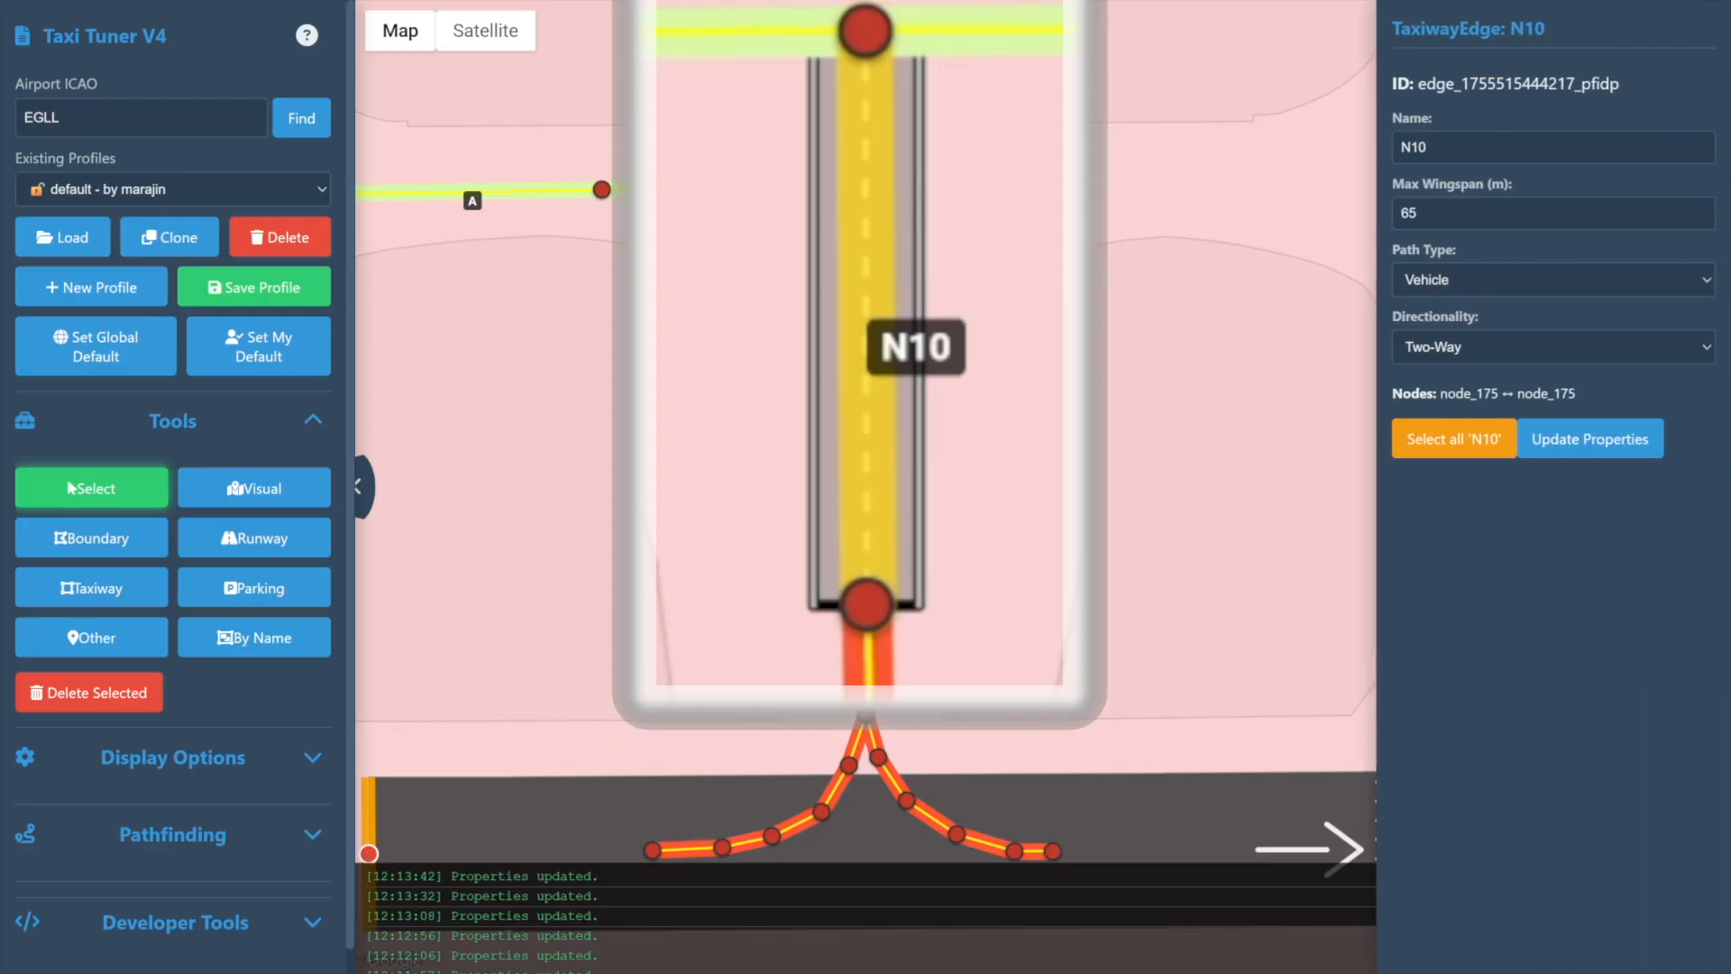
{"action": "left_click", "coordinate": [1550, 278]}
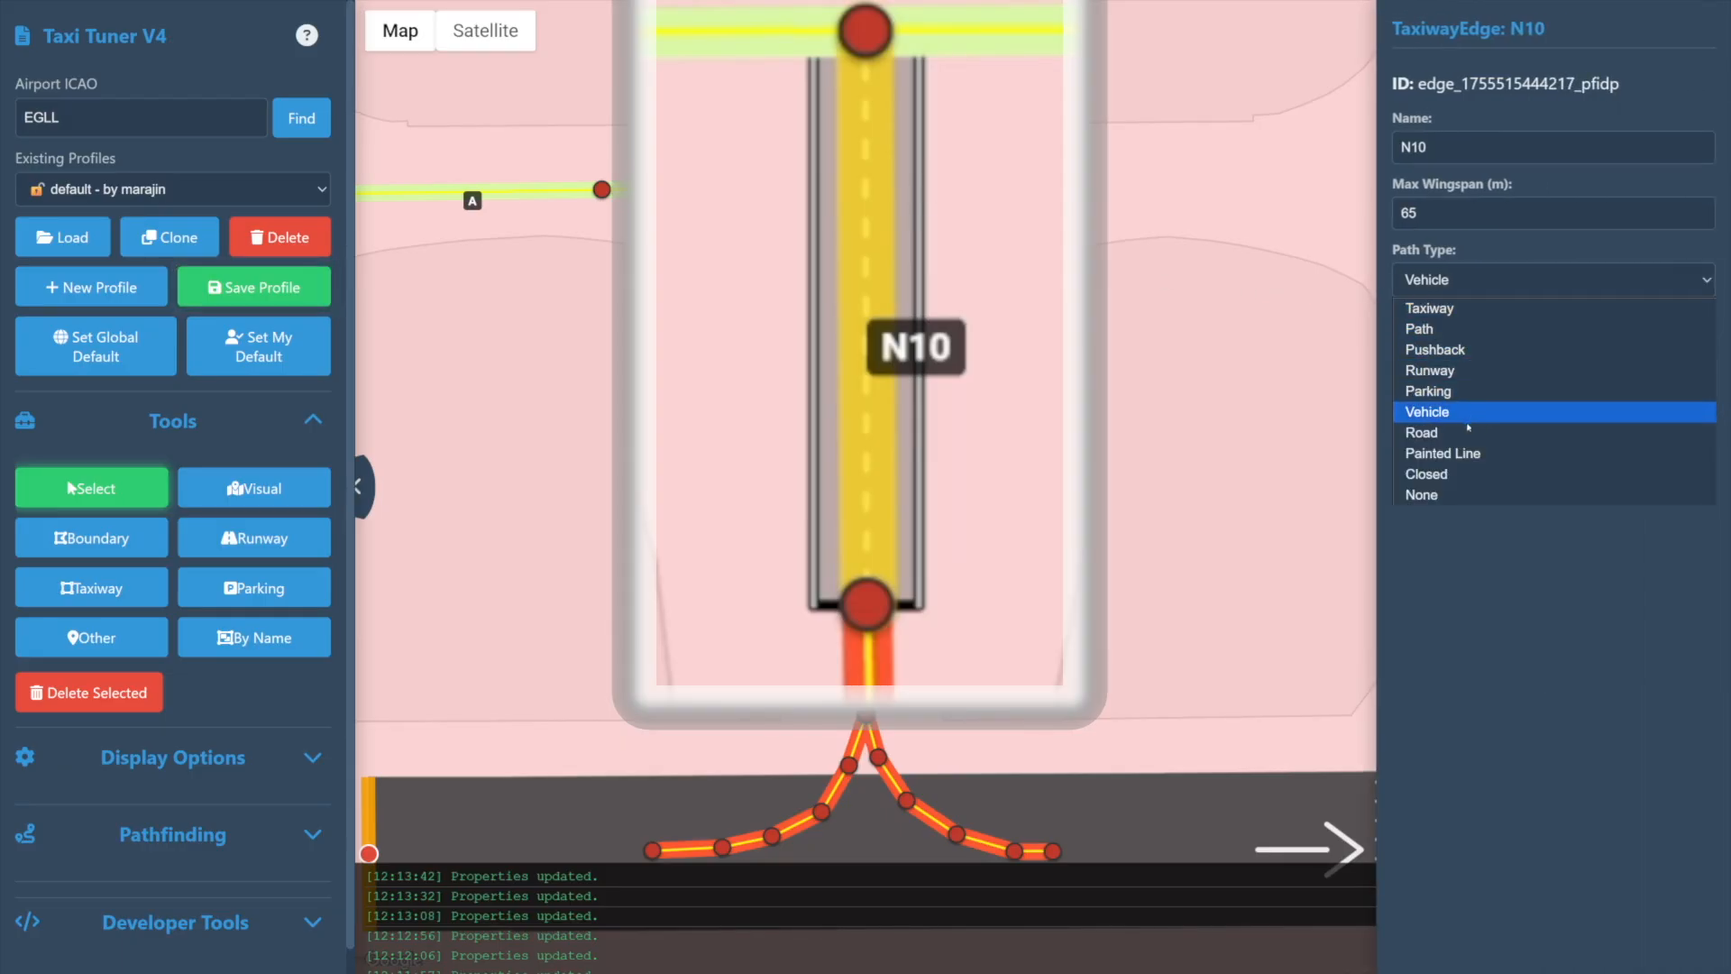
{"action": "left_click", "coordinate": [1422, 432]}
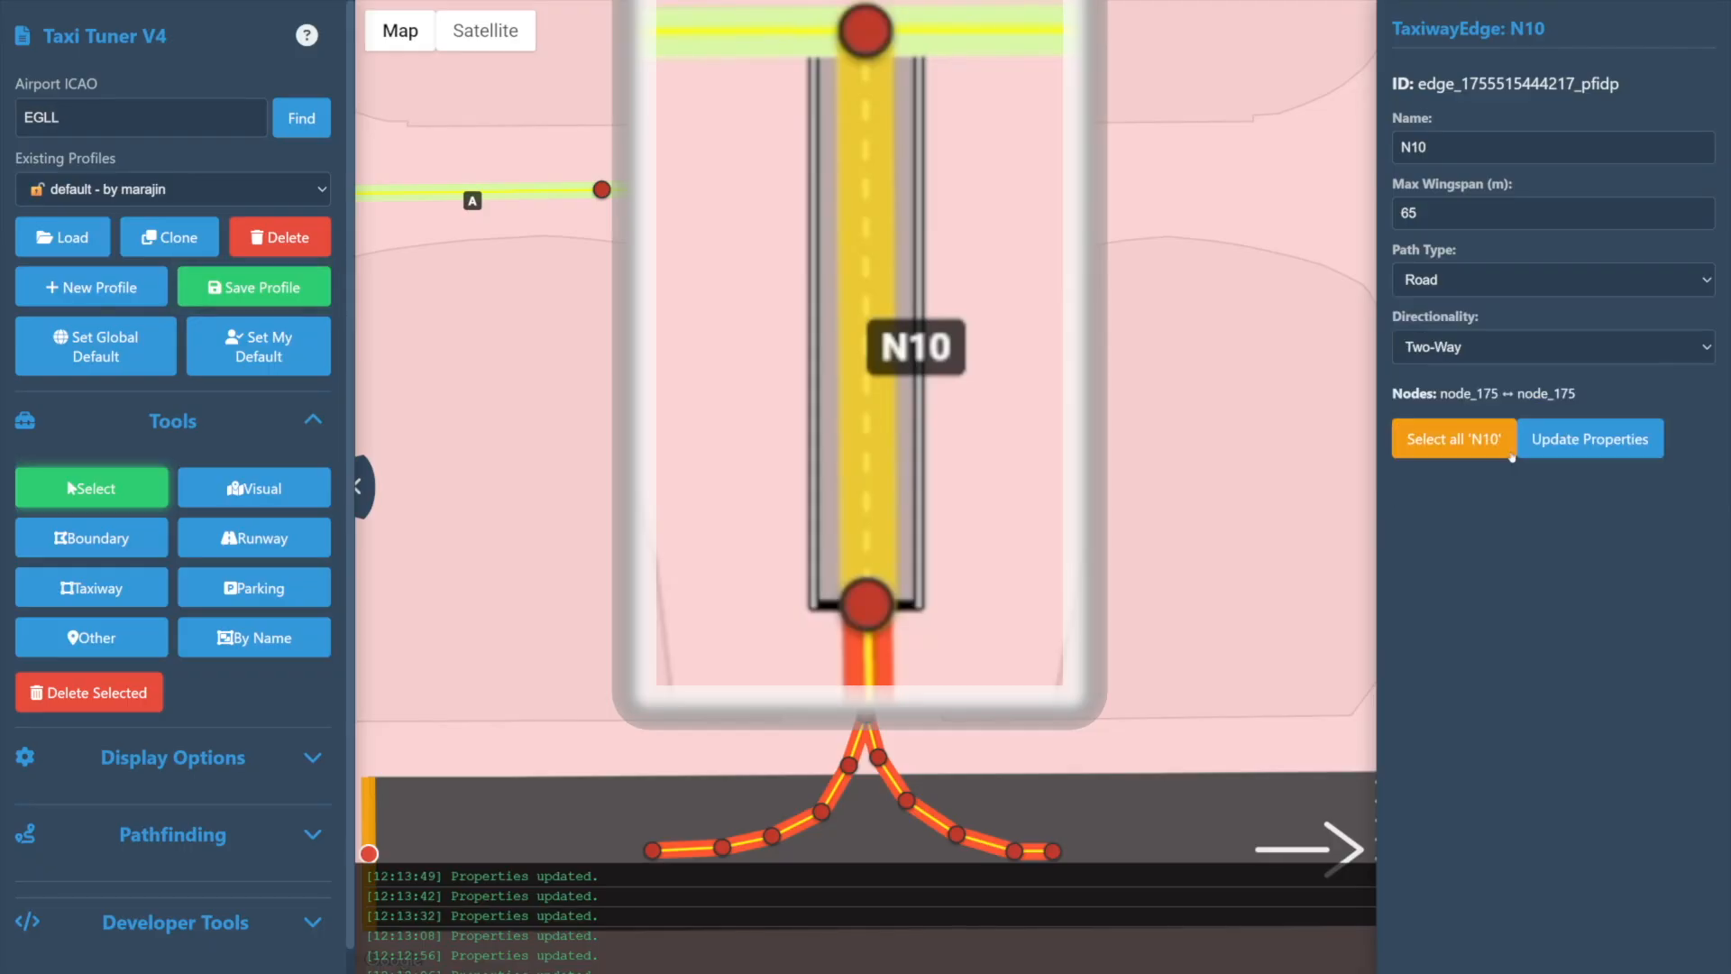
Set the N10 edge's path type to Closed, then None
{"action": "left_click", "coordinate": [1550, 279]}
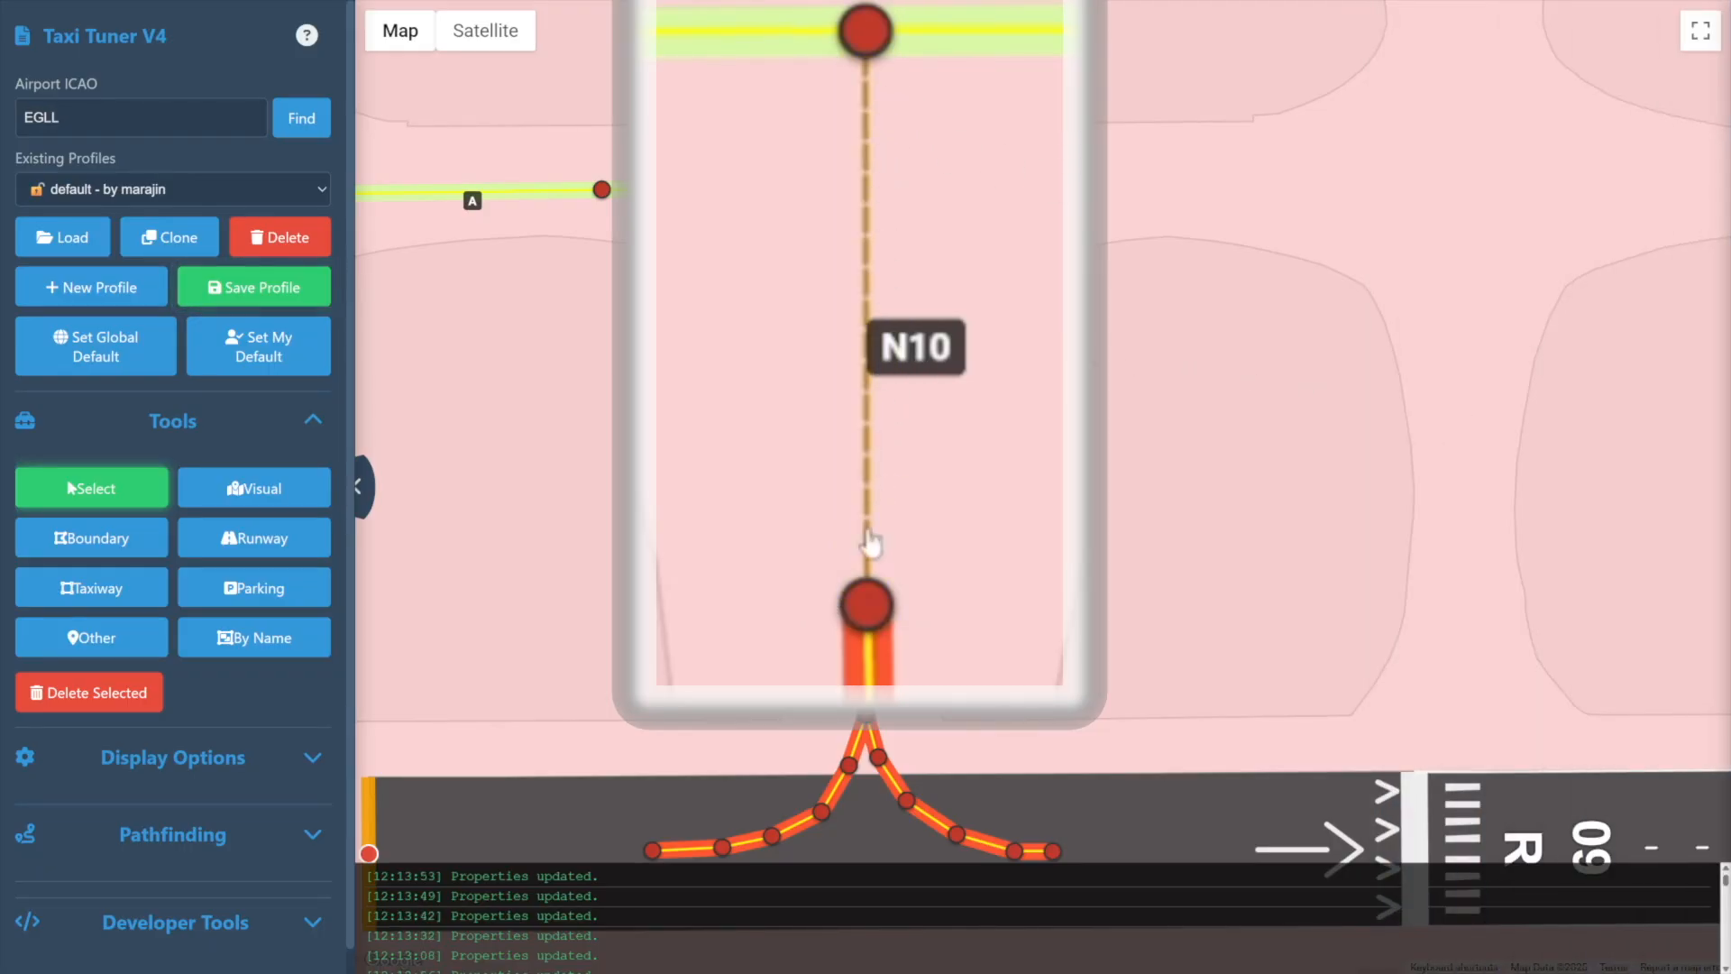
{"action": "mouse_move", "coordinate": [877, 216]}
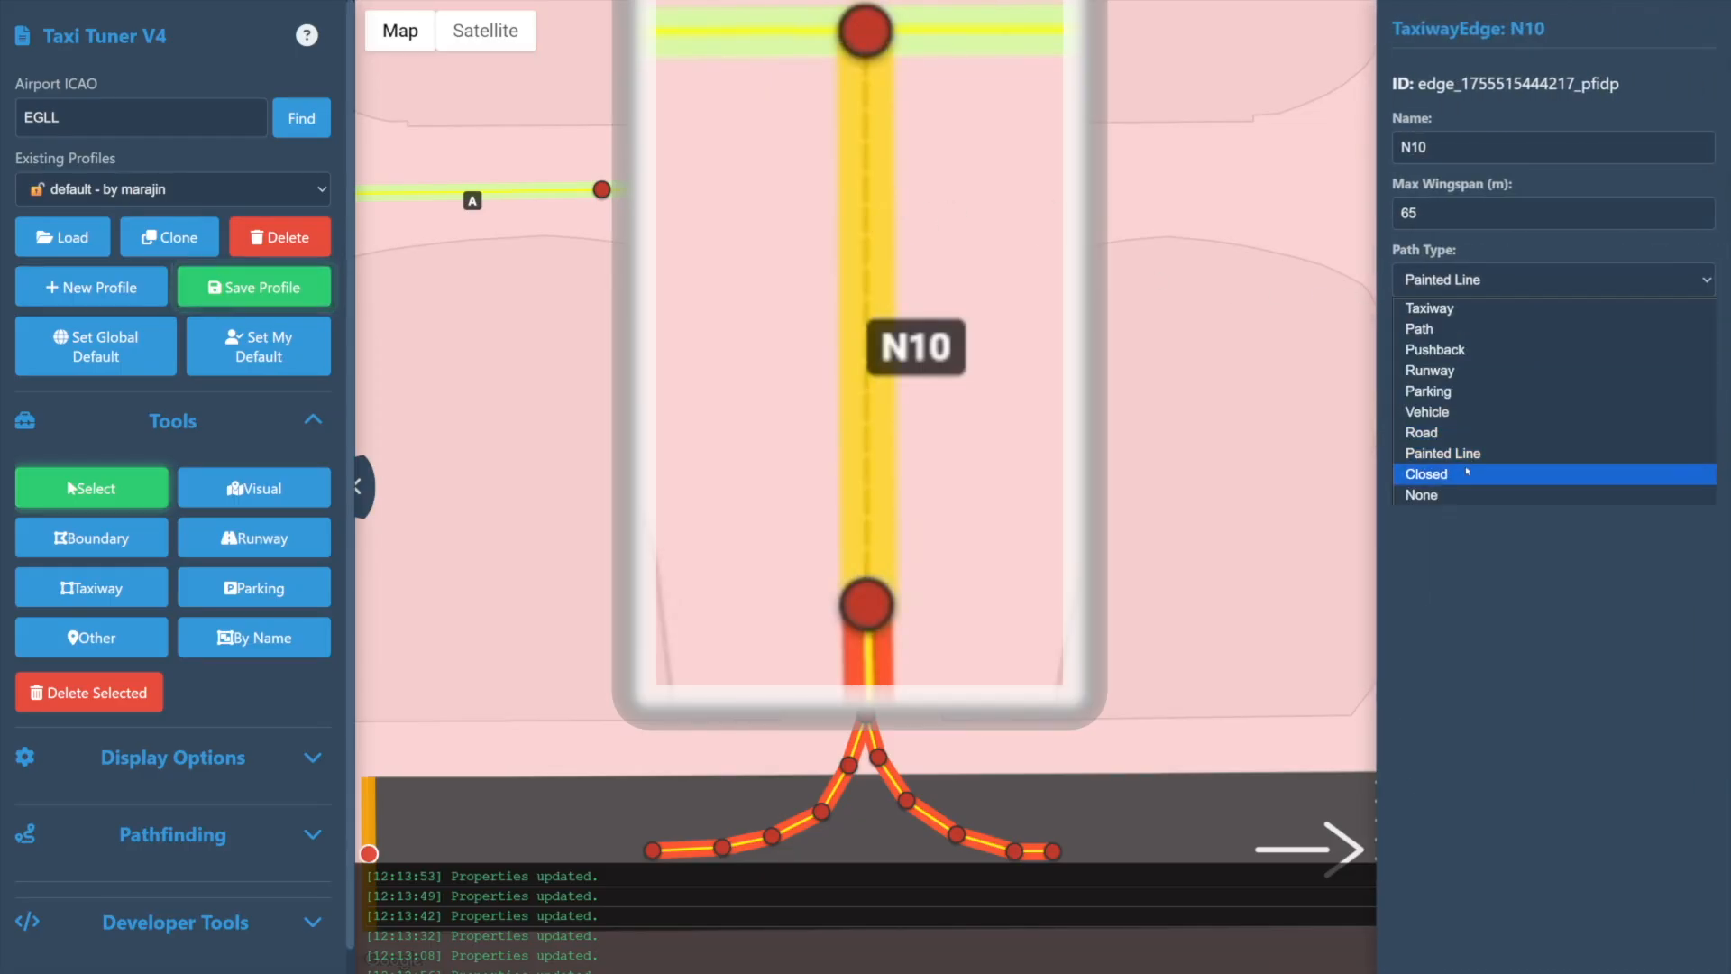
{"action": "left_click", "coordinate": [1425, 473]}
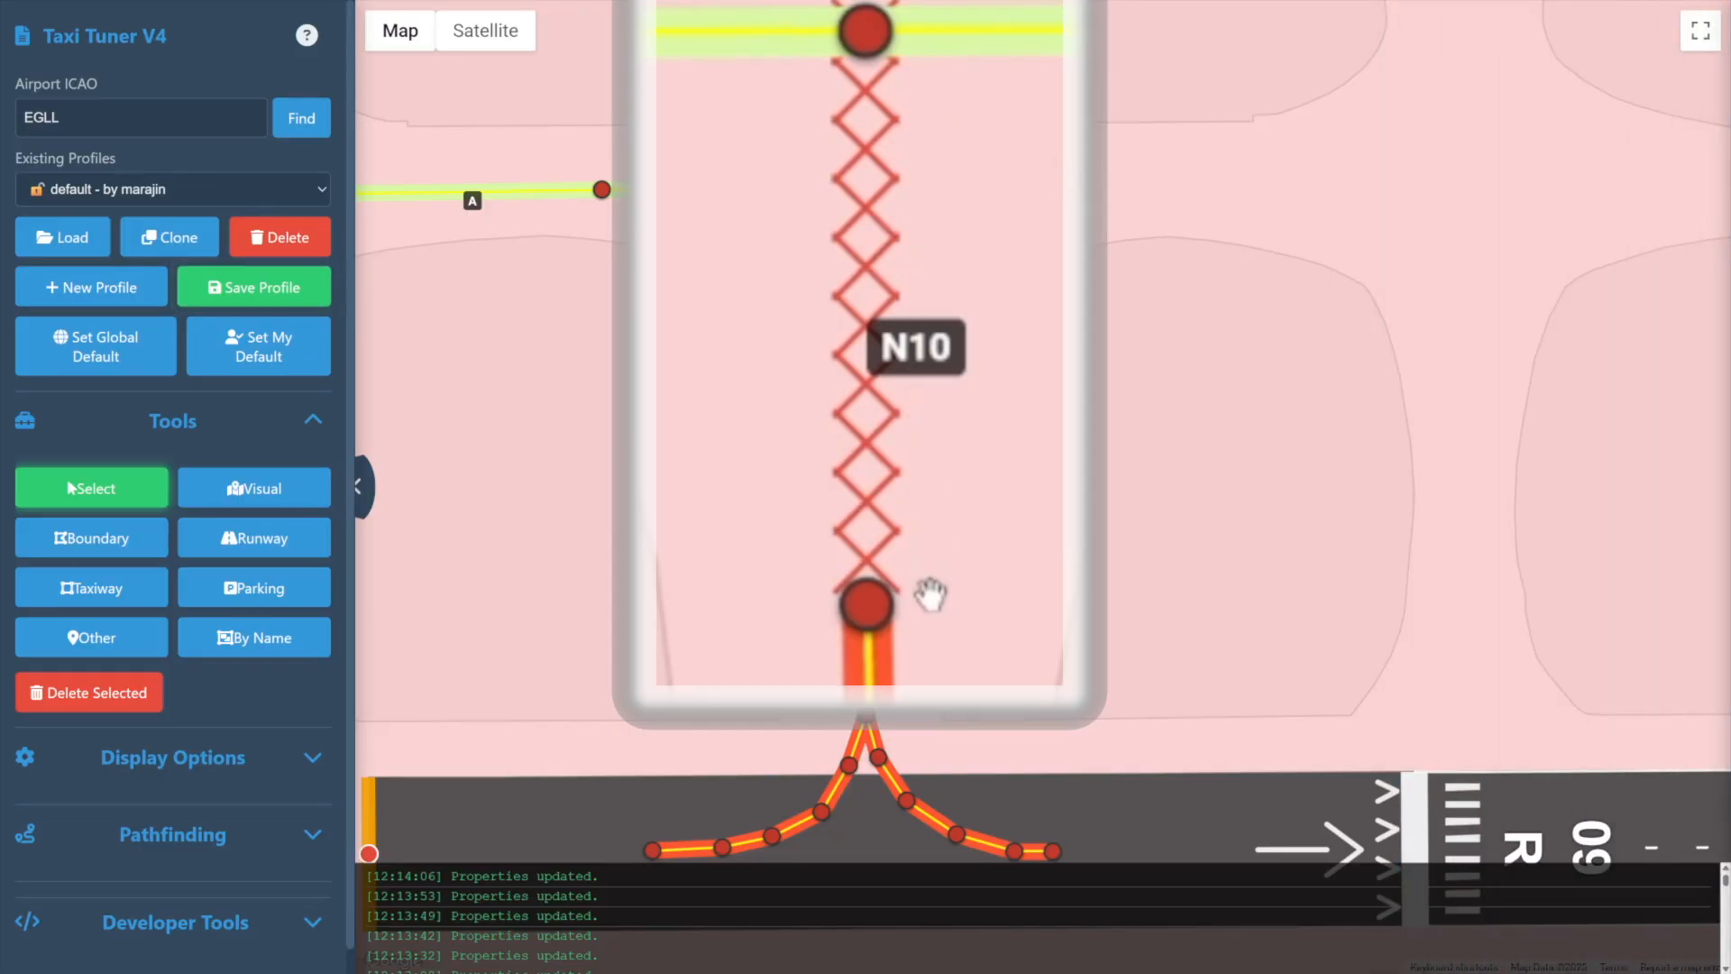
{"action": "mouse_move", "coordinate": [896, 270]}
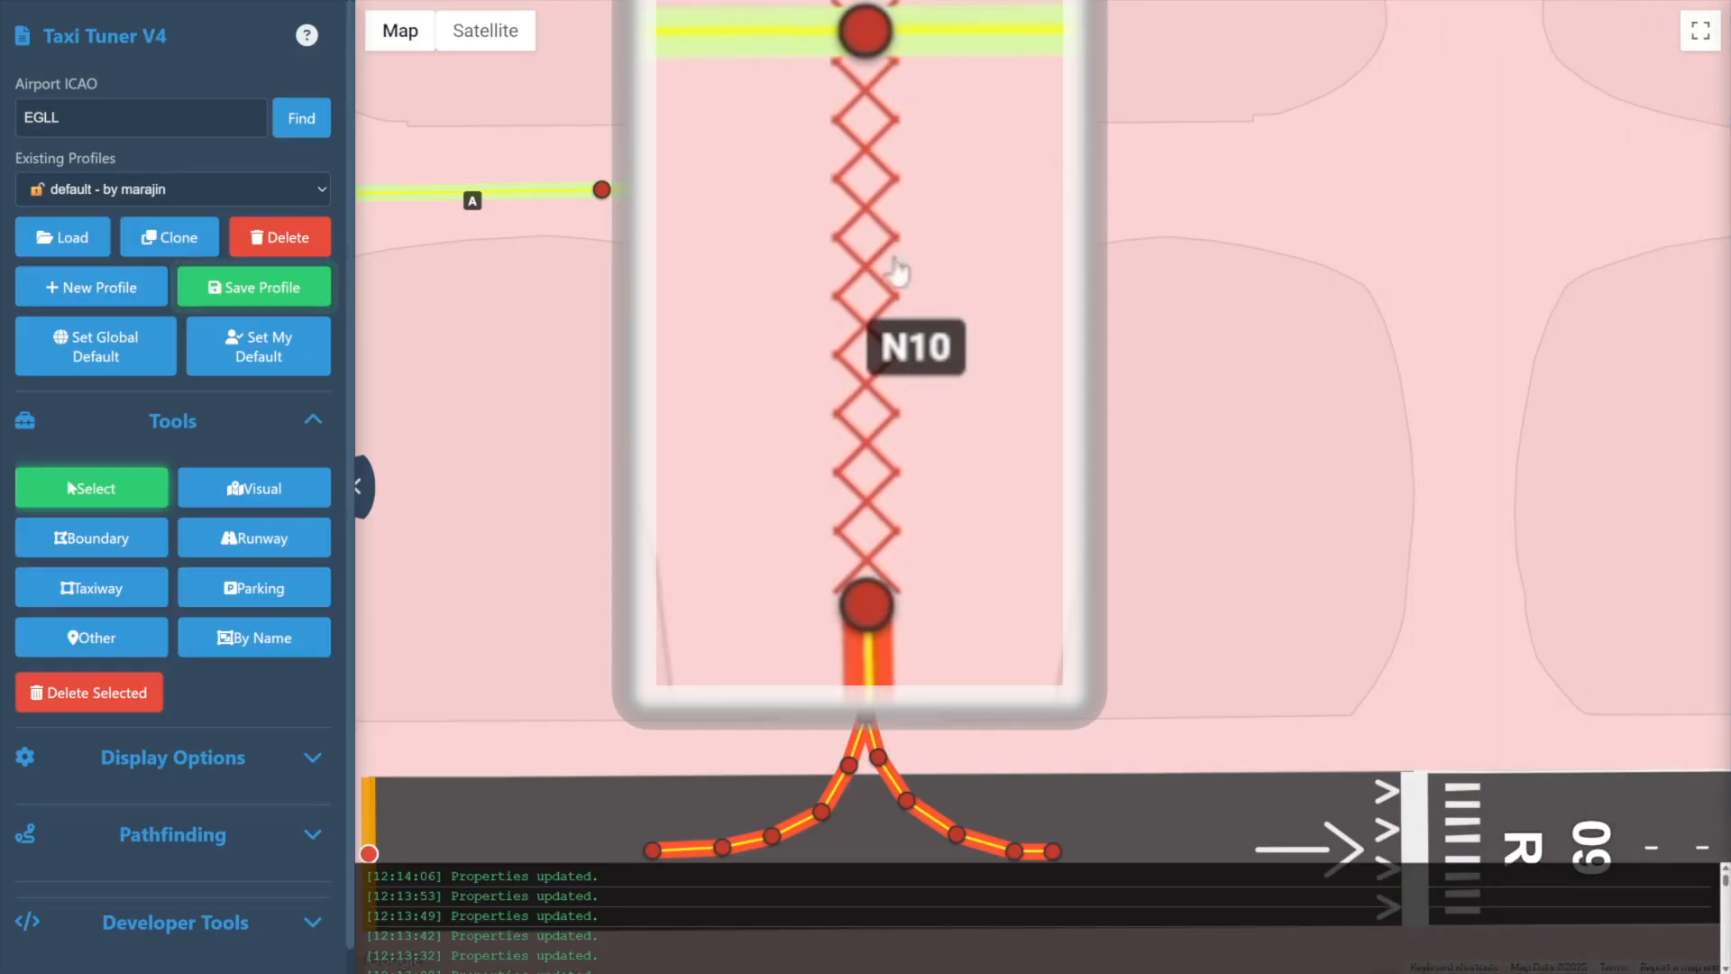
{"action": "mouse_move", "coordinate": [892, 211]}
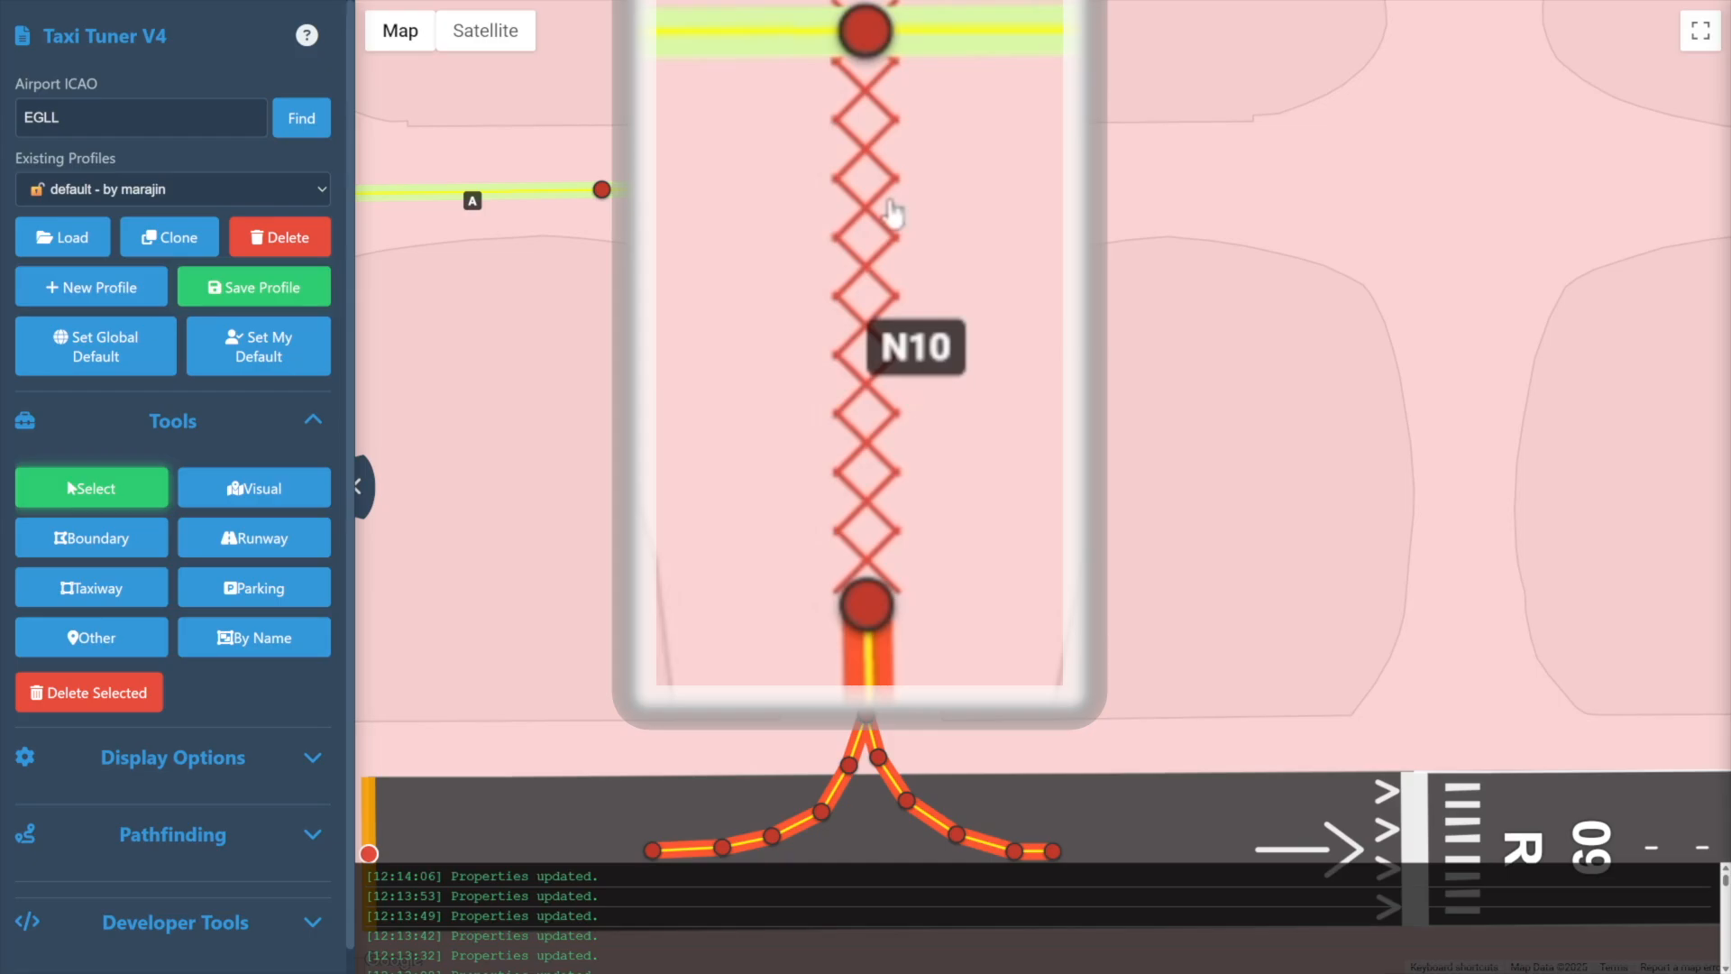
{"action": "left_click", "coordinate": [1550, 280]}
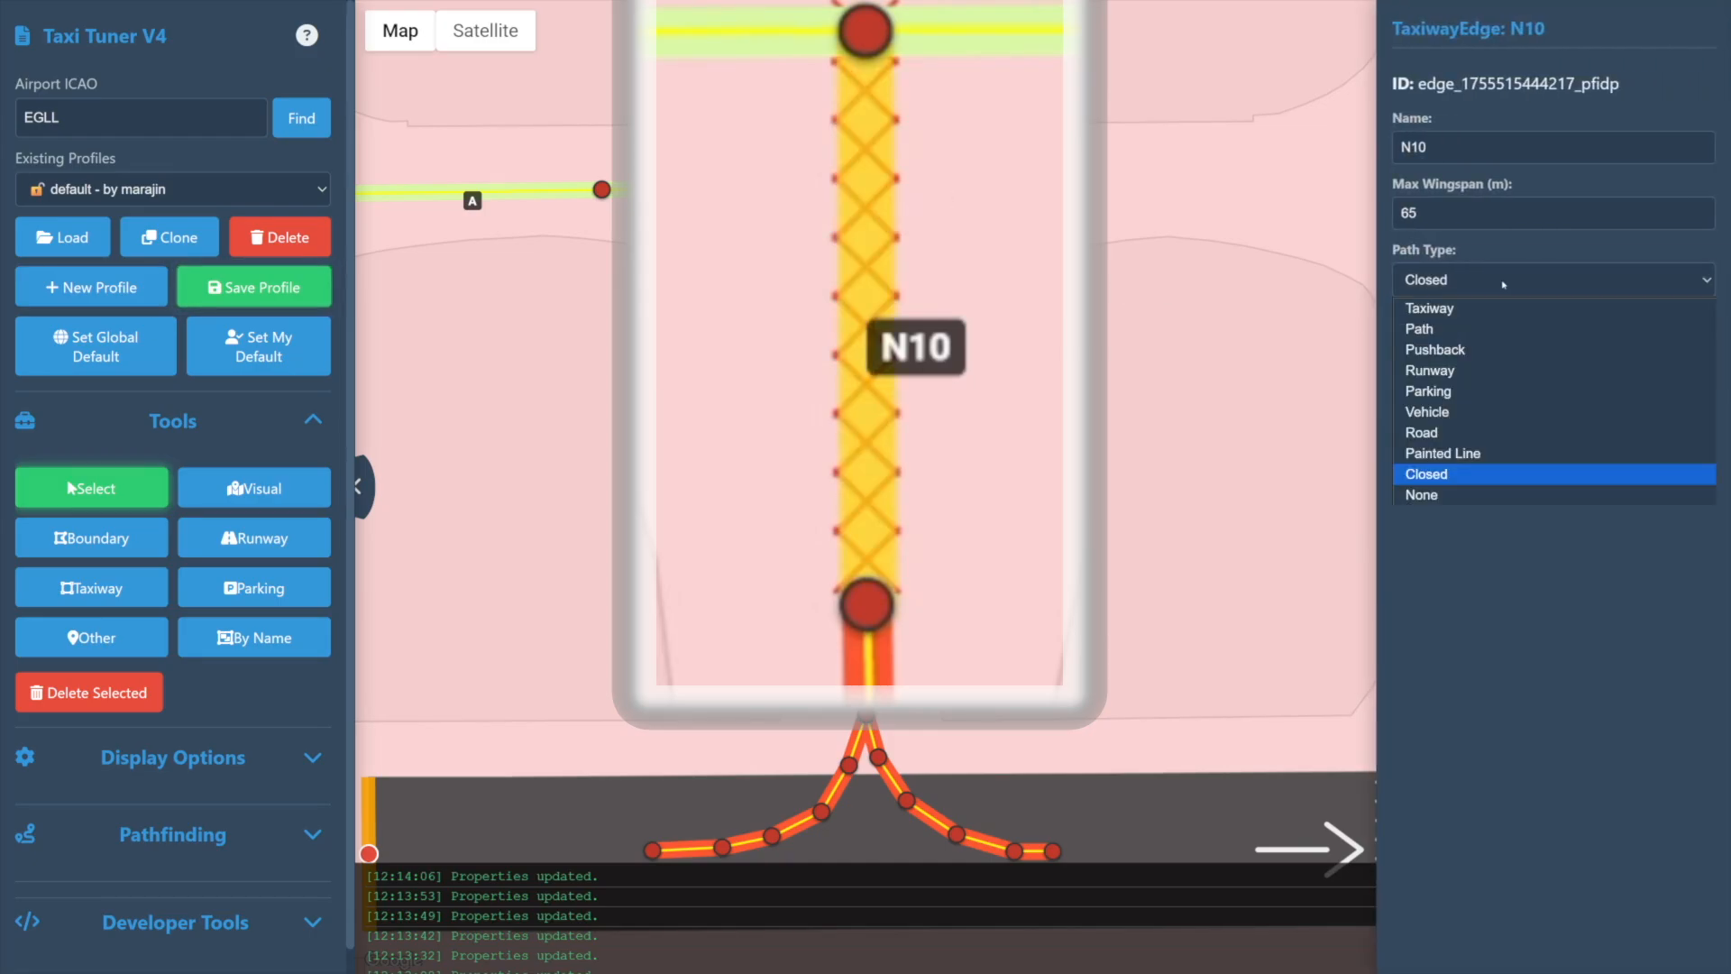
{"action": "mouse_move", "coordinate": [1455, 495]}
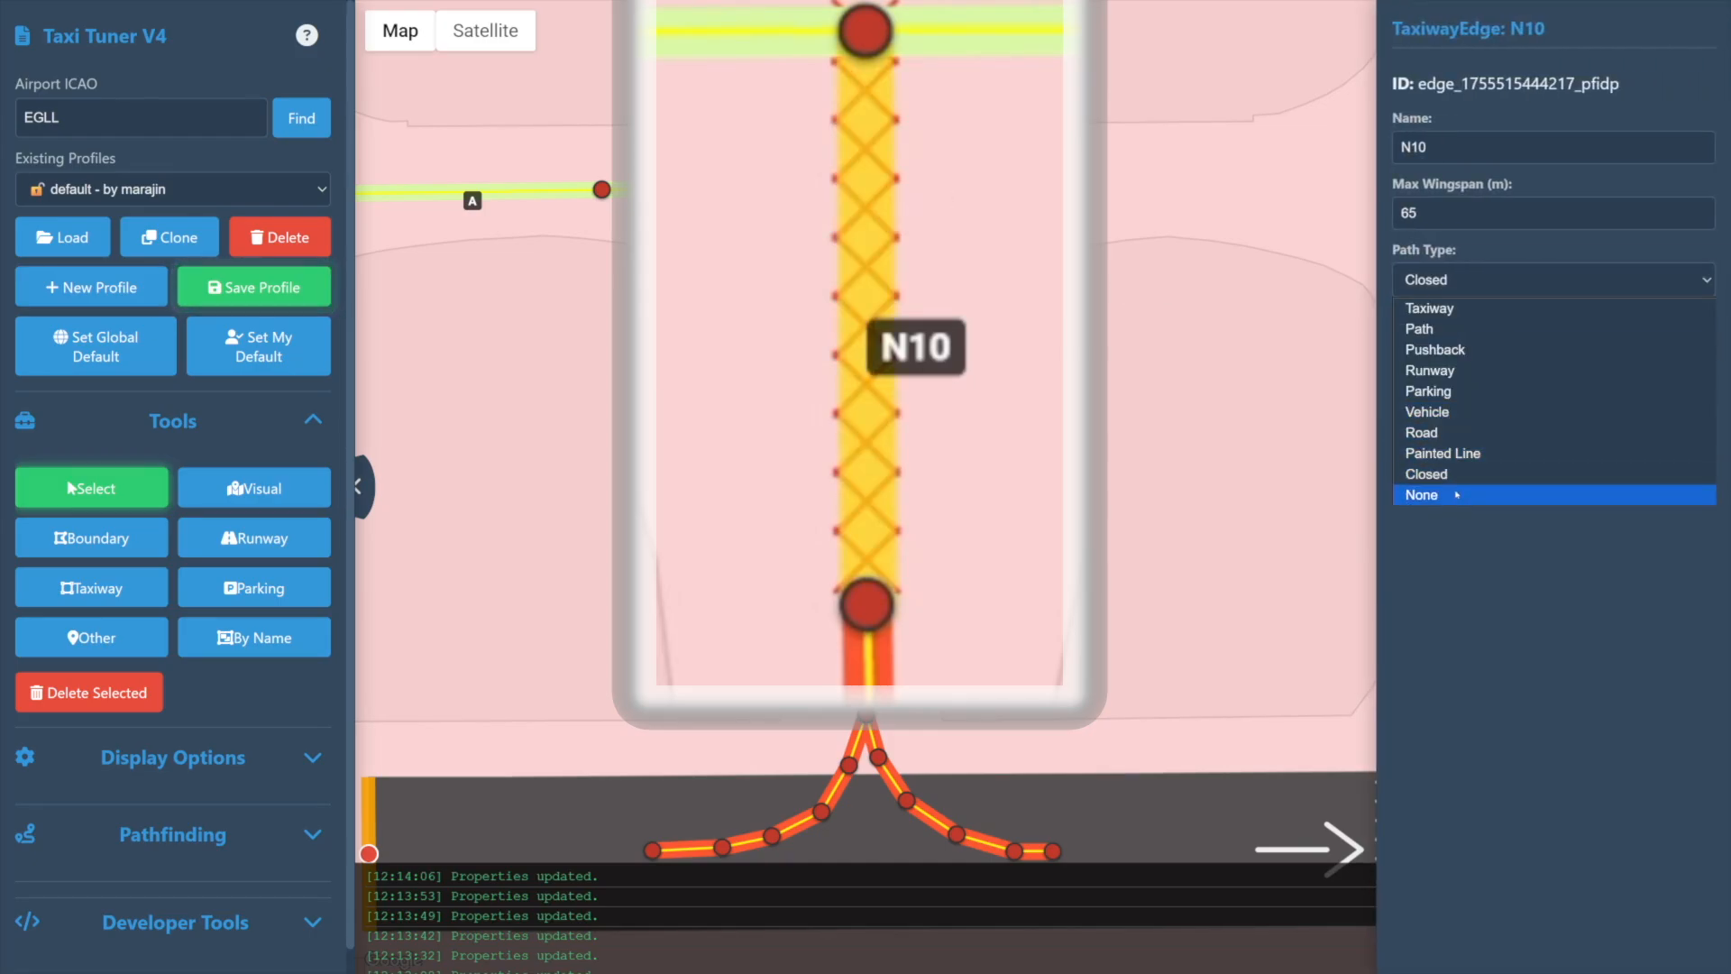
{"action": "left_click", "coordinate": [1425, 493]}
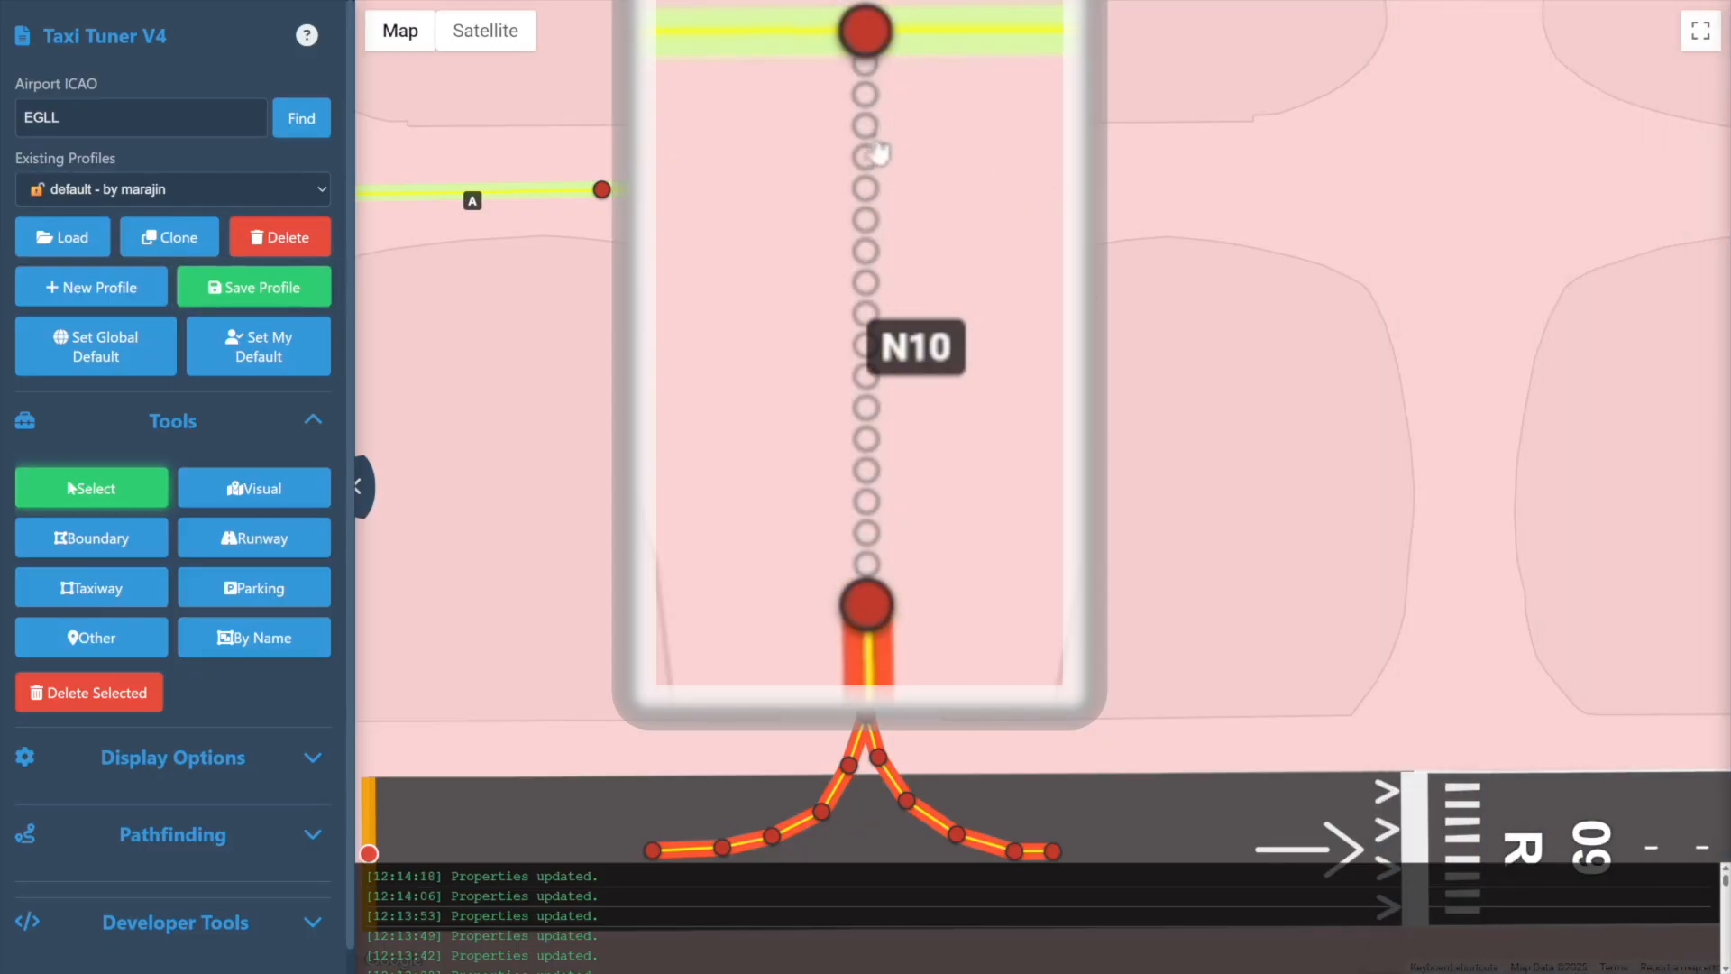
{"action": "mouse_move", "coordinate": [844, 94]}
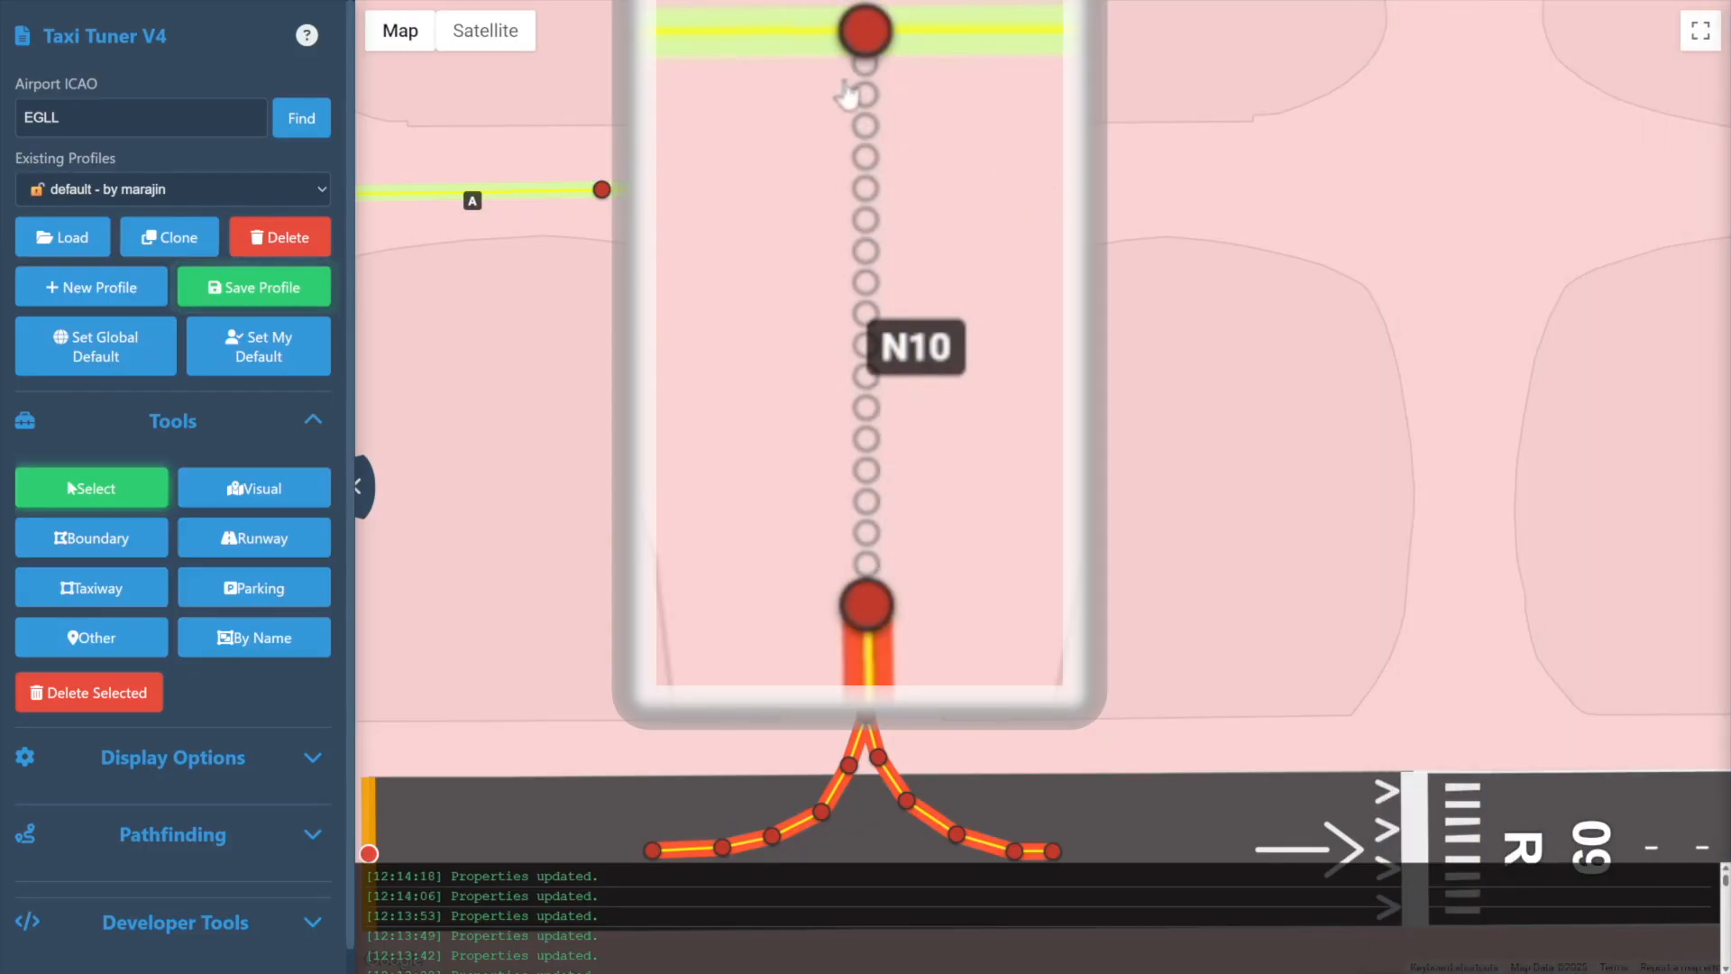
{"action": "mouse_move", "coordinate": [895, 187]}
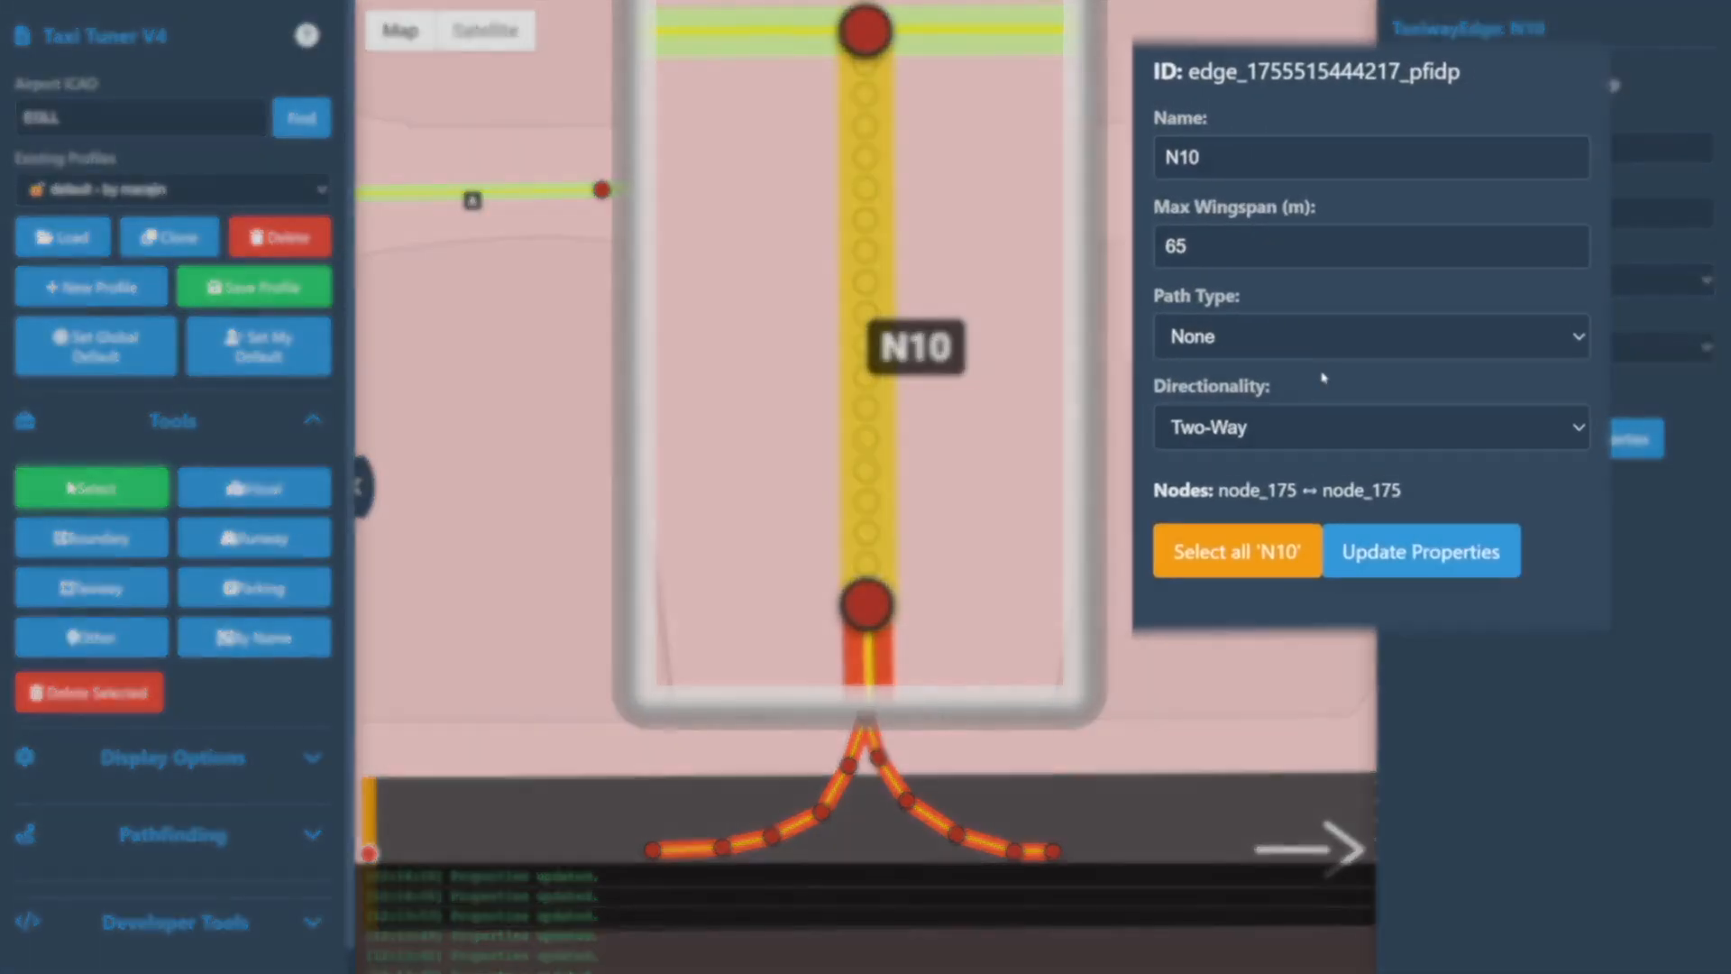
Restore N10 edge to Taxiway, apply One-Way (South), then change to One-Way (North)
{"action": "left_click", "coordinate": [1369, 335]}
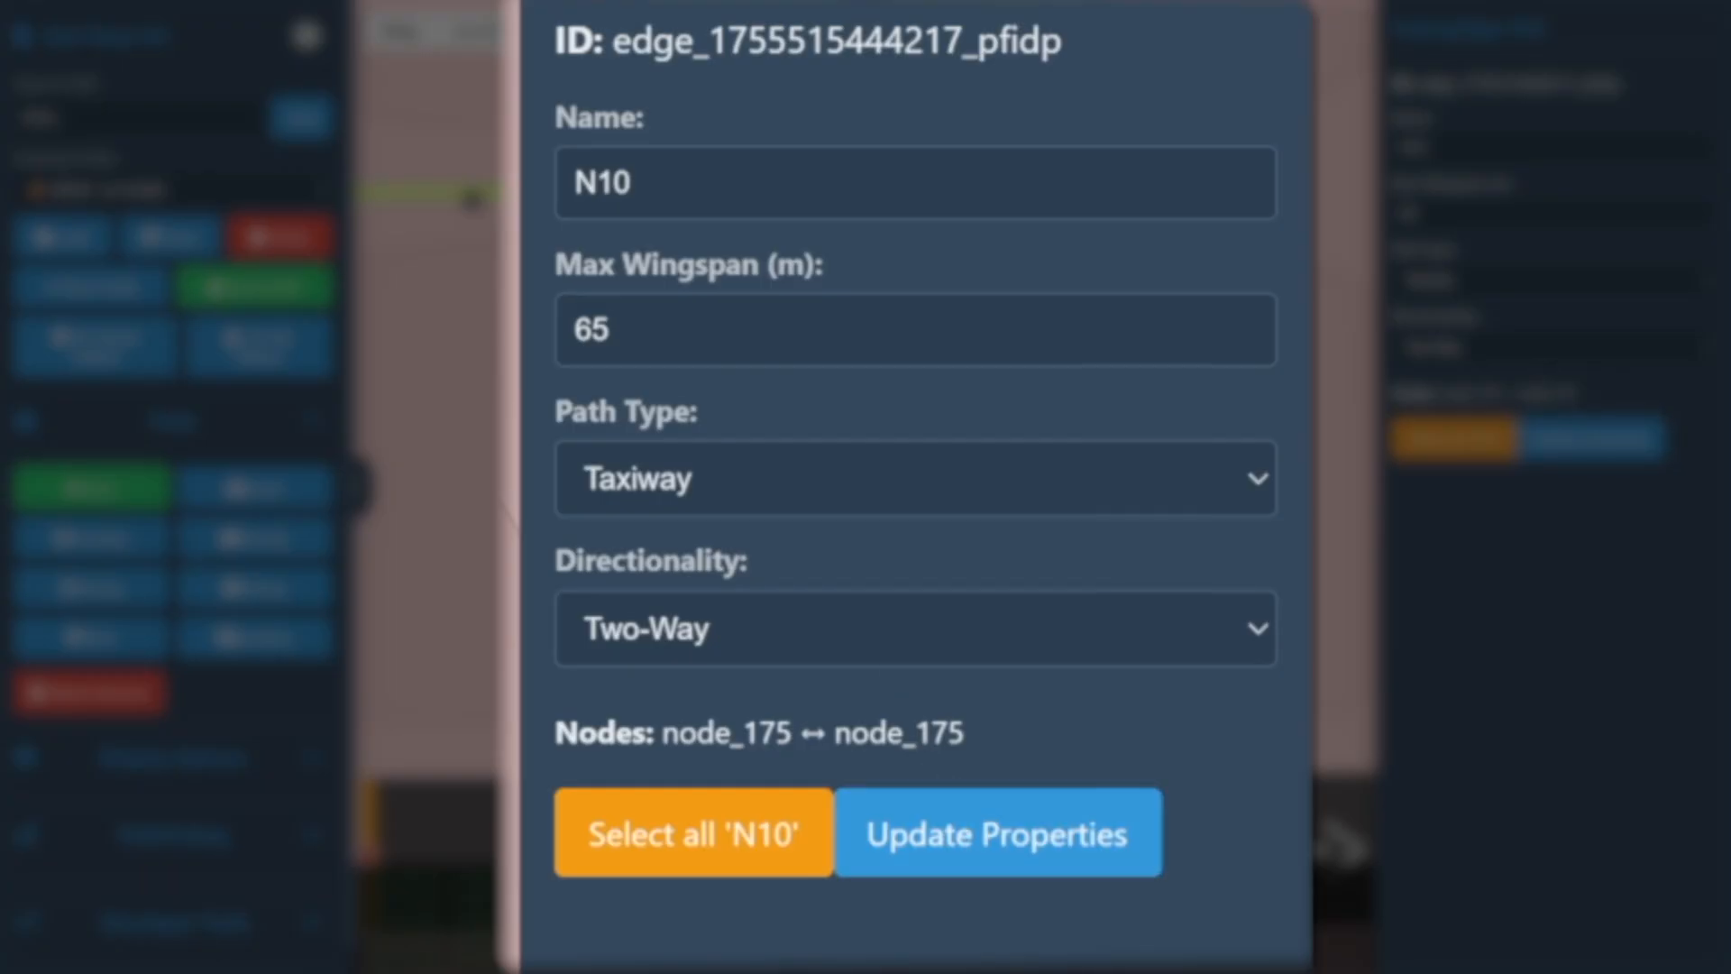
{"action": "mouse_move", "coordinate": [1196, 644]}
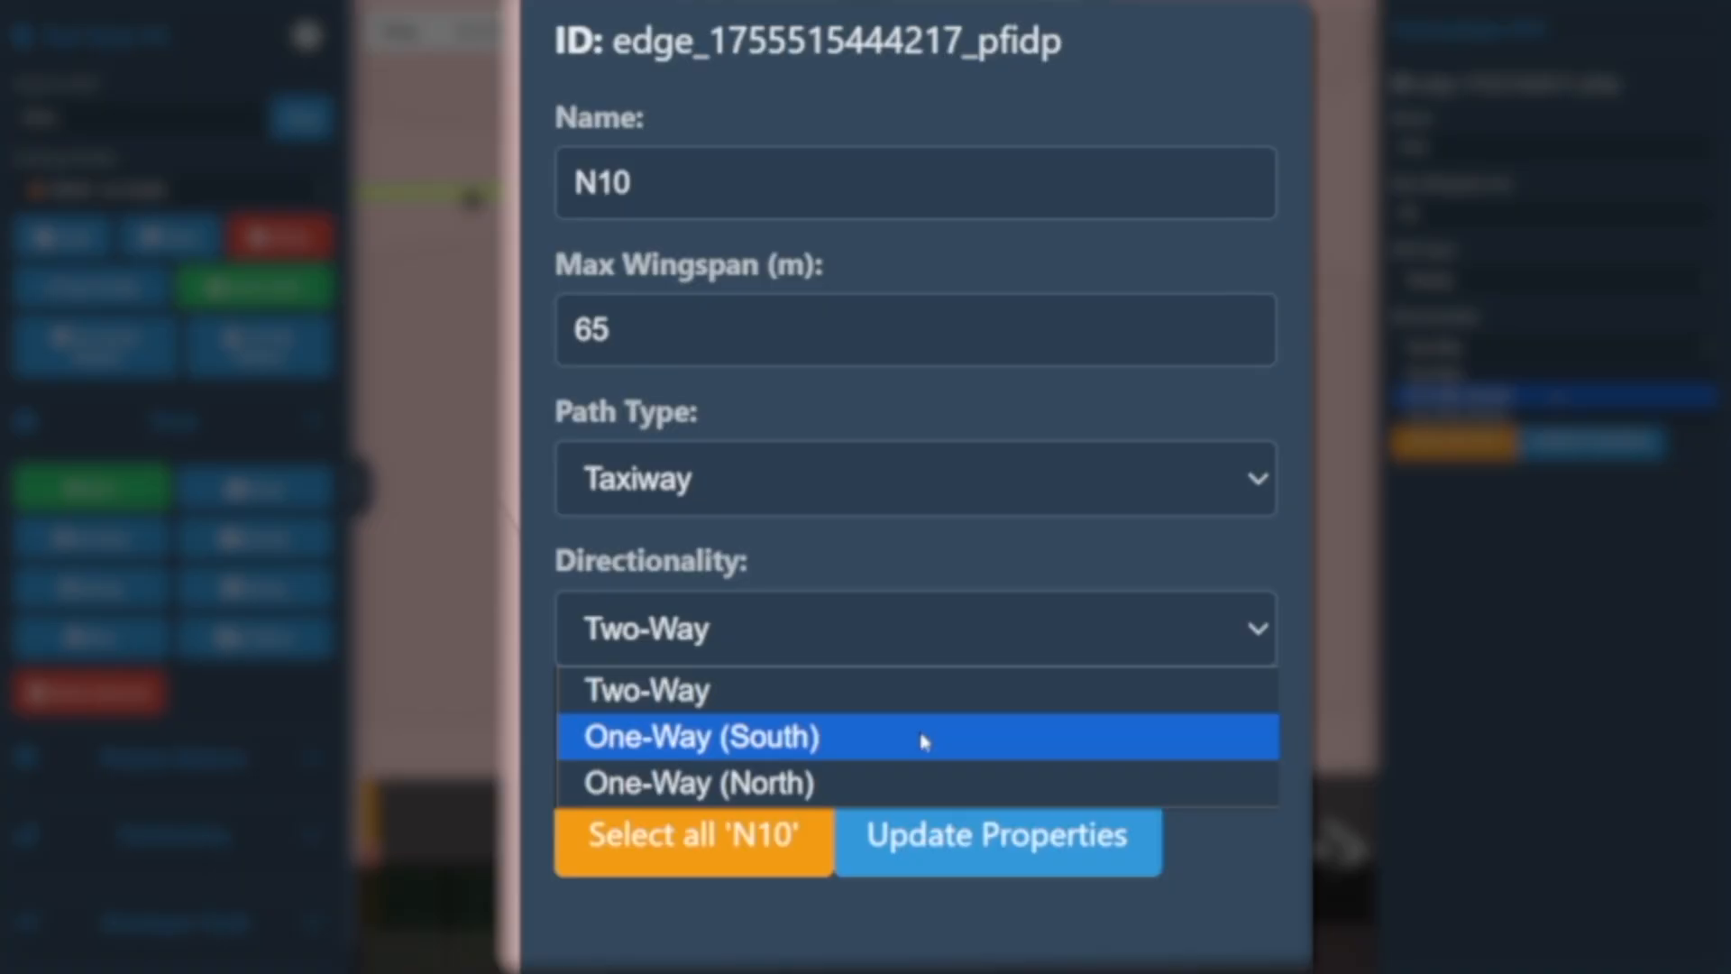
{"action": "mouse_move", "coordinate": [921, 768]}
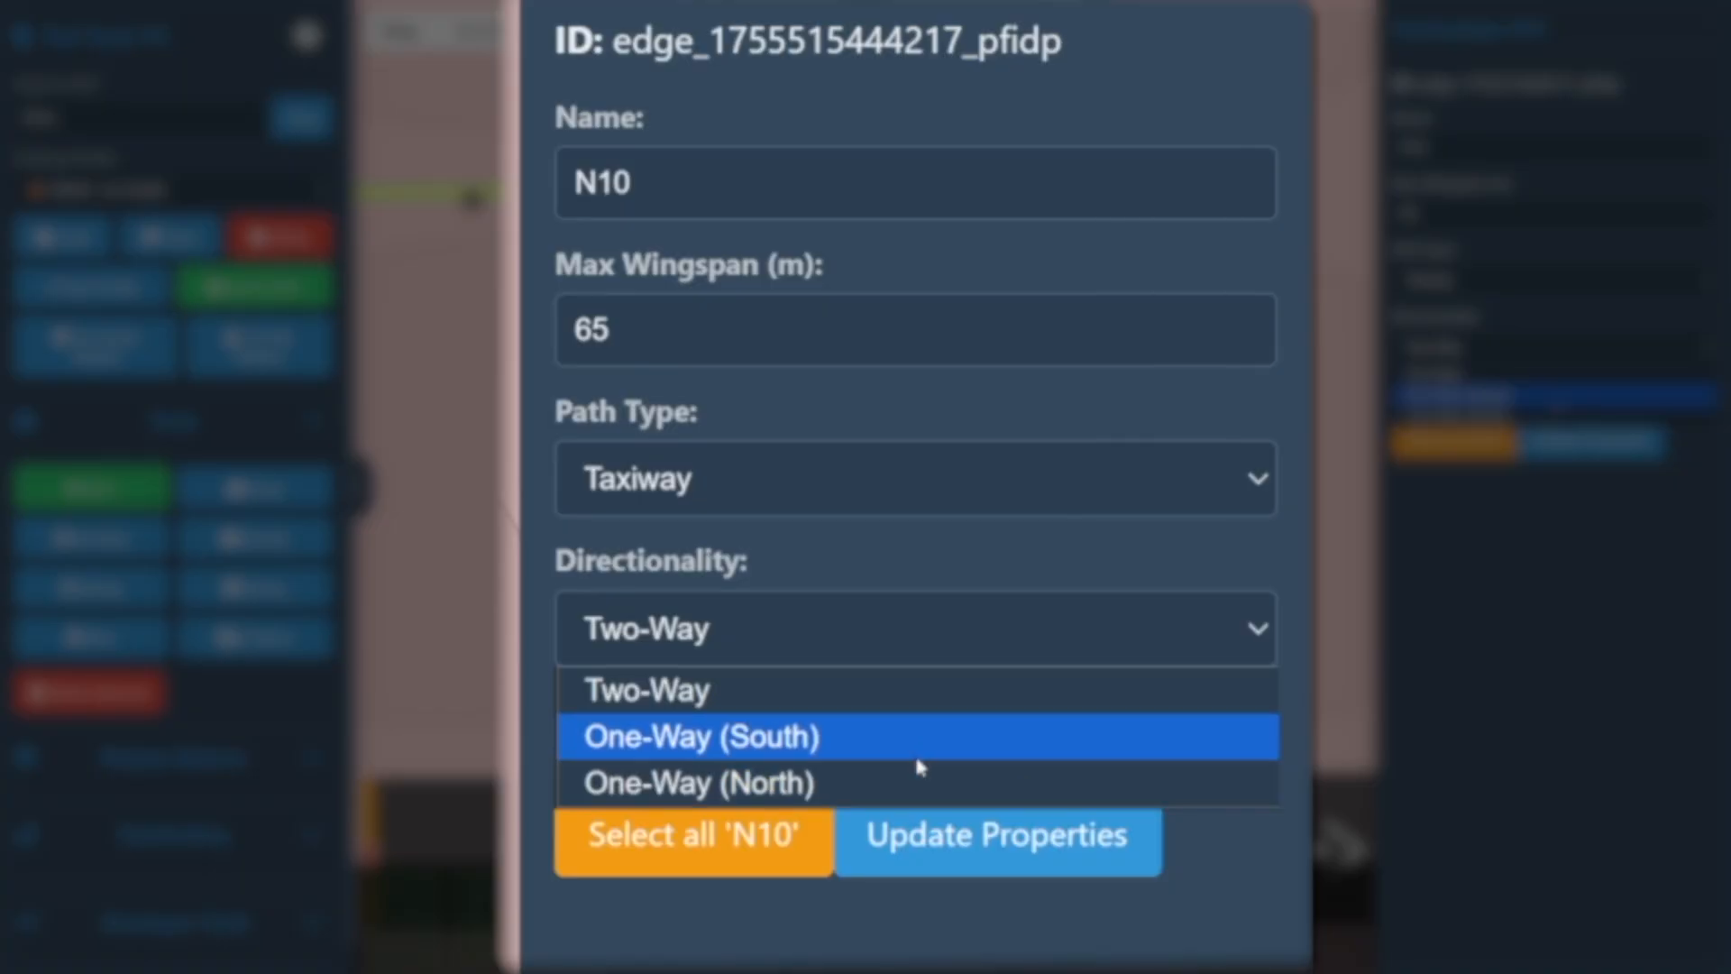
{"action": "left_click", "coordinate": [699, 736]}
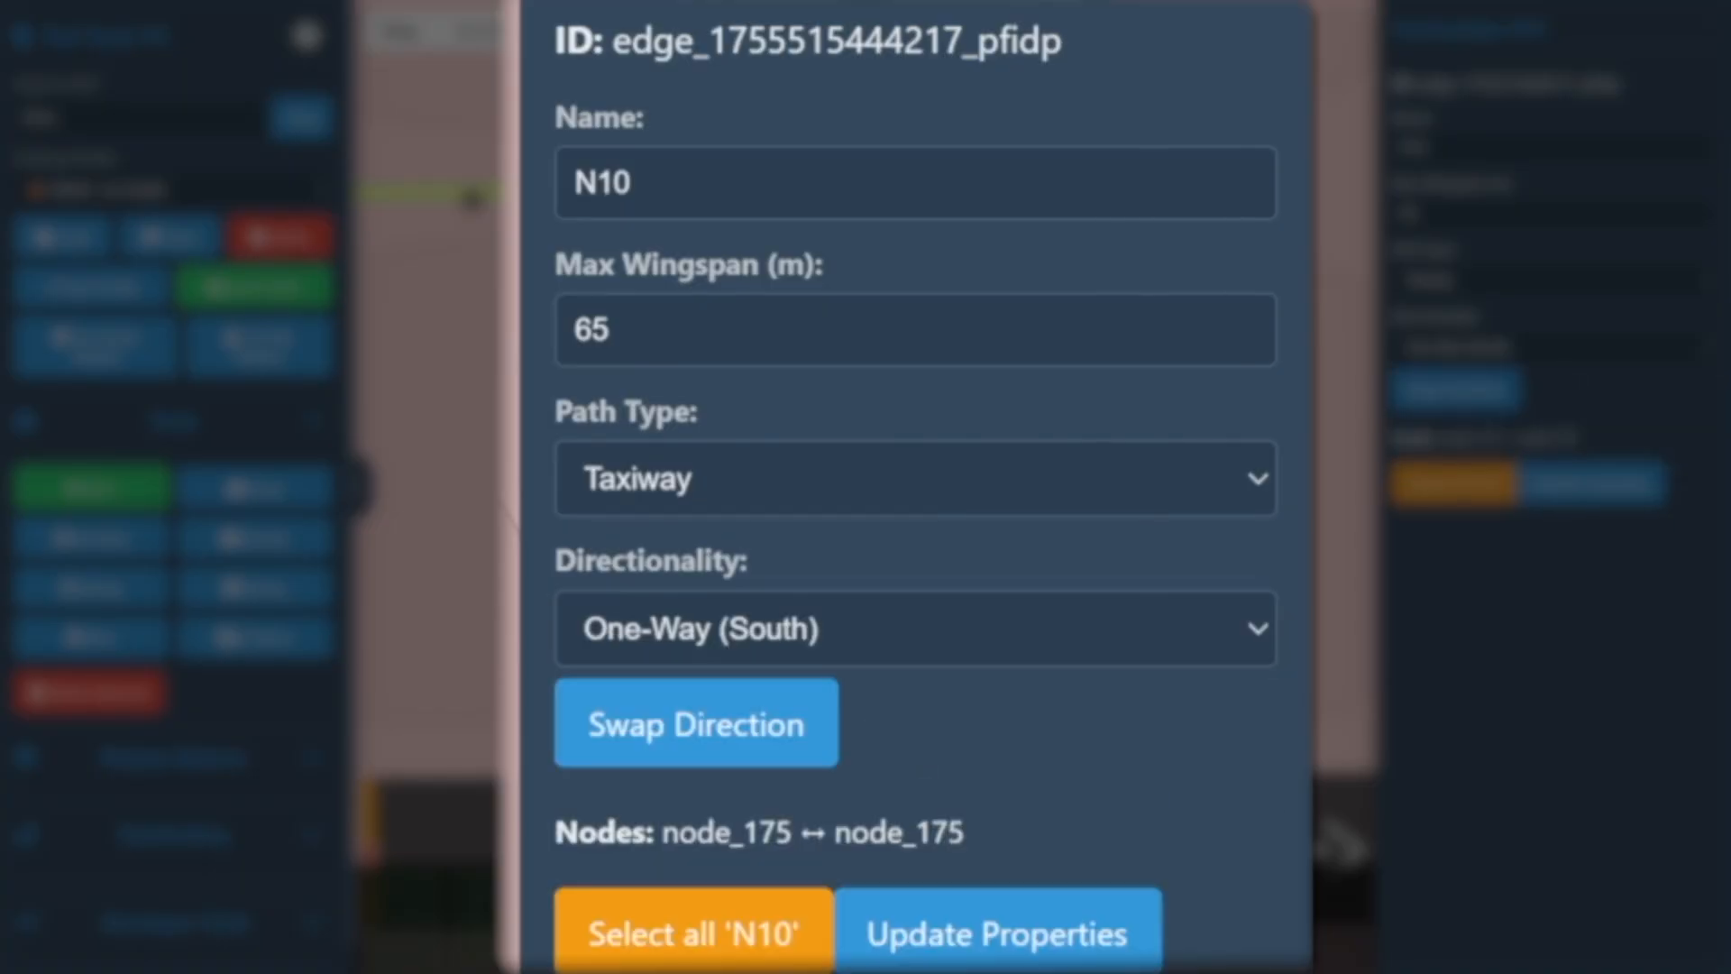
{"action": "left_click", "coordinate": [998, 933]}
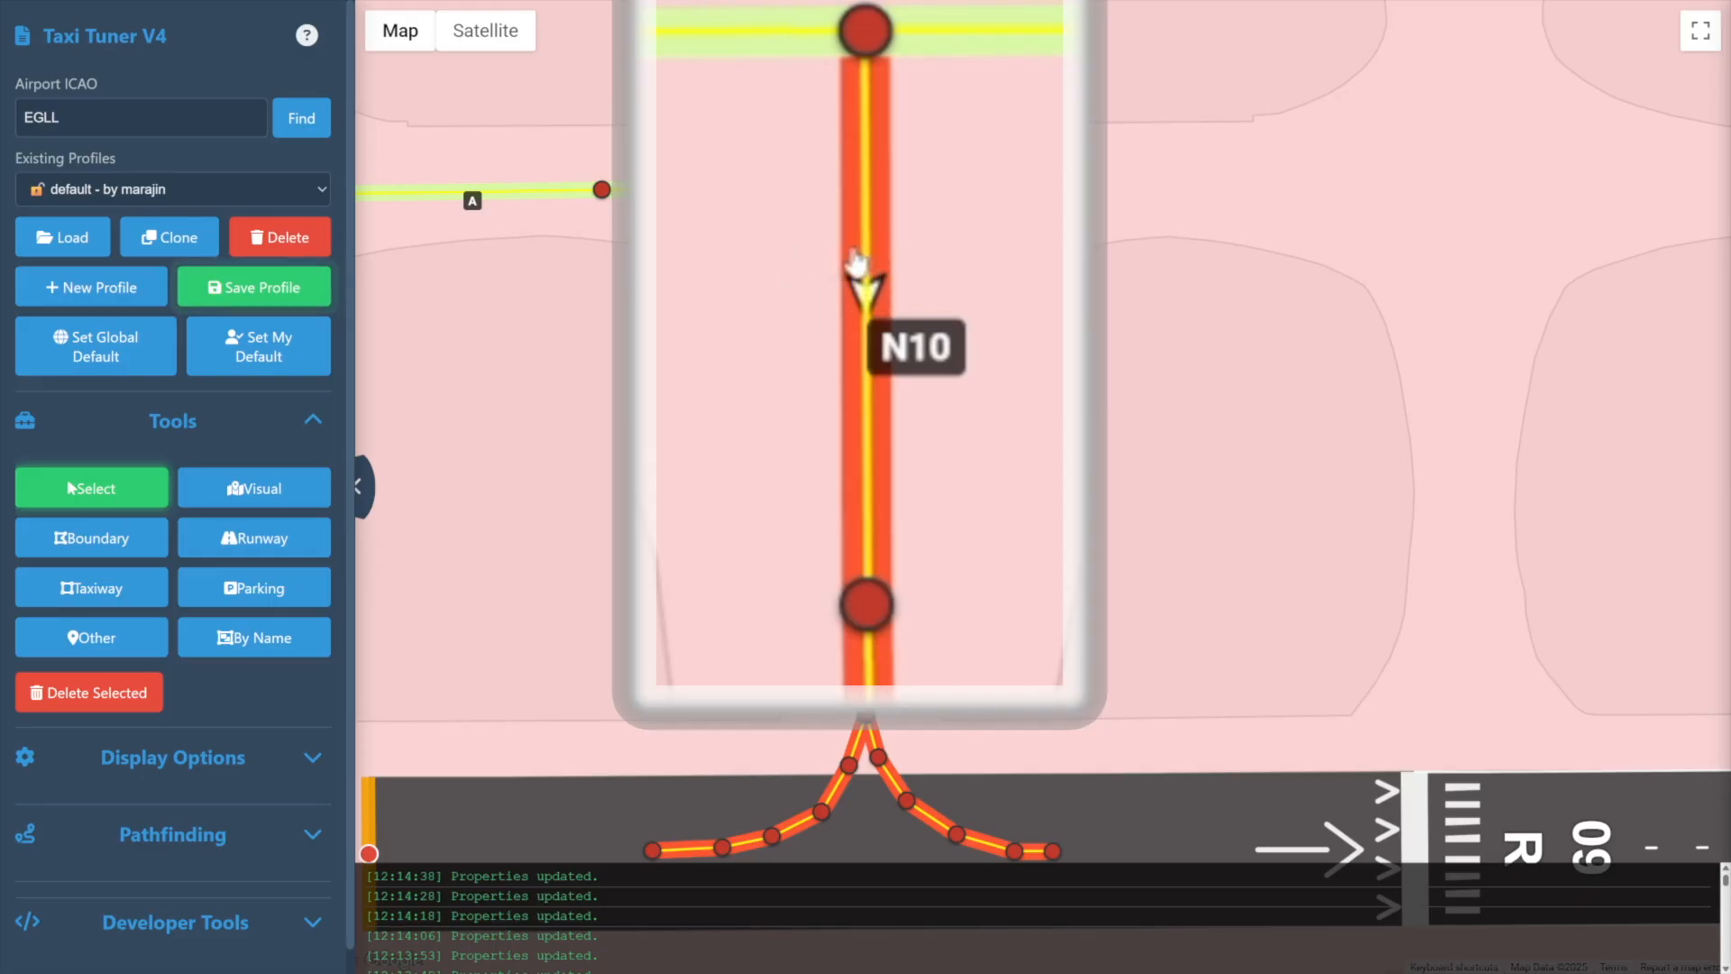
{"action": "mouse_move", "coordinate": [872, 243]}
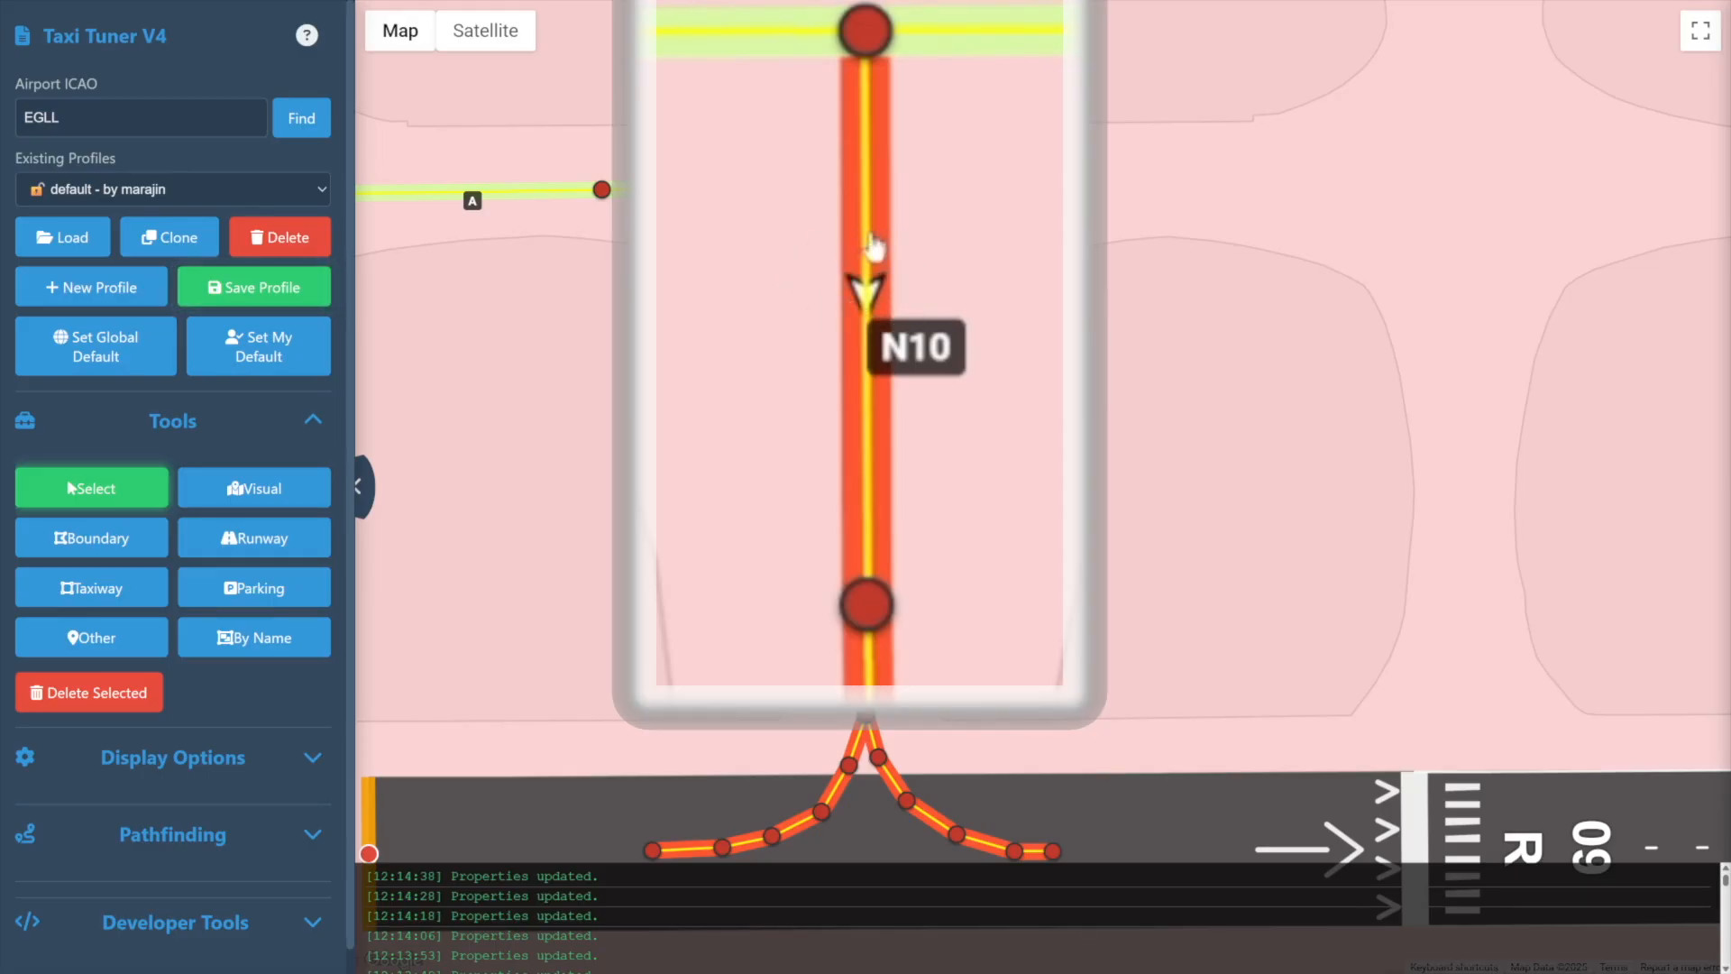
{"action": "left_click", "coordinate": [1551, 346]}
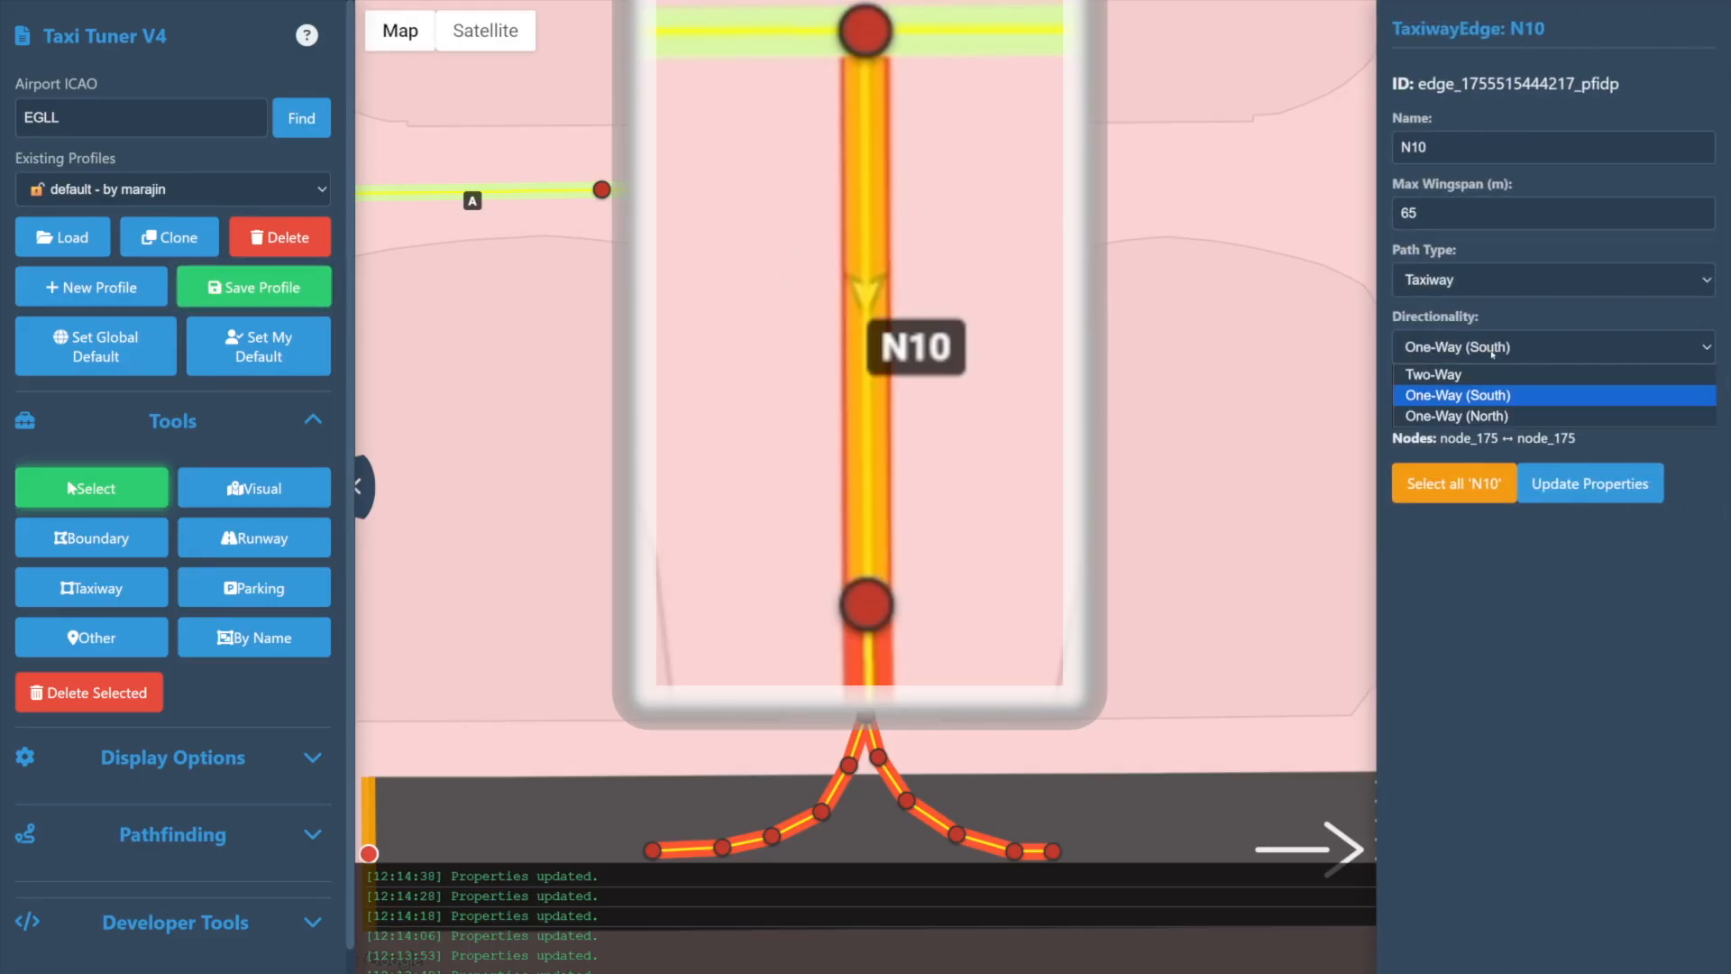
{"action": "left_click", "coordinate": [1458, 415]}
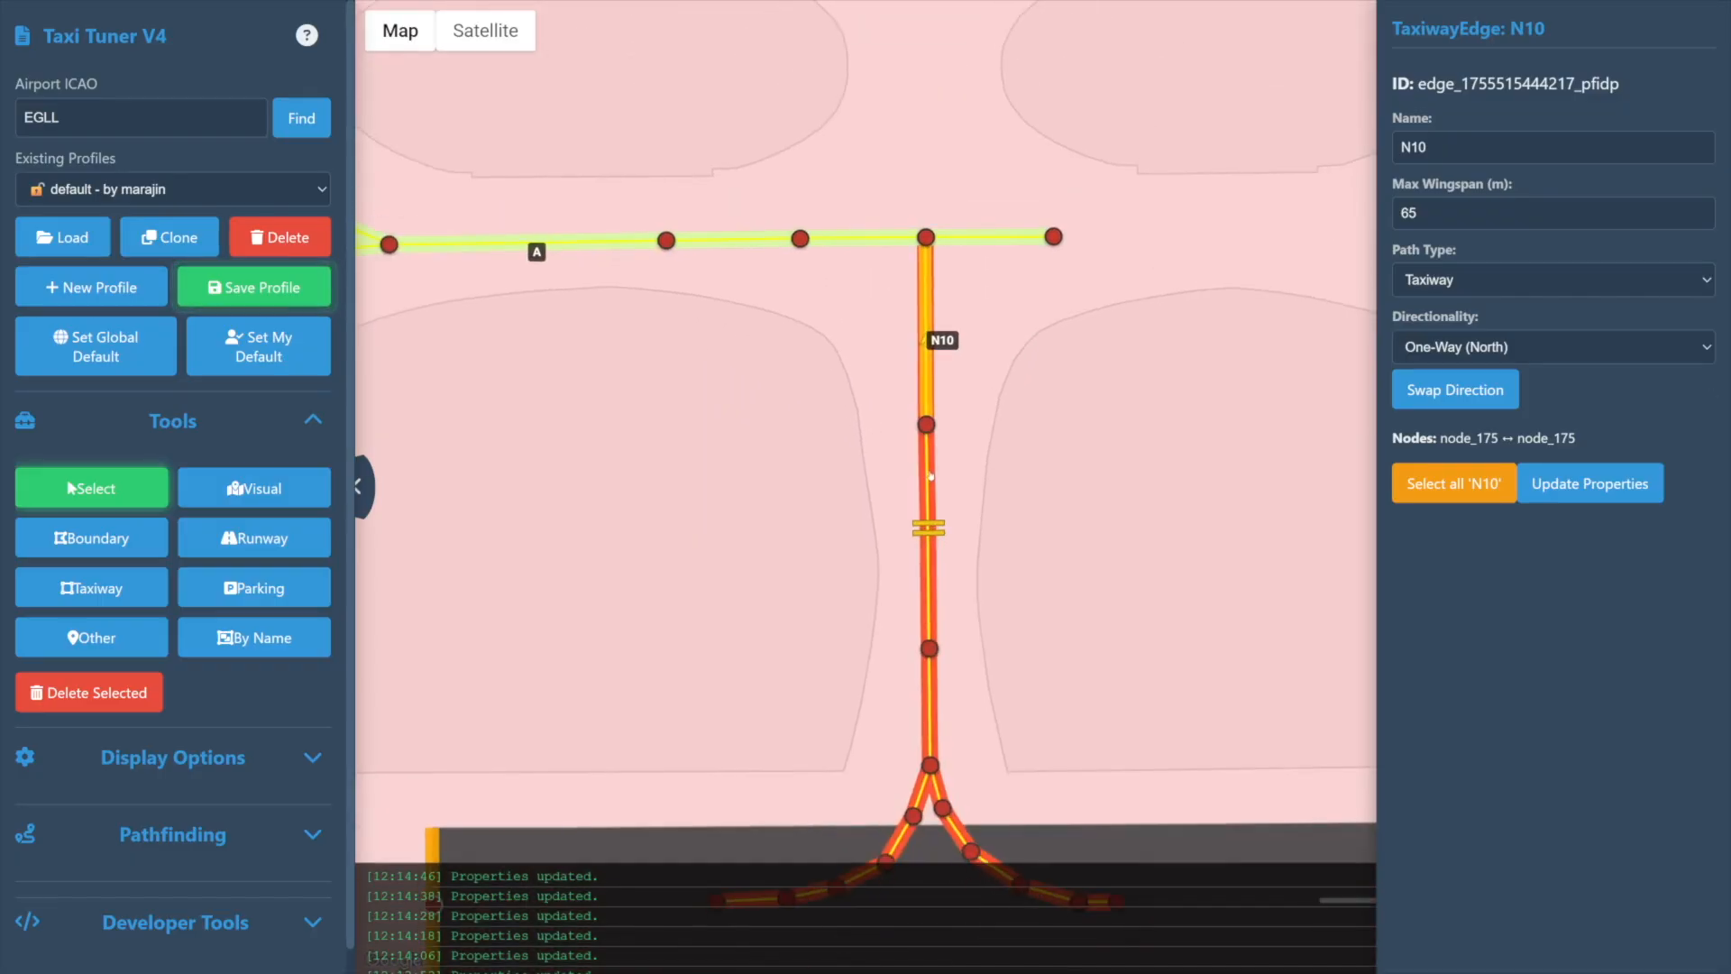
Add N10 edges to the selection until Bulk Edit shows 12 taxiway edges
{"action": "left_click", "coordinate": [1455, 483]}
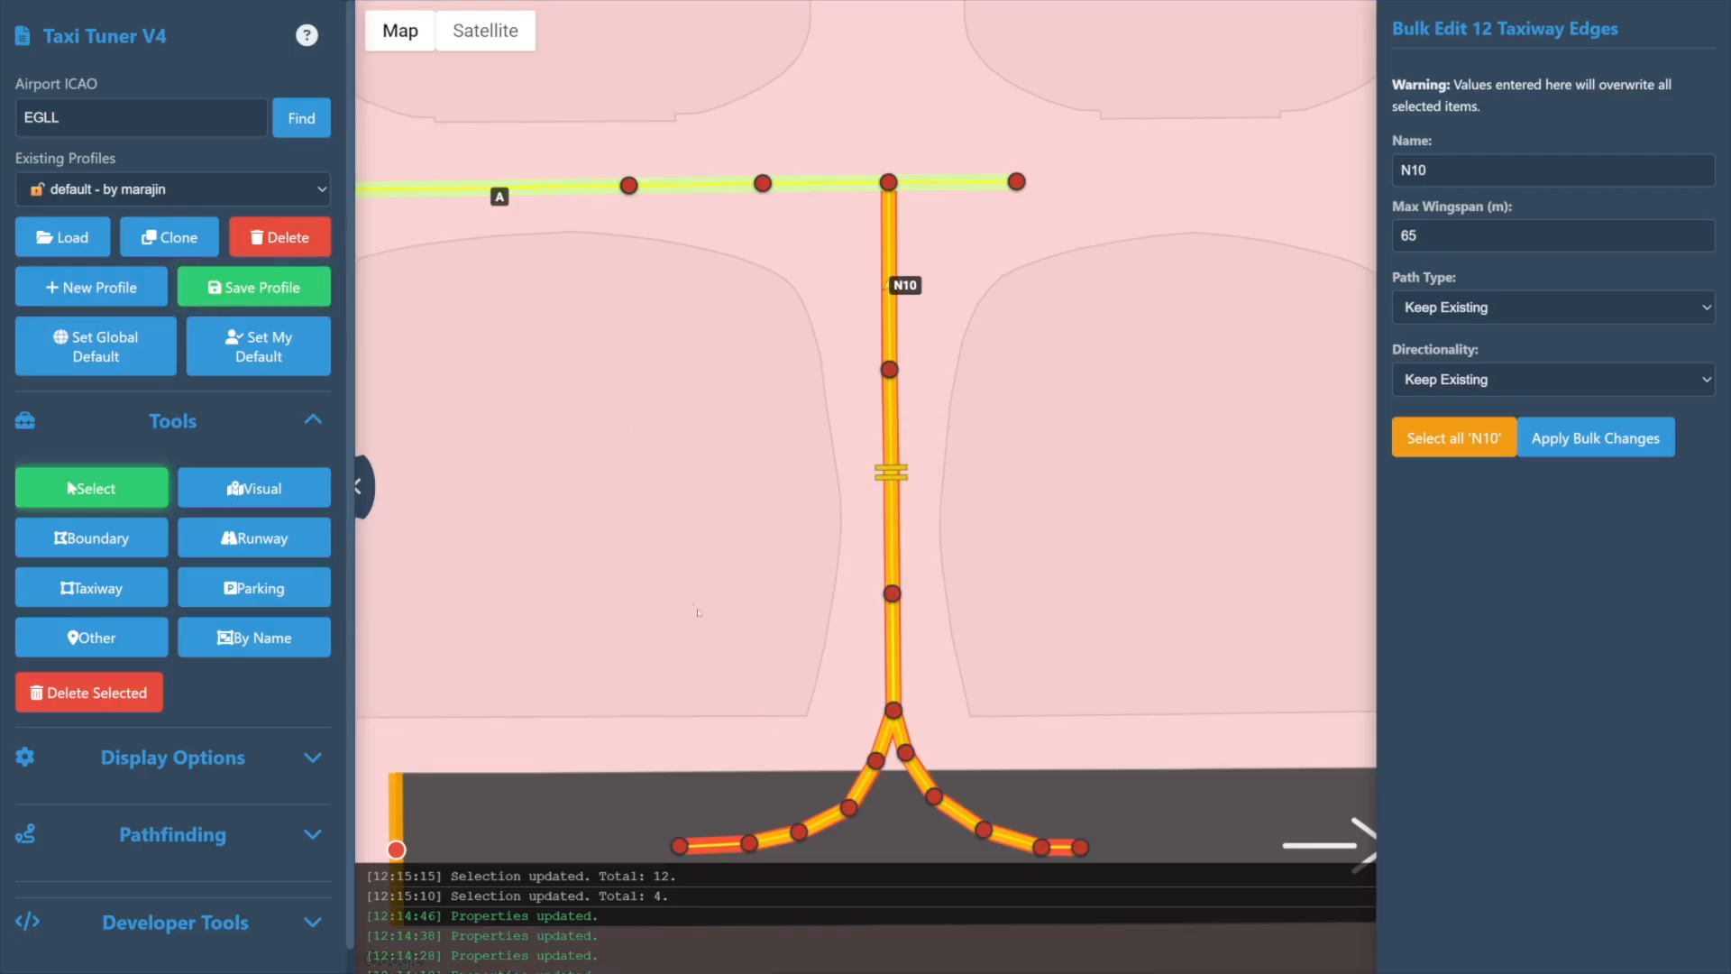
Select all 14 N10 segments and bulk-set them One-Way toward South (S)
{"action": "left_click", "coordinate": [1027, 860]}
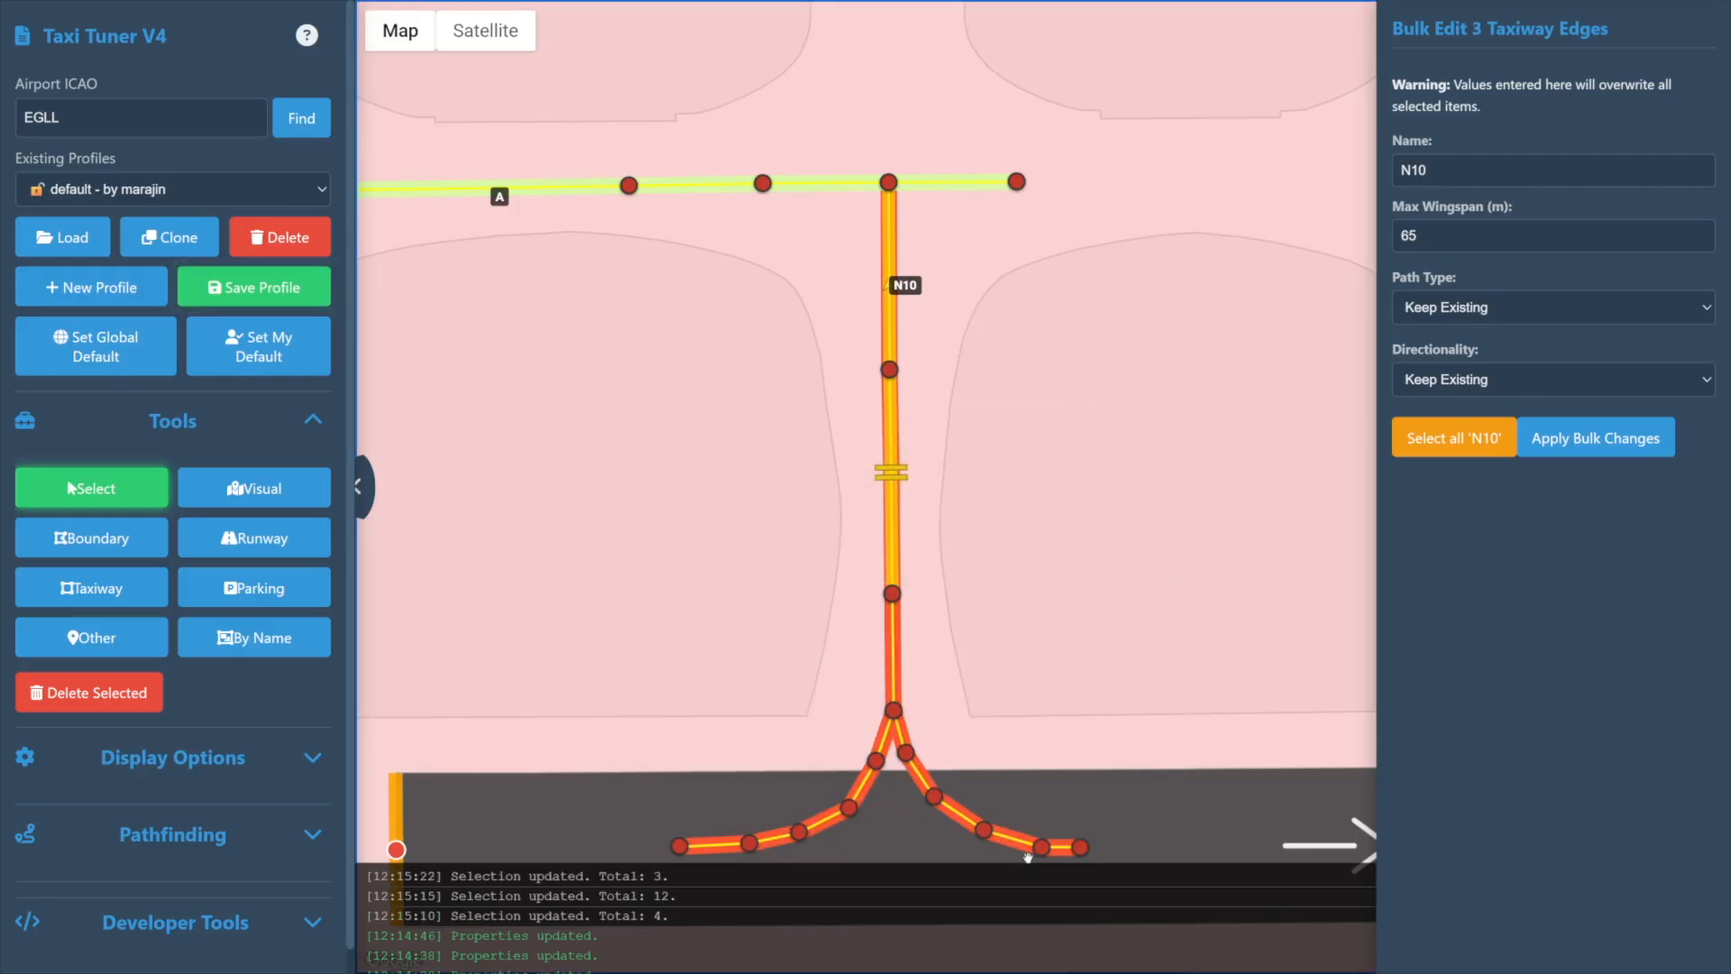
{"action": "mouse_move", "coordinate": [1054, 635]}
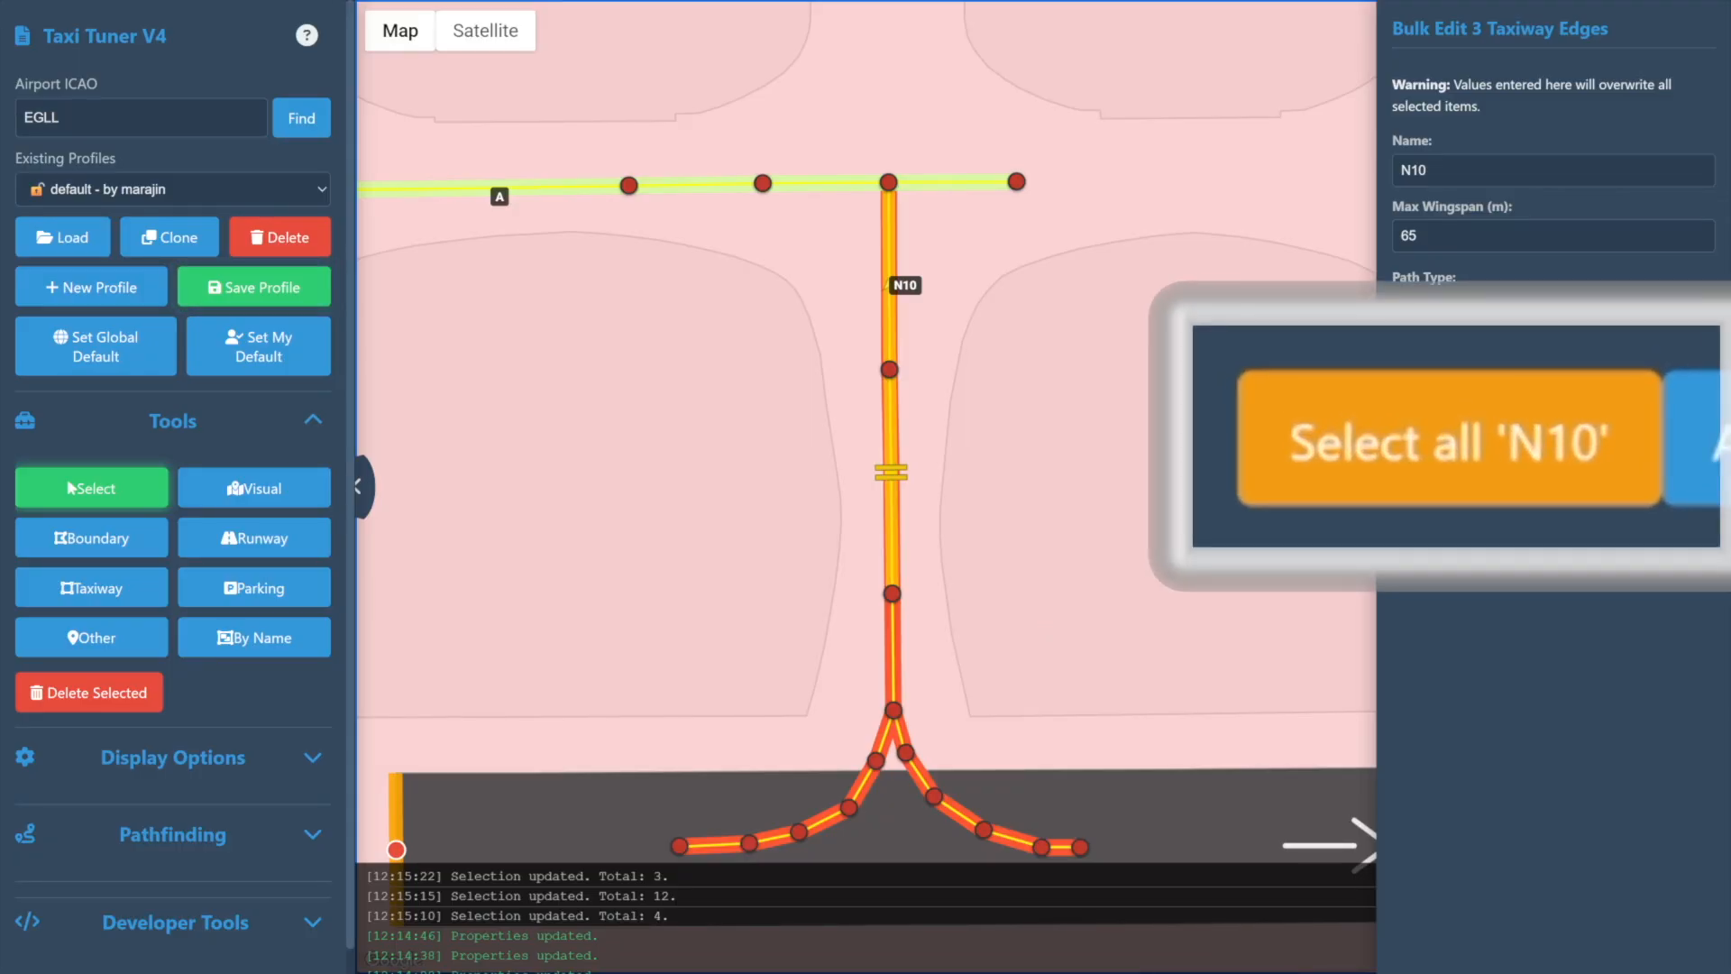
{"action": "mouse_move", "coordinate": [1441, 462]}
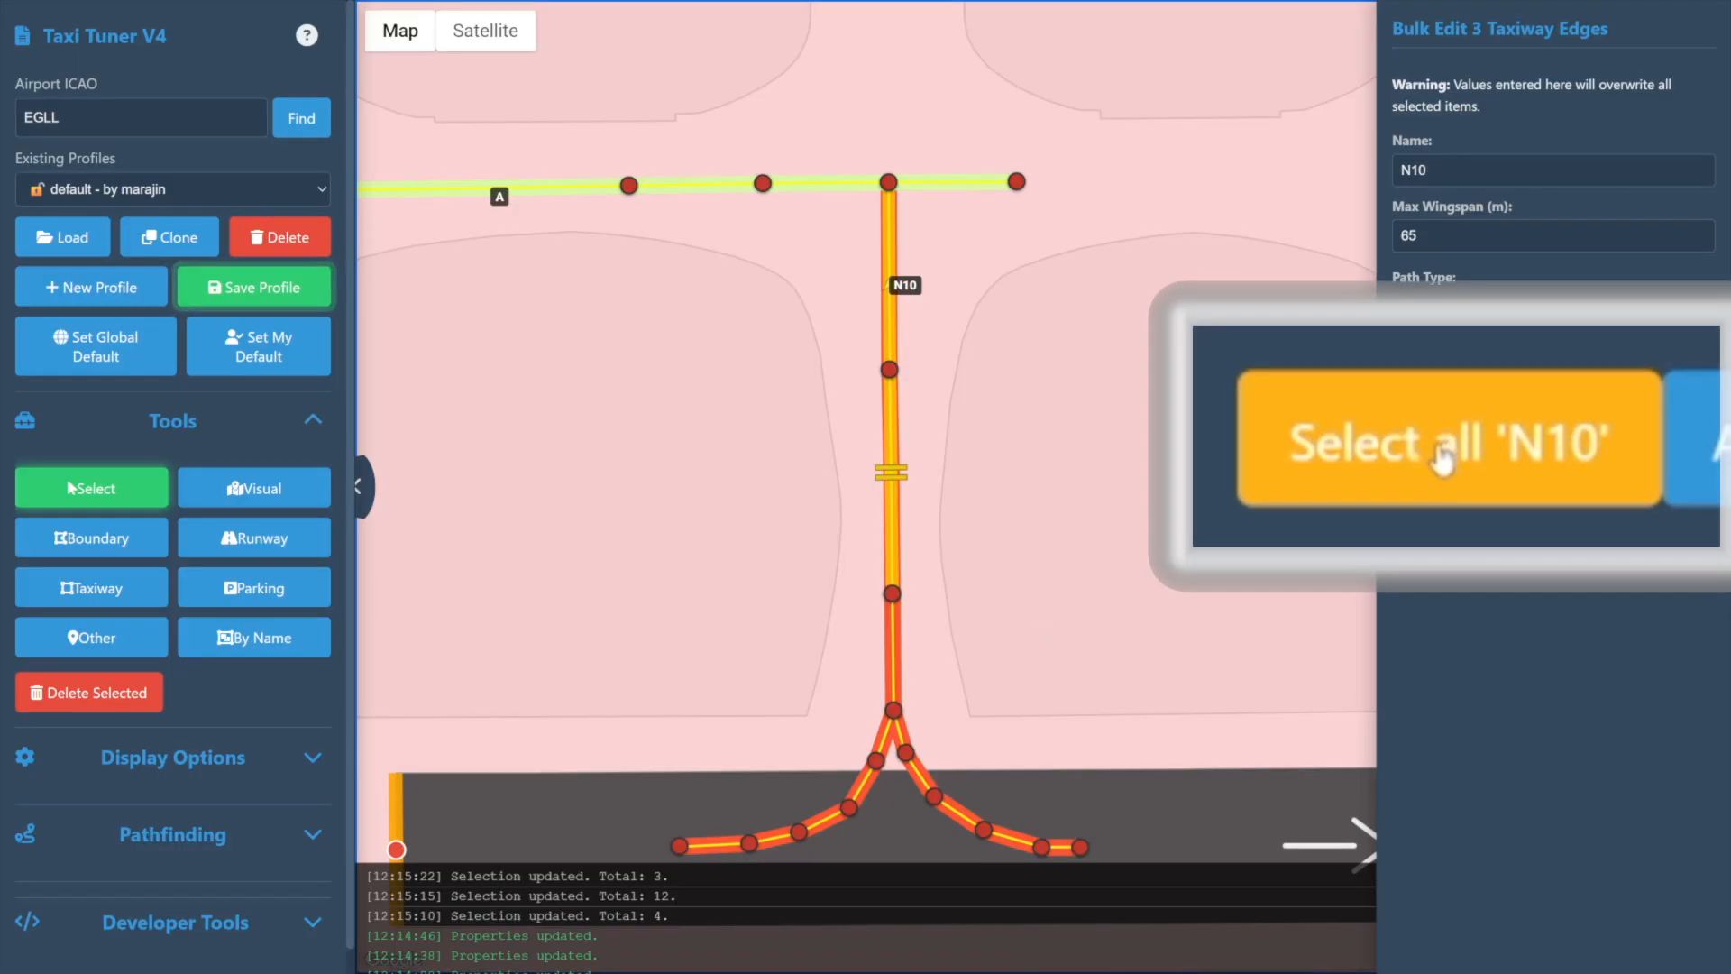
{"action": "left_click", "coordinate": [1446, 442]}
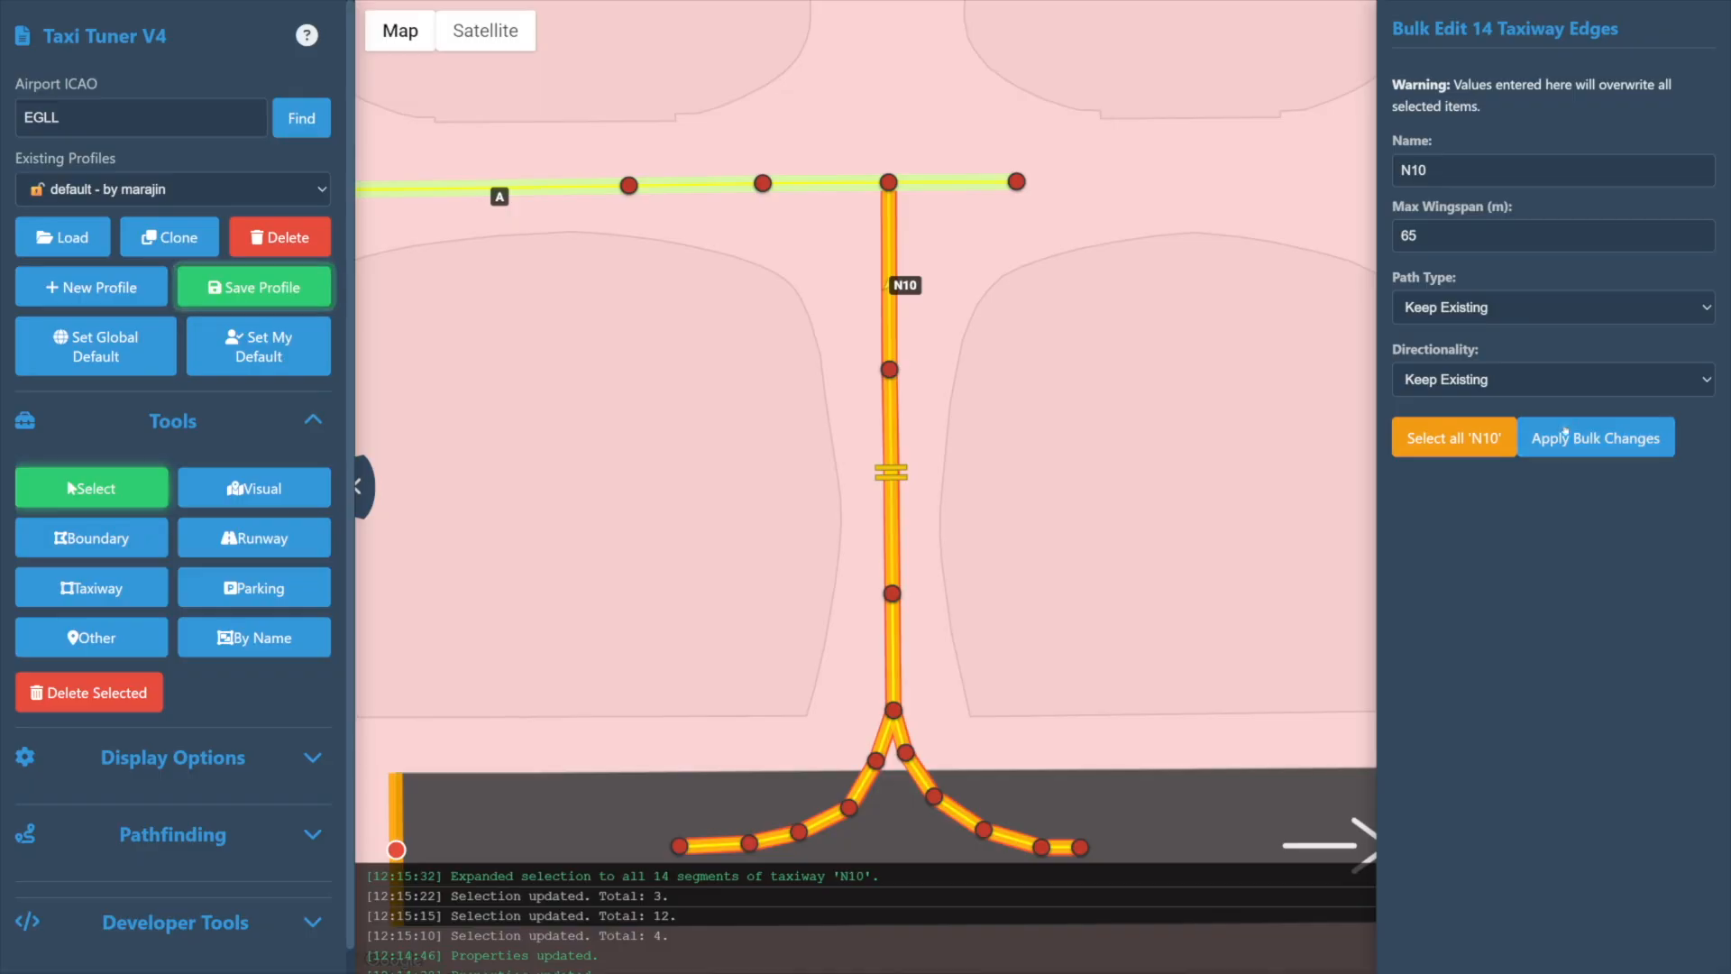
{"action": "left_click", "coordinate": [1550, 379]}
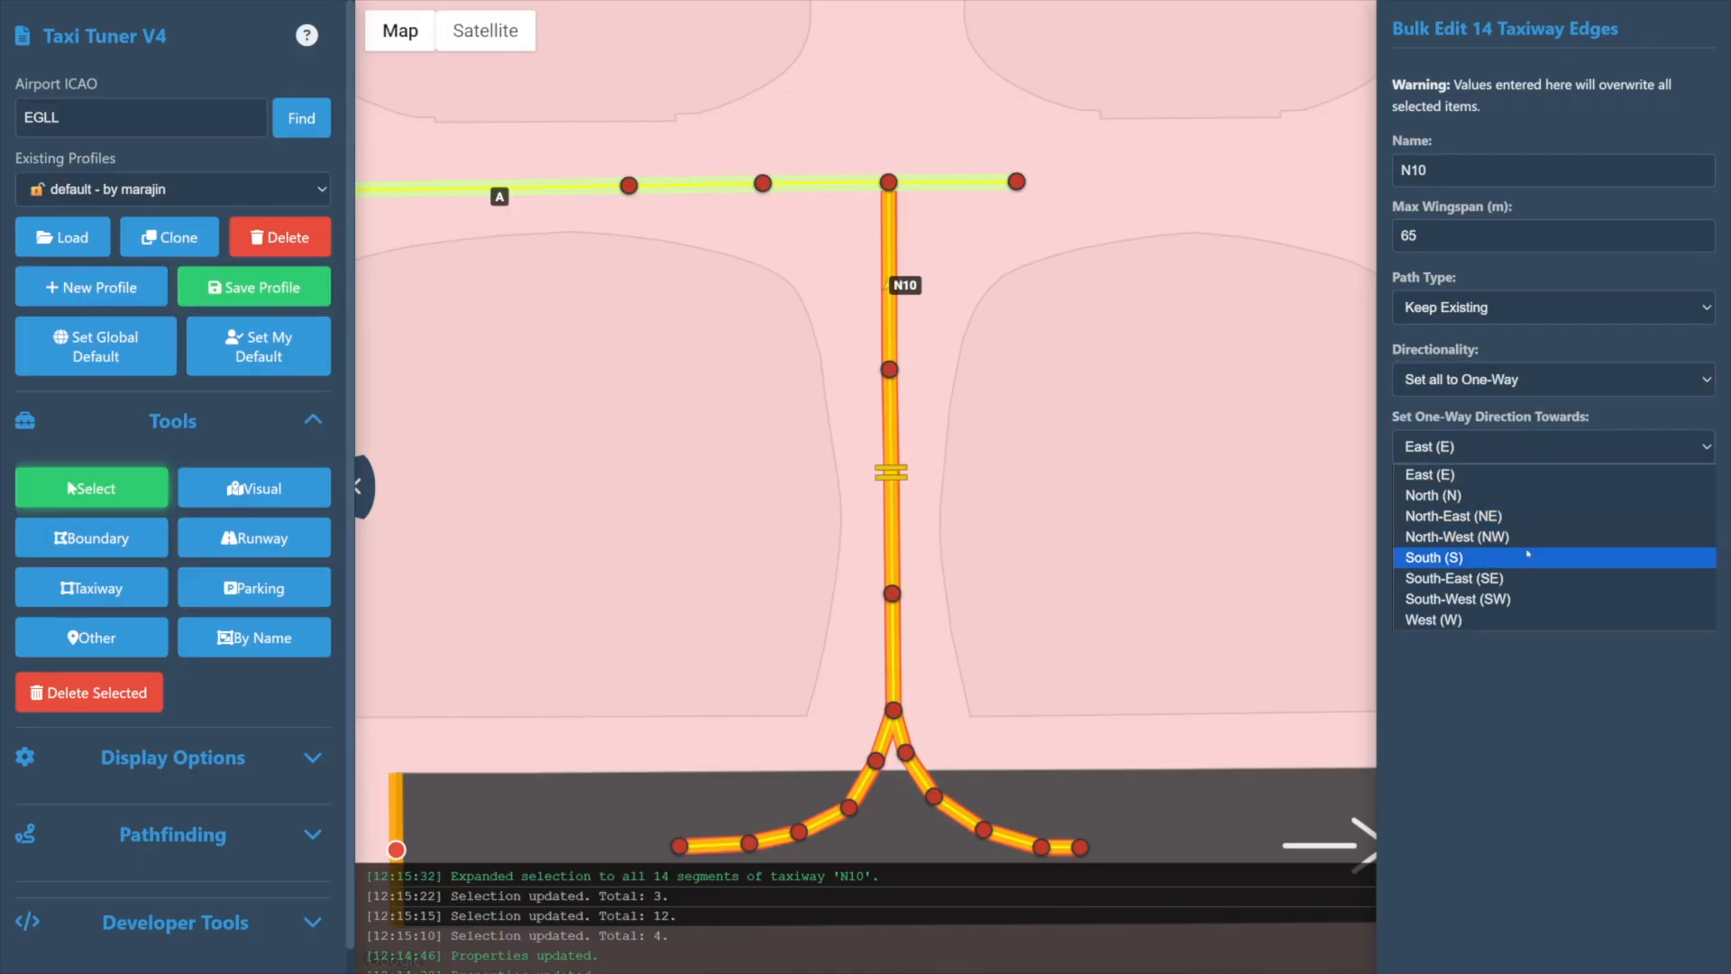
{"action": "left_click", "coordinate": [1431, 557]}
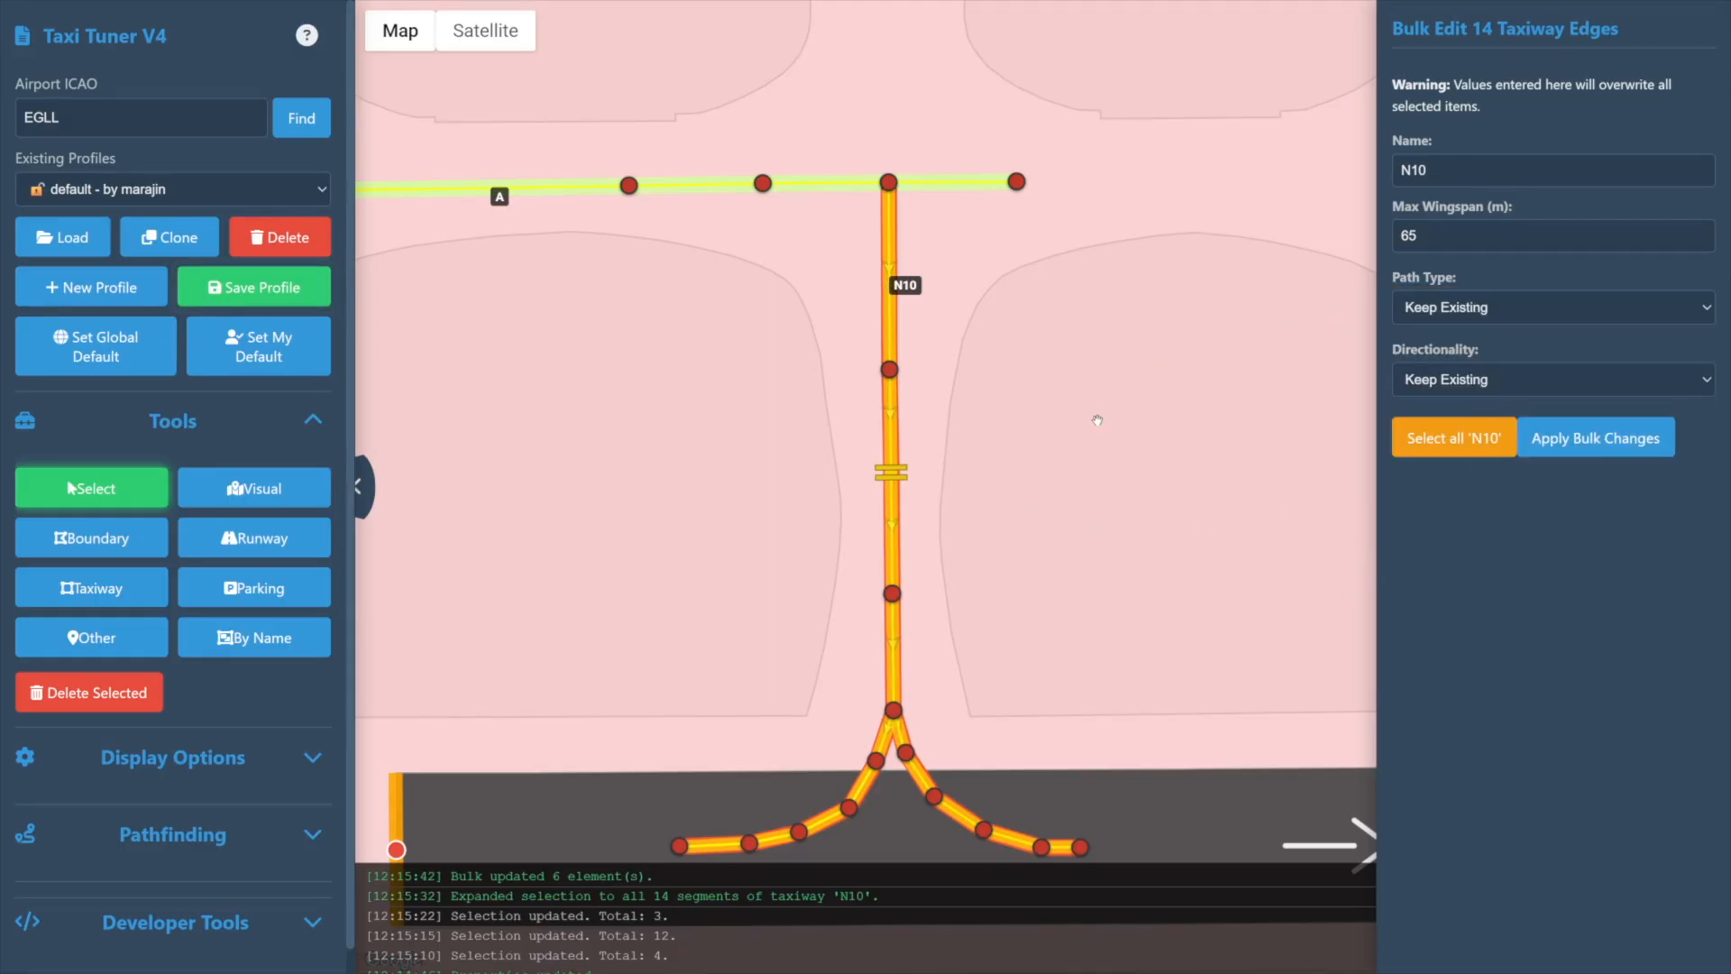
{"action": "left_click", "coordinate": [1595, 436]}
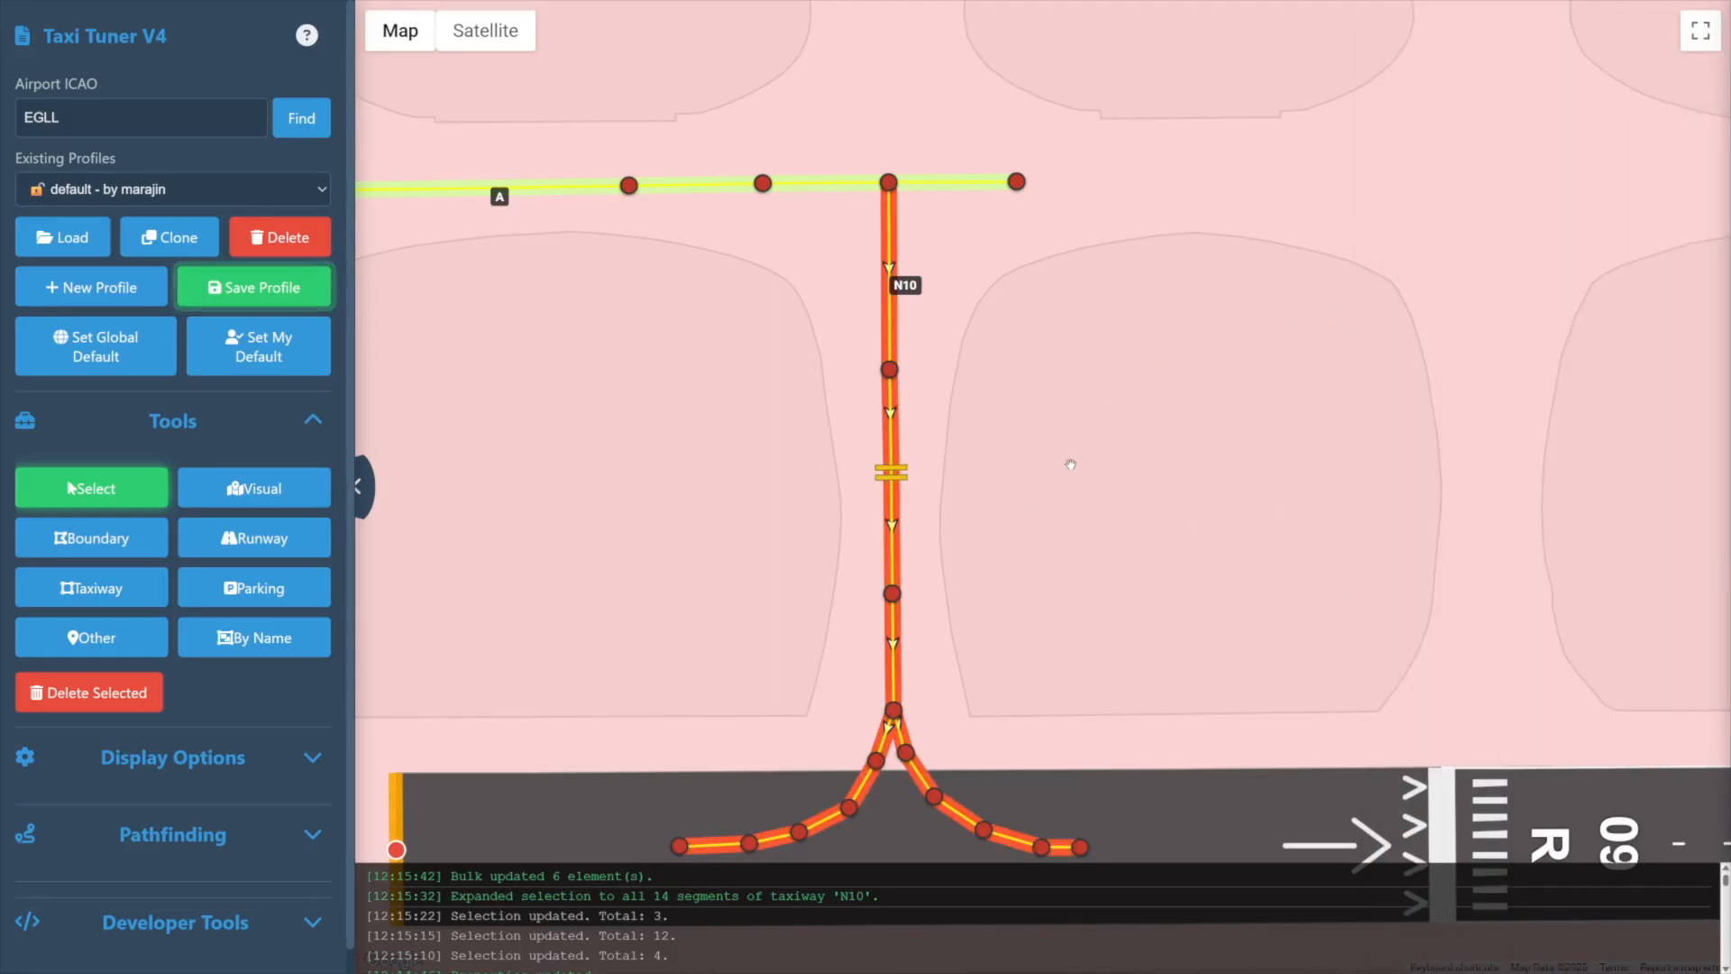